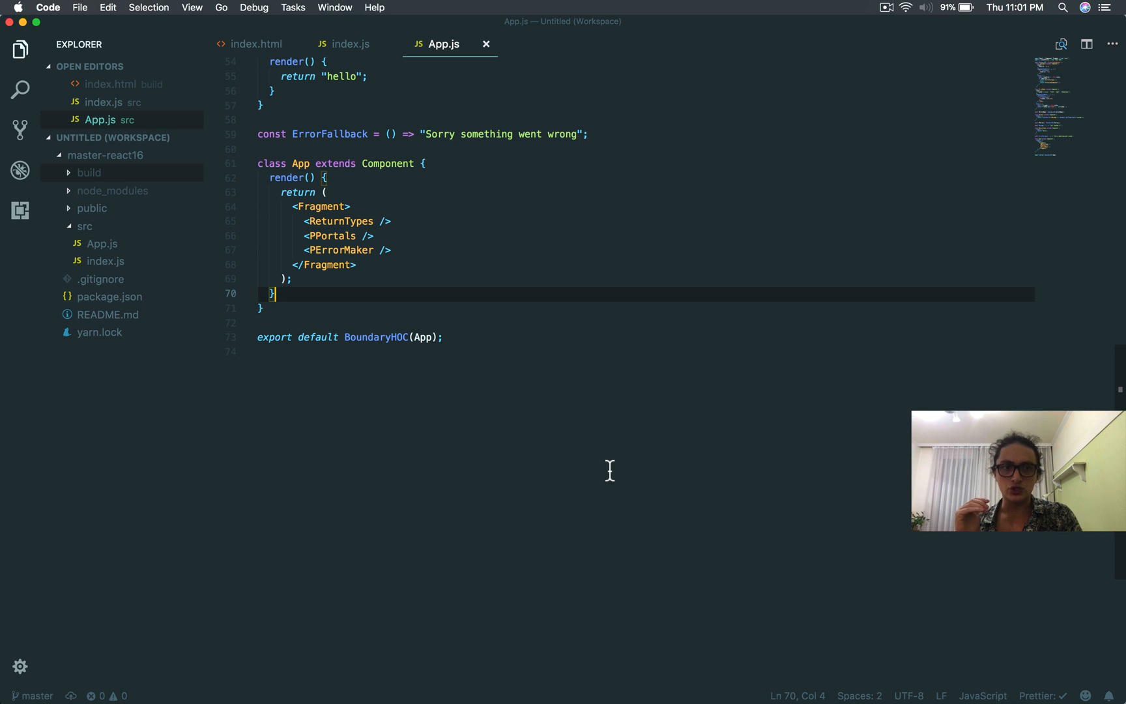
# - Trim App.js to the React import, App class and export, removing the example components
pyautogui.write('n')
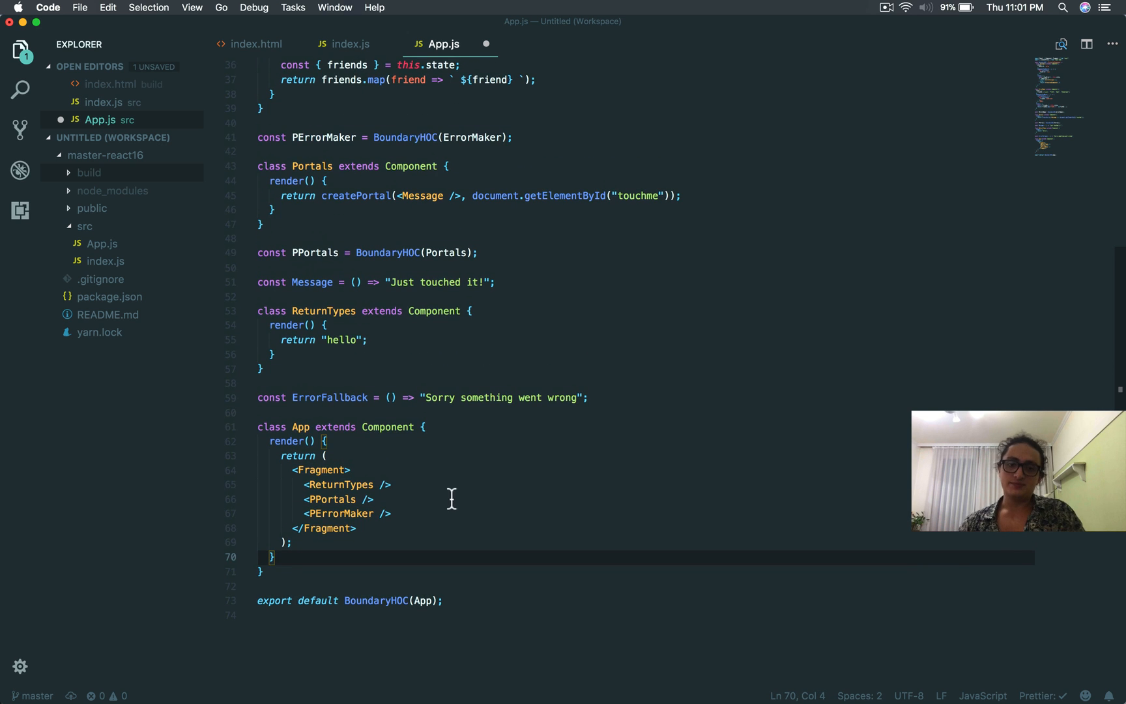
pyautogui.press('cmd+a')
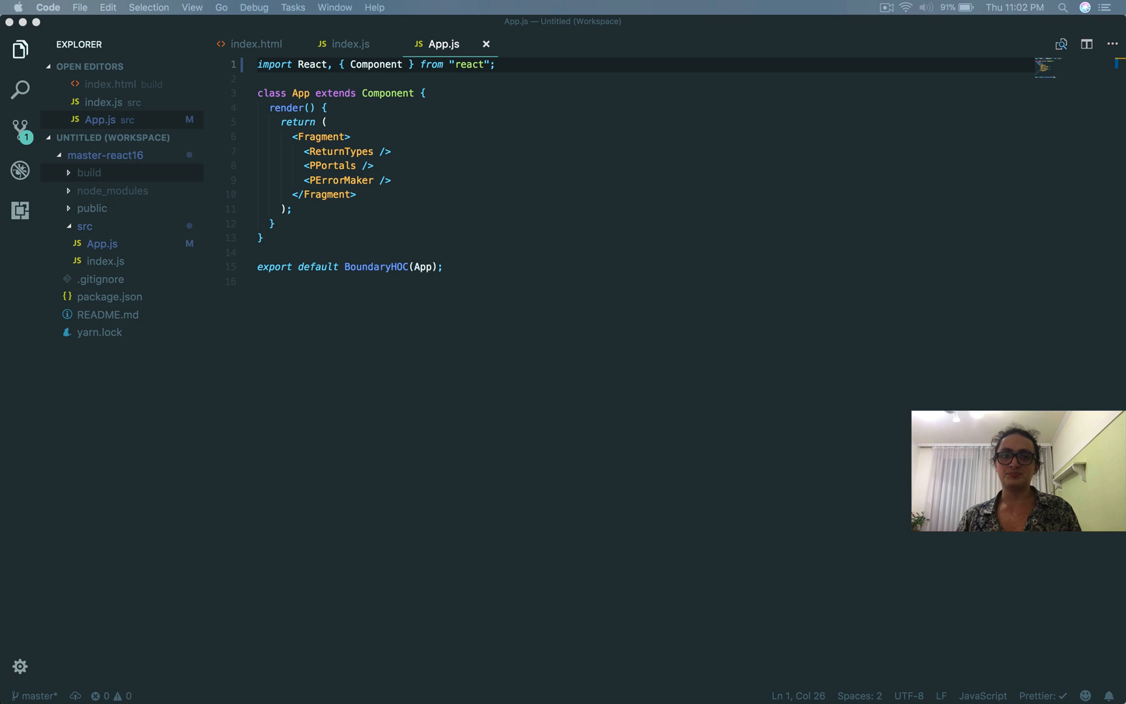
pyautogui.moveTo(299, 185)
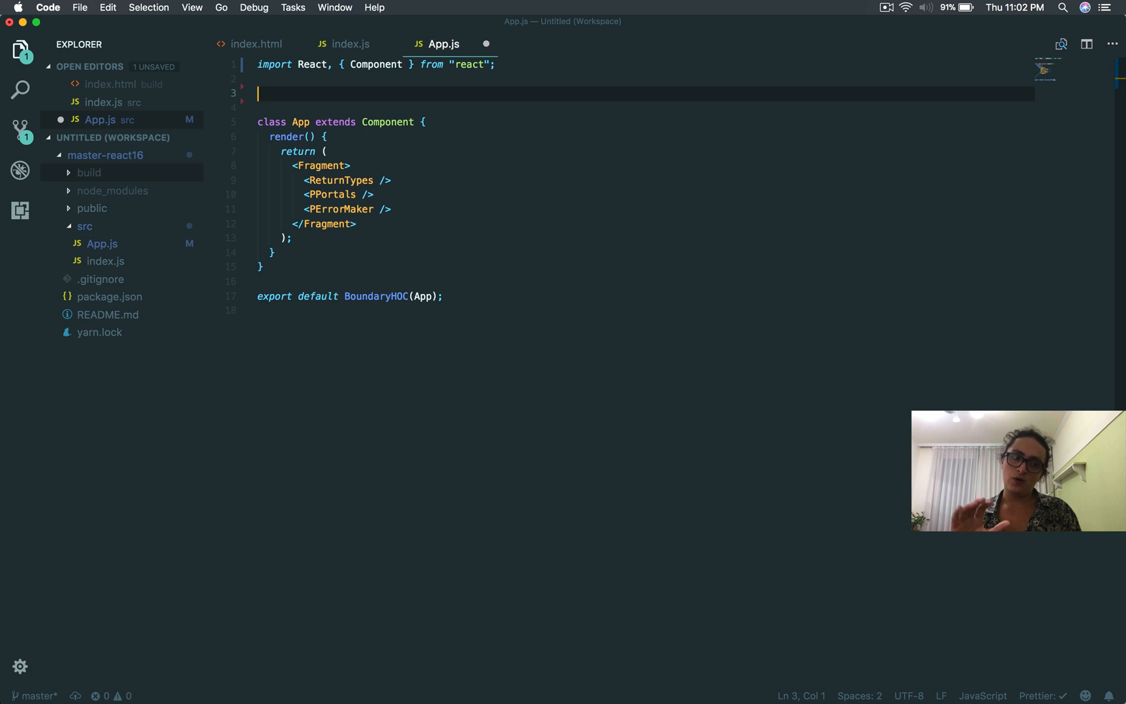
# - Define a Controlled class extending Component with a pizzas state field
pyautogui.write('c')
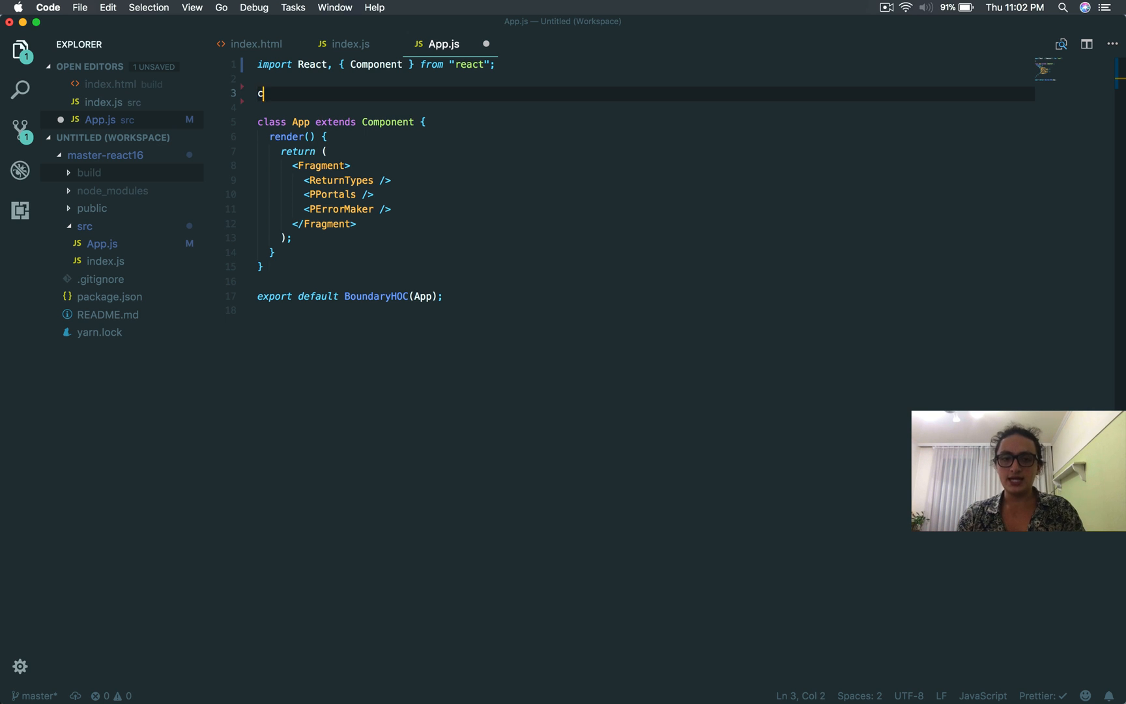
pyautogui.write('lass Contr')
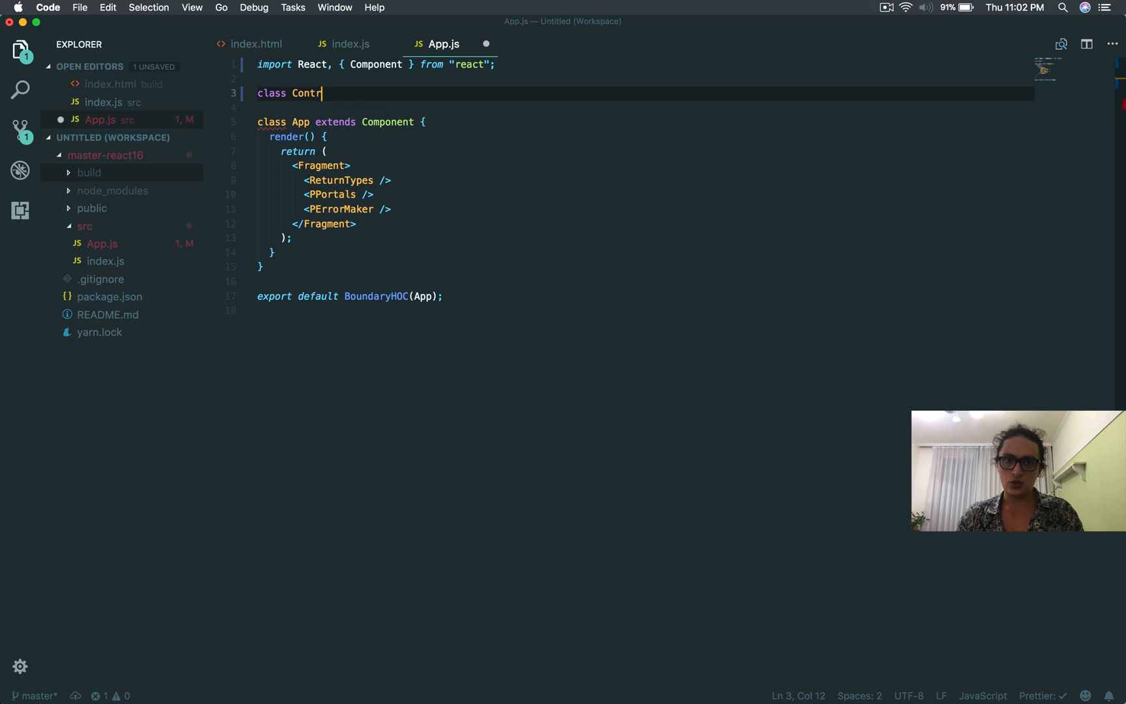
pyautogui.write('olled ex')
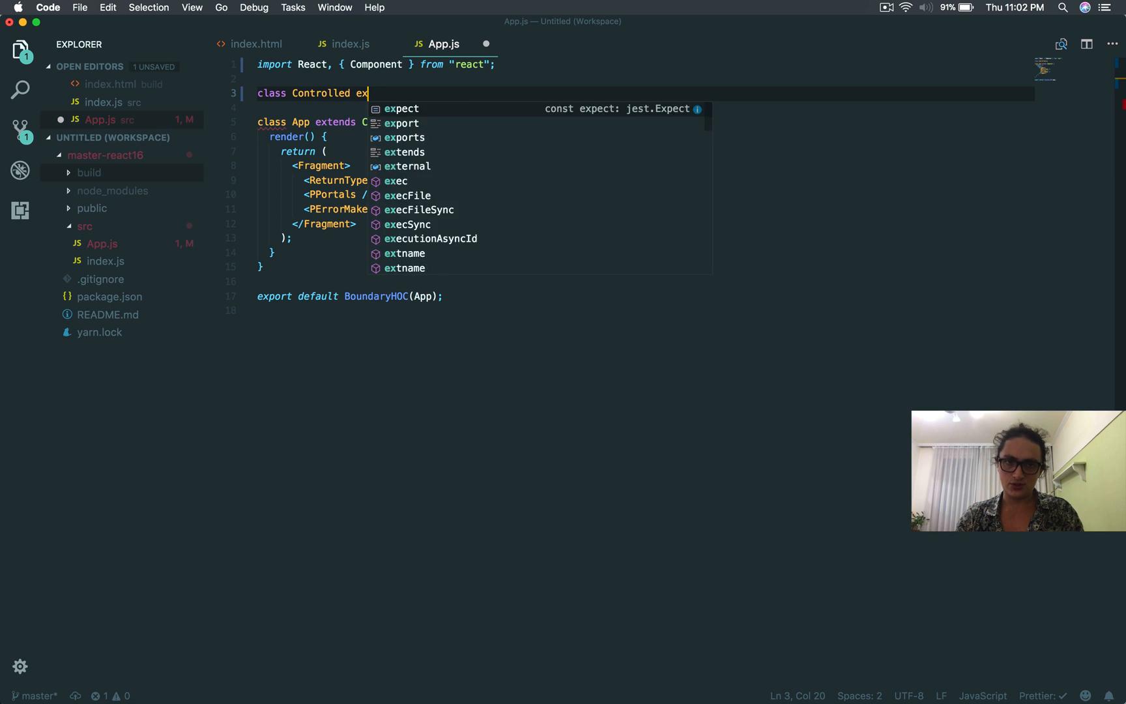
pyautogui.write('tends')
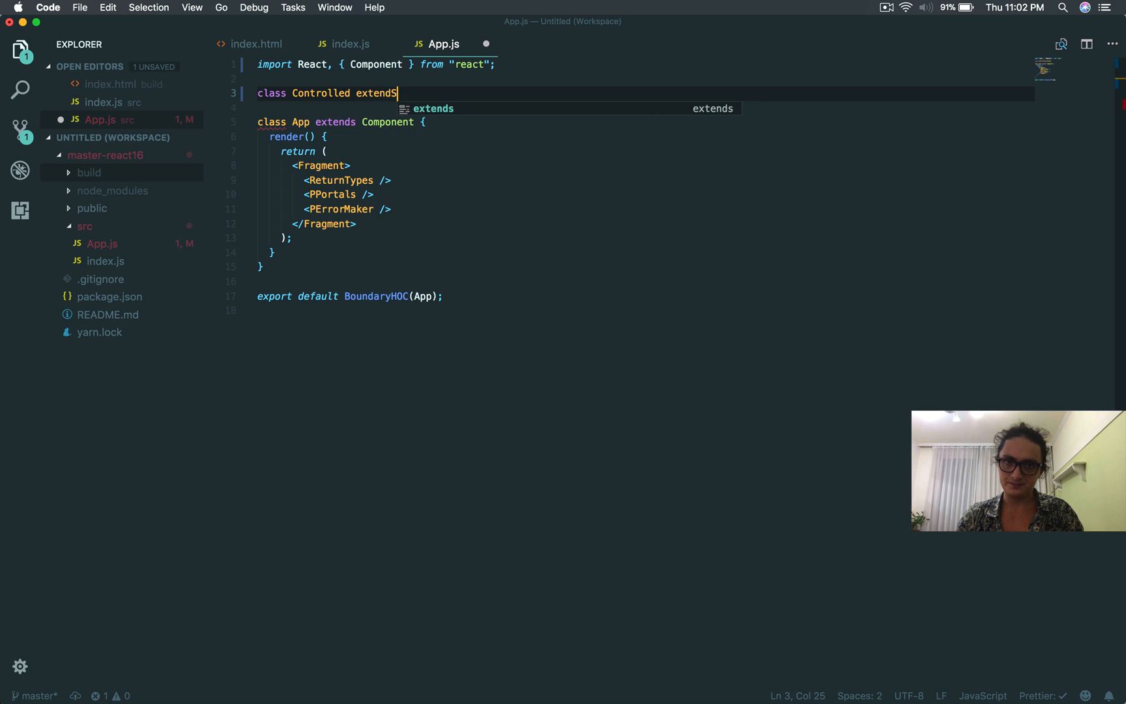
pyautogui.write('Component{')
pyautogui.write('\\')
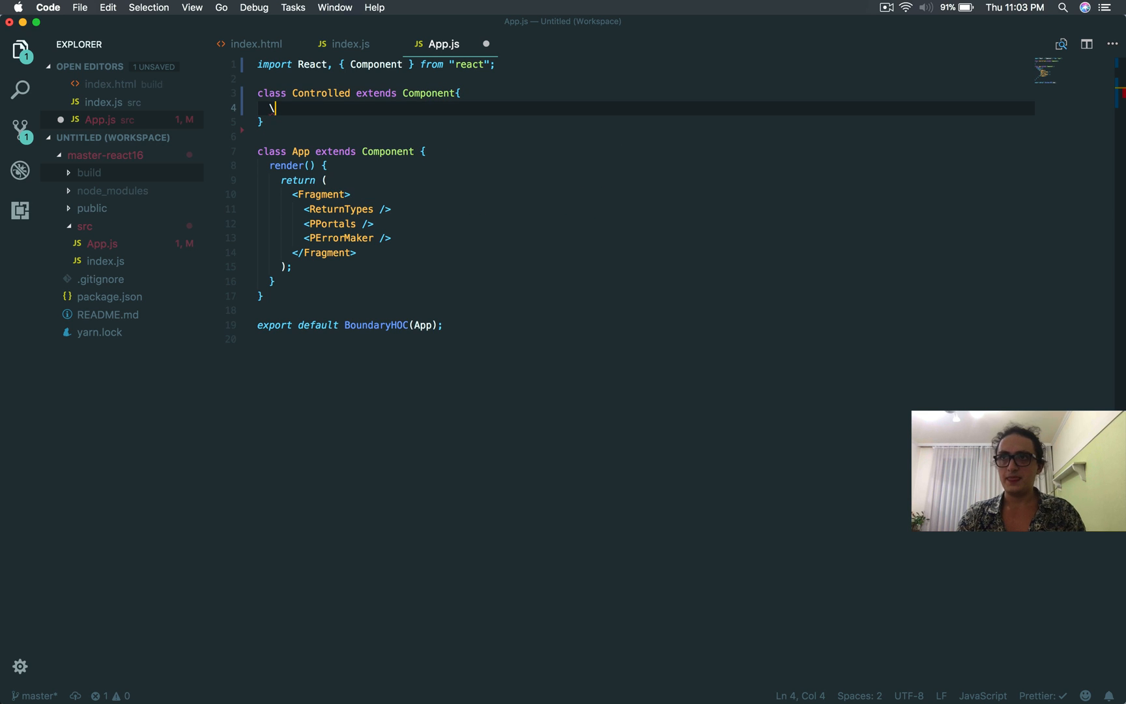
pyautogui.write('state = {')
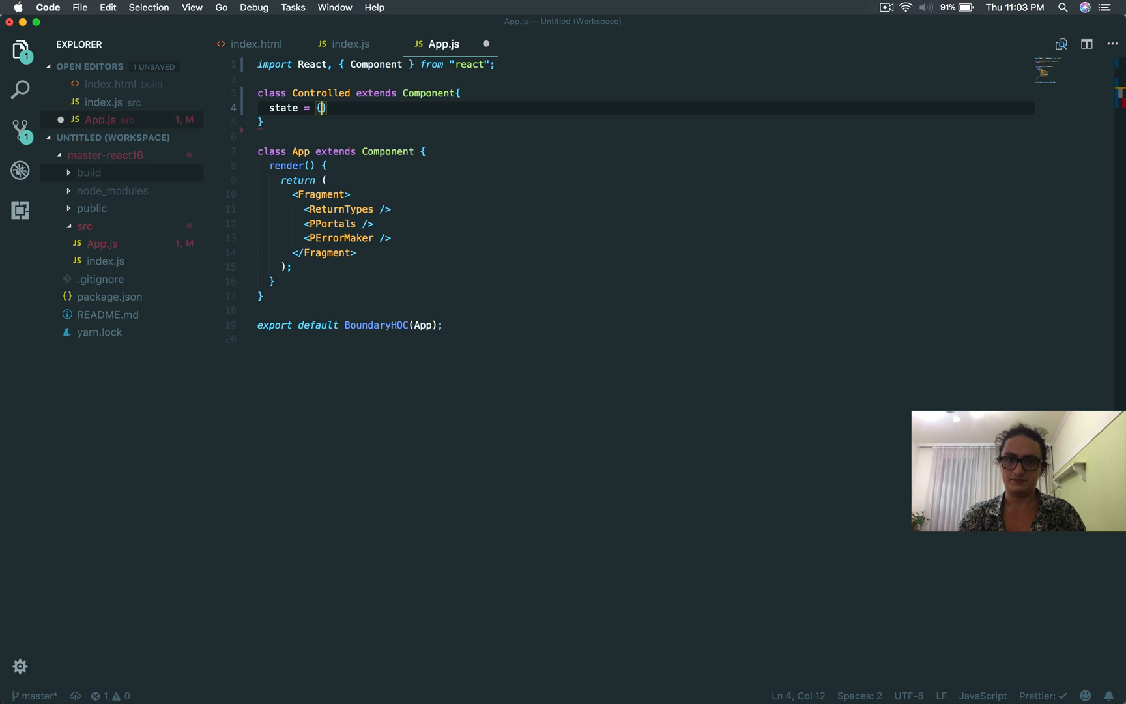
pyautogui.write('pizzas: 10')
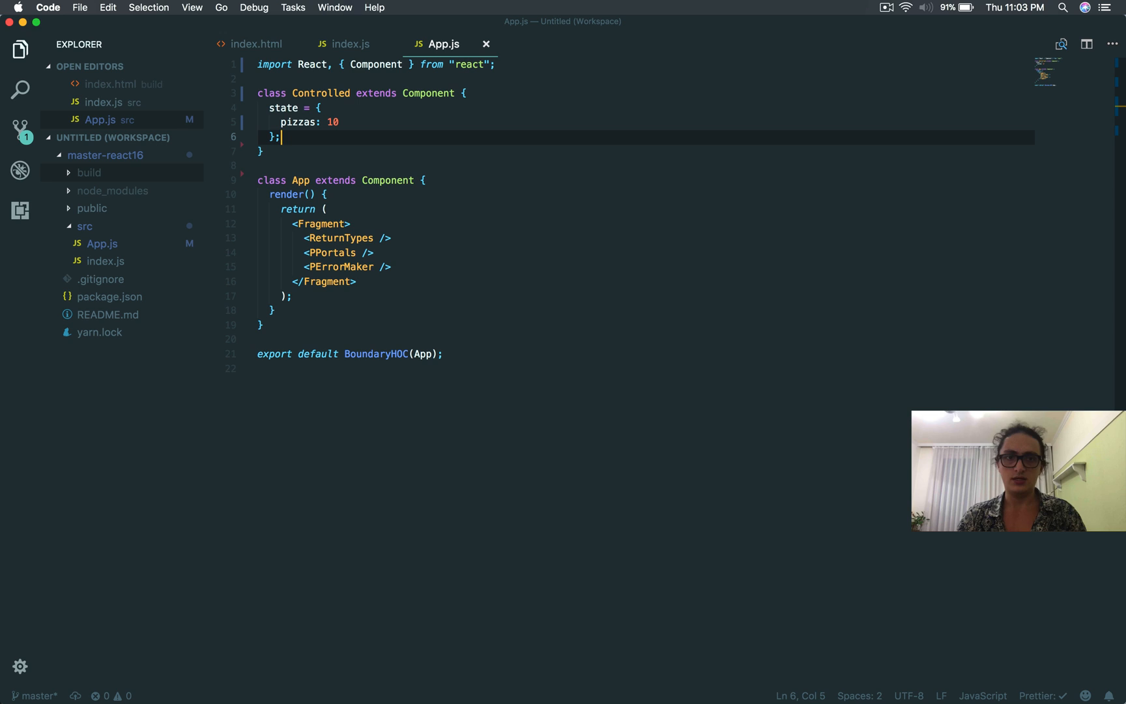
# - Add a render method that destructures pizzas from this.state and returns a <button>
pyautogui.write('render')
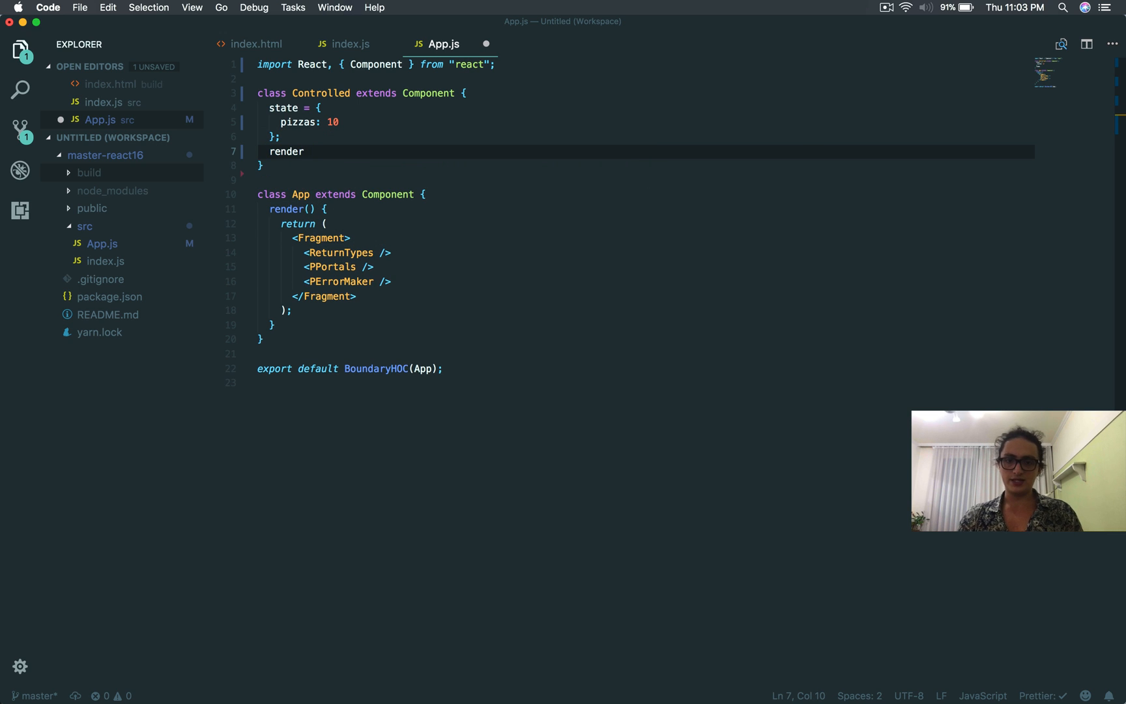
pyautogui.write('(){')
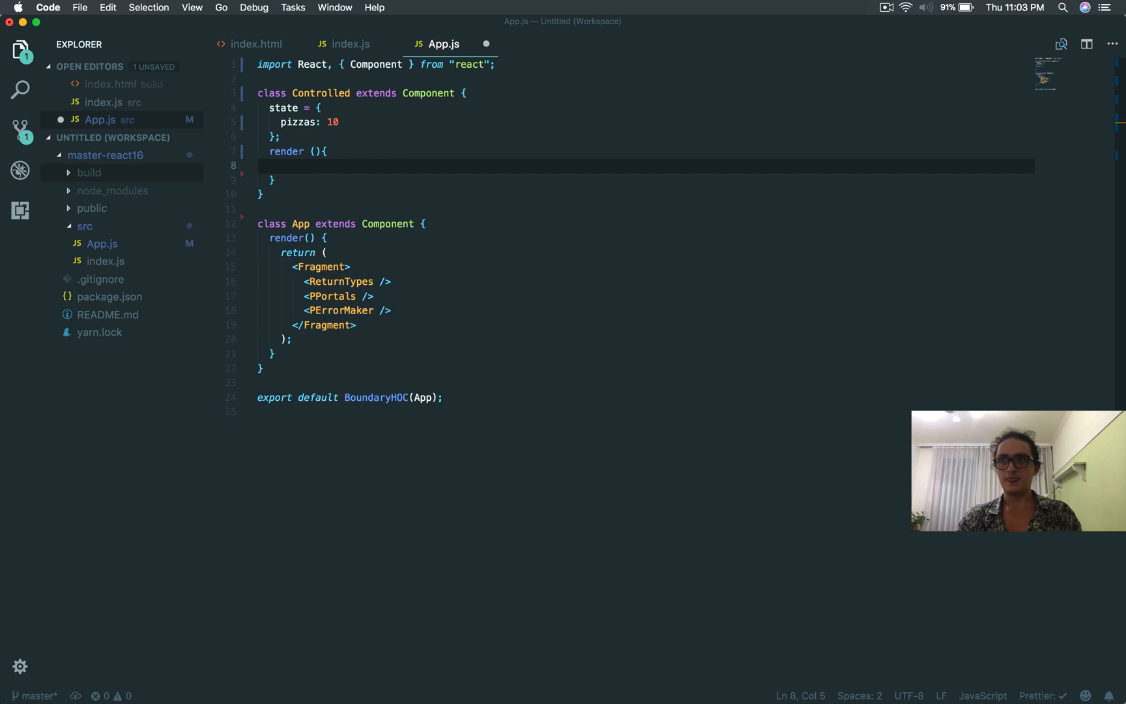
pyautogui.write('const { }')
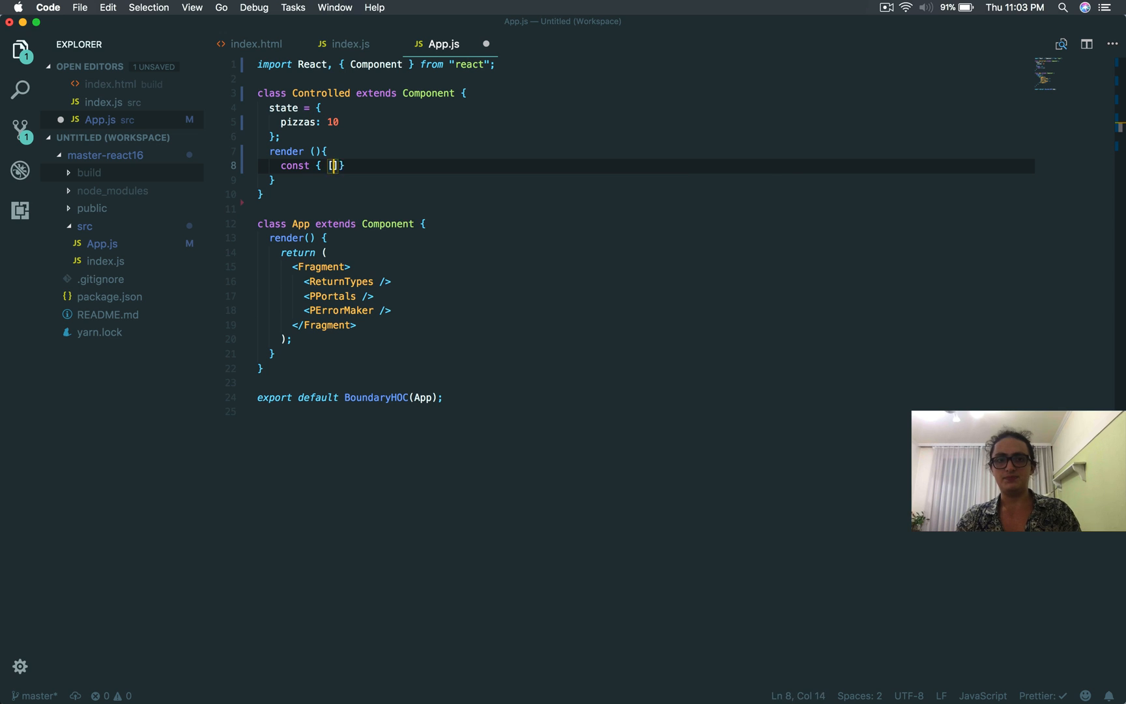
pyautogui.write('pizzas')
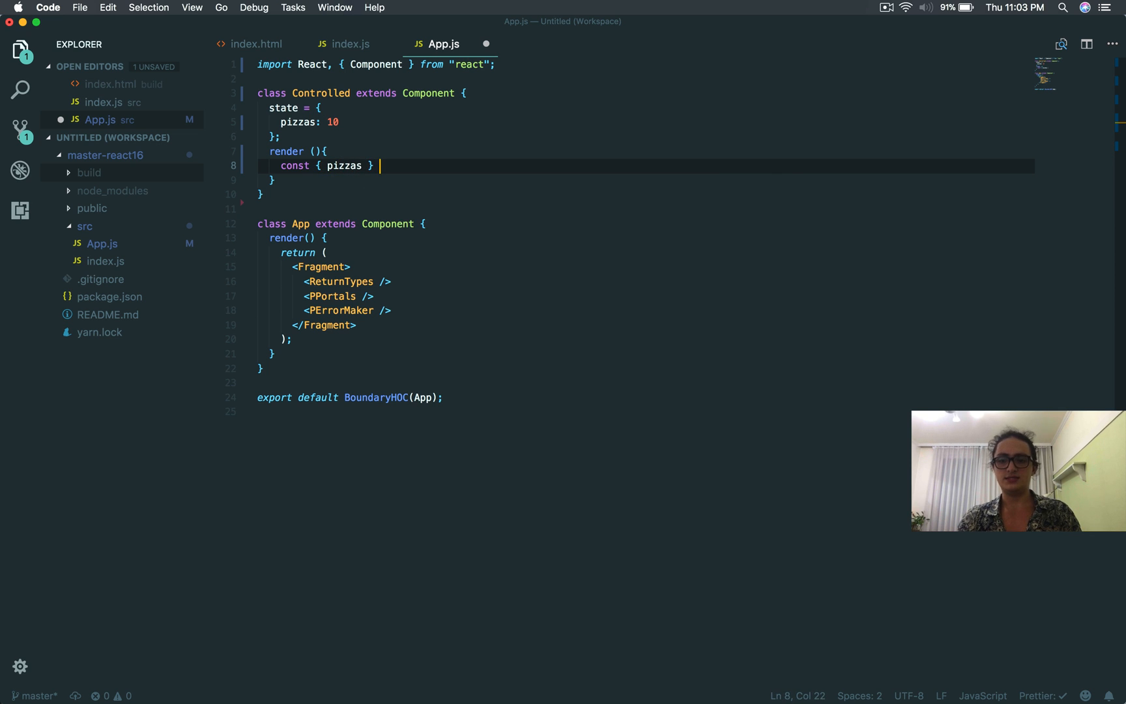
pyautogui.write('= this.state;')
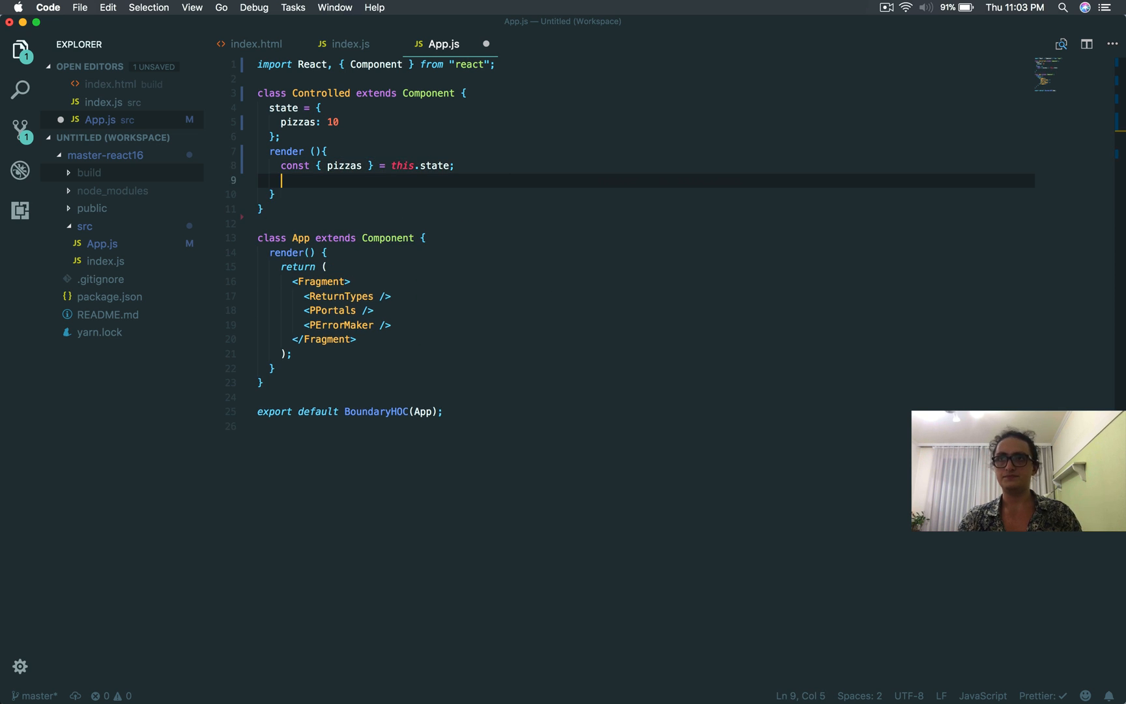
pyautogui.write('reu')
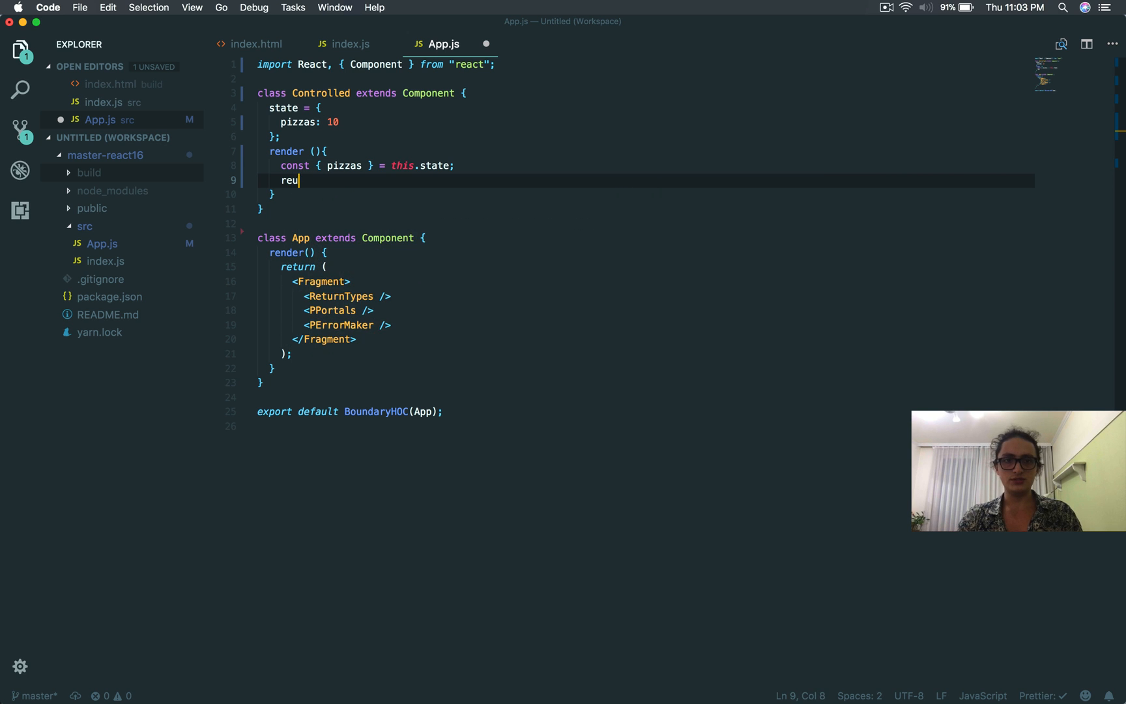
pyautogui.write('return (')
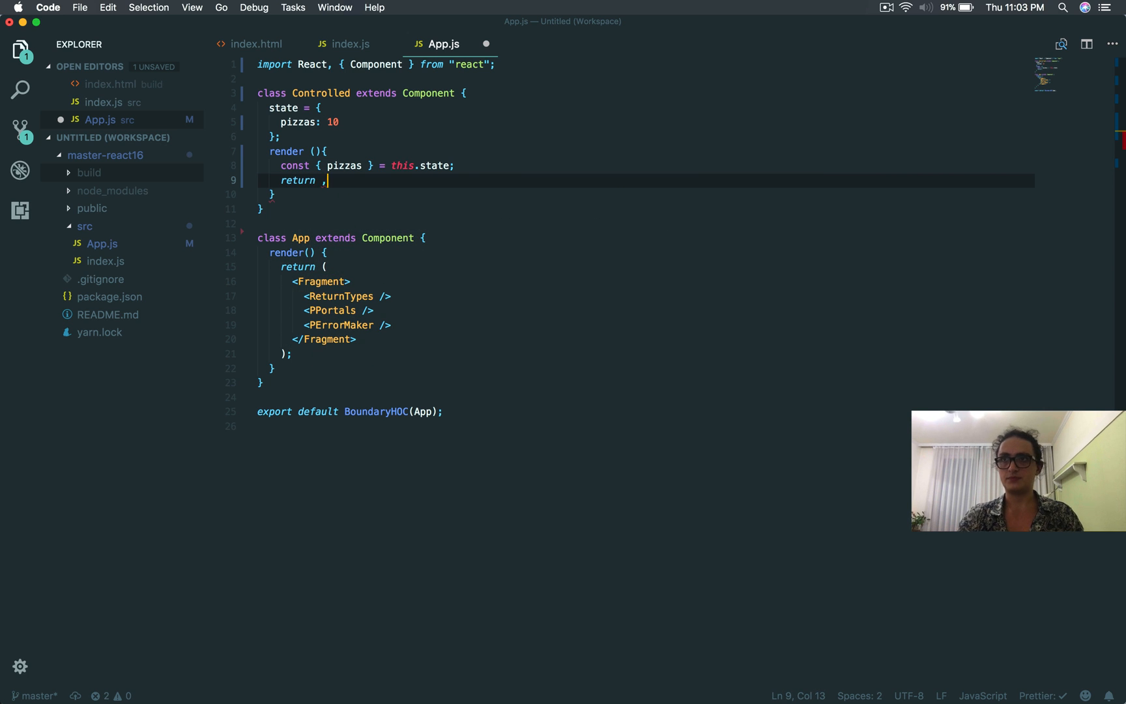
pyautogui.press('Backspace')
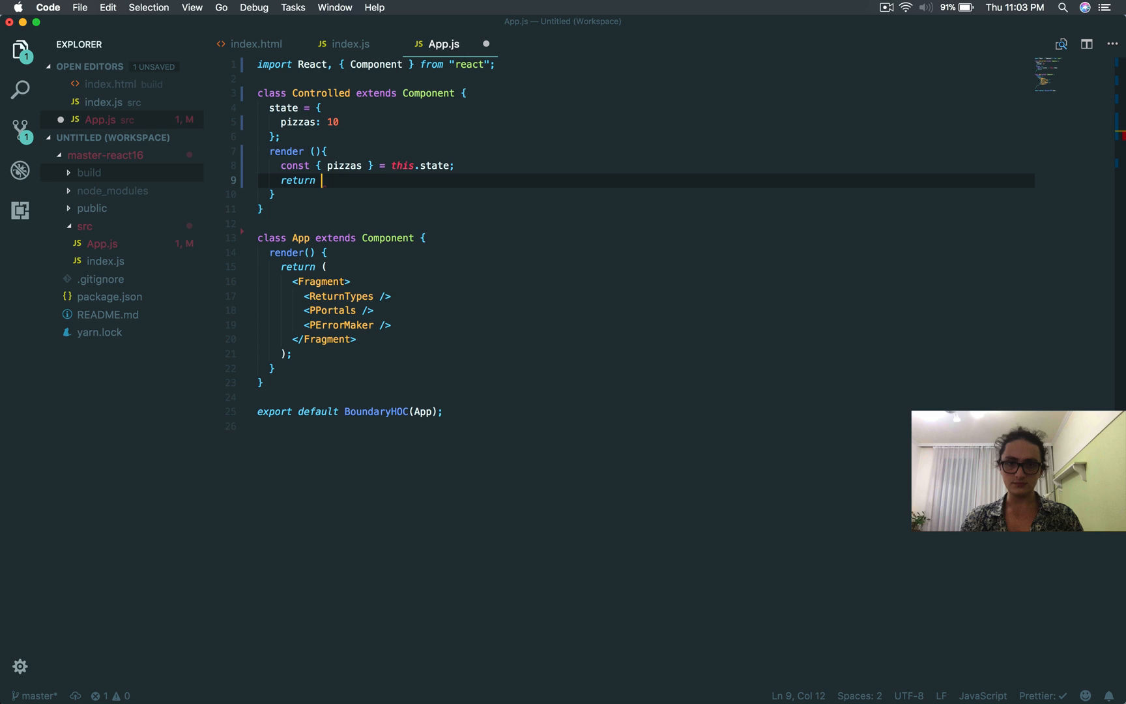
pyautogui.write('<button></button>')
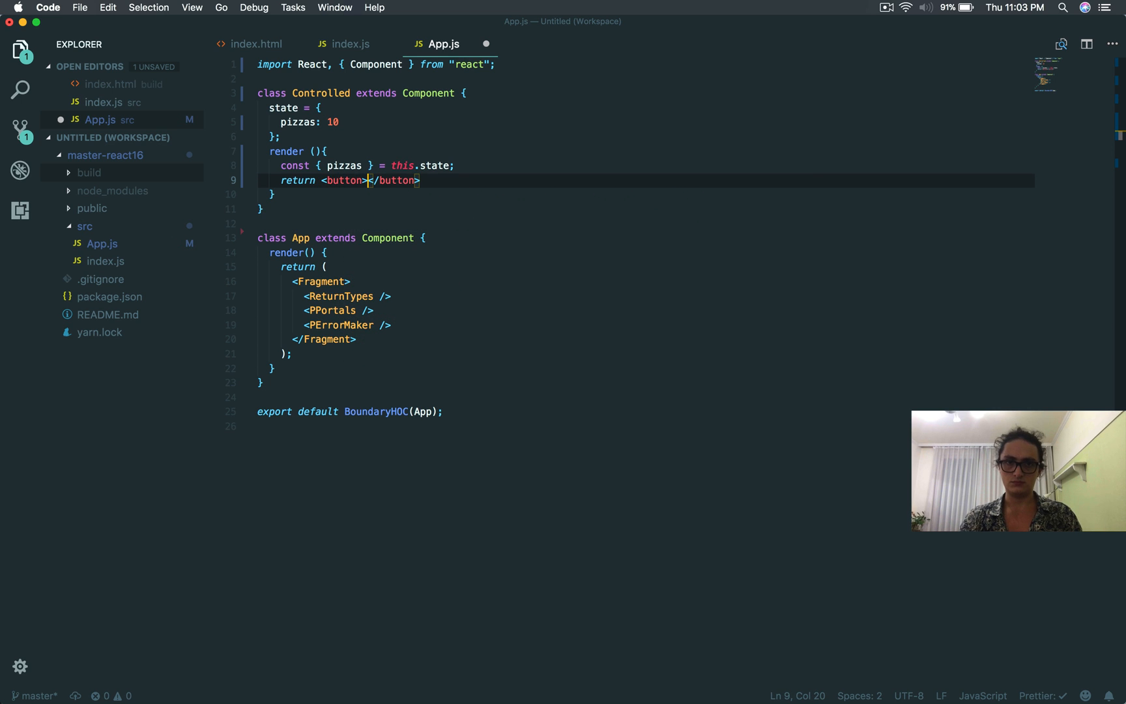
# - Make the button show the eaten count, with 'pizza' when pizzas === 1, else 'pizzas'
pyautogui.write('{')
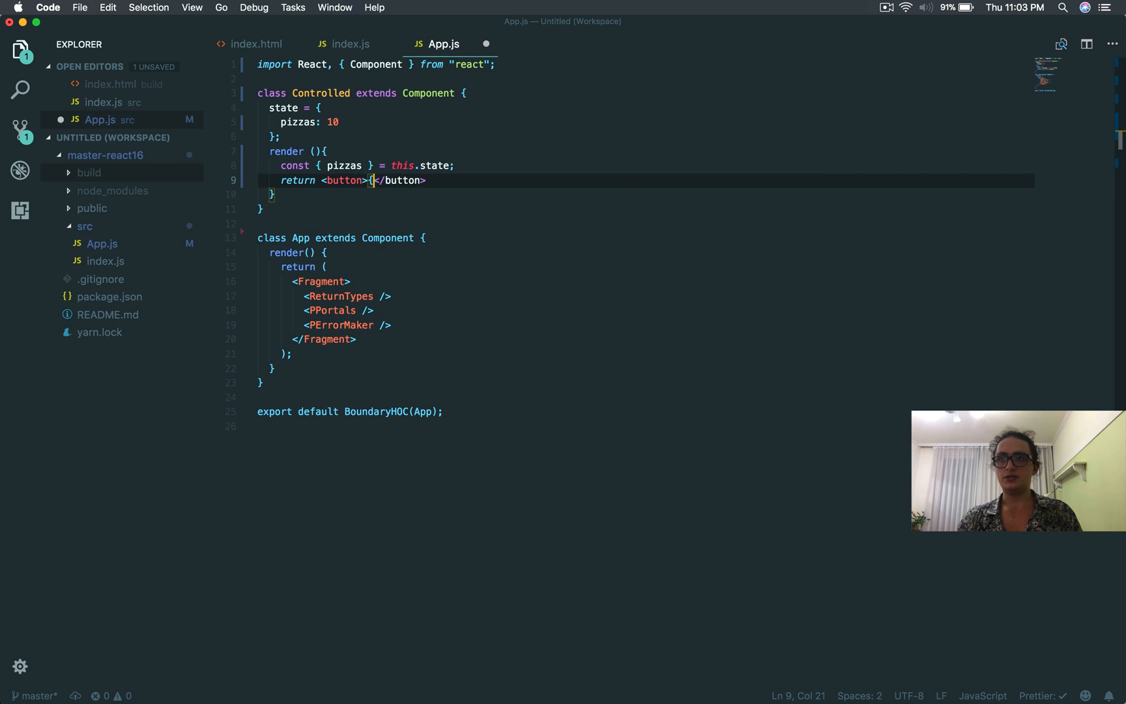
pyautogui.write('}')
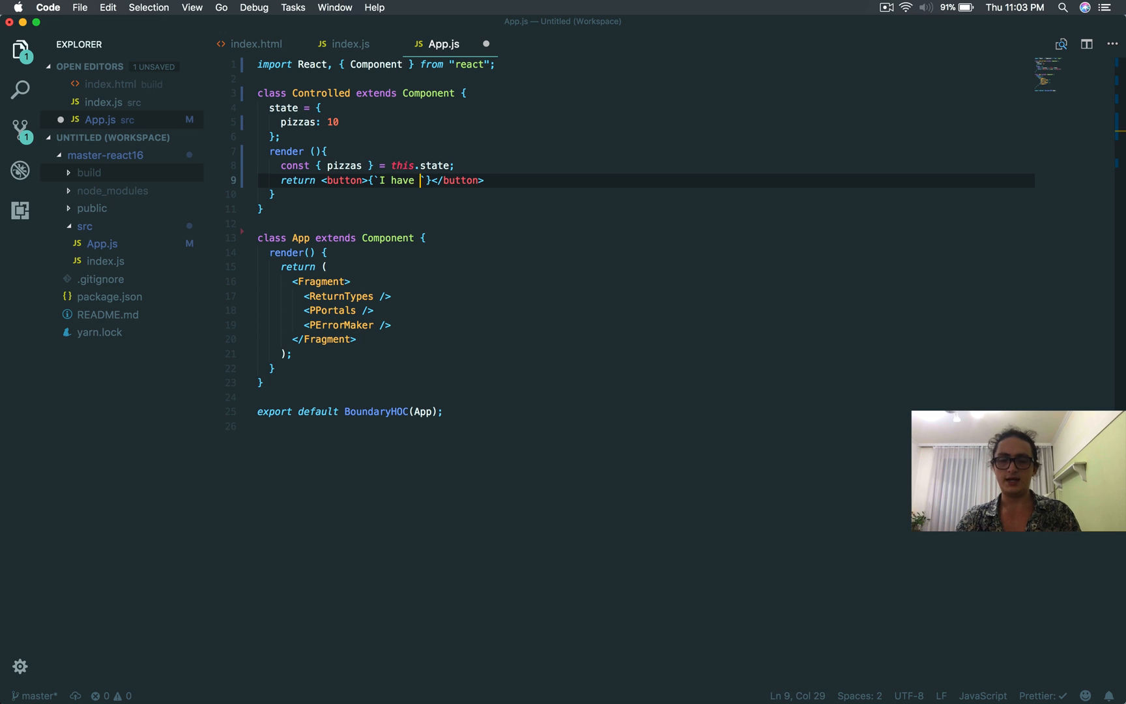
pyautogui.write('aten')
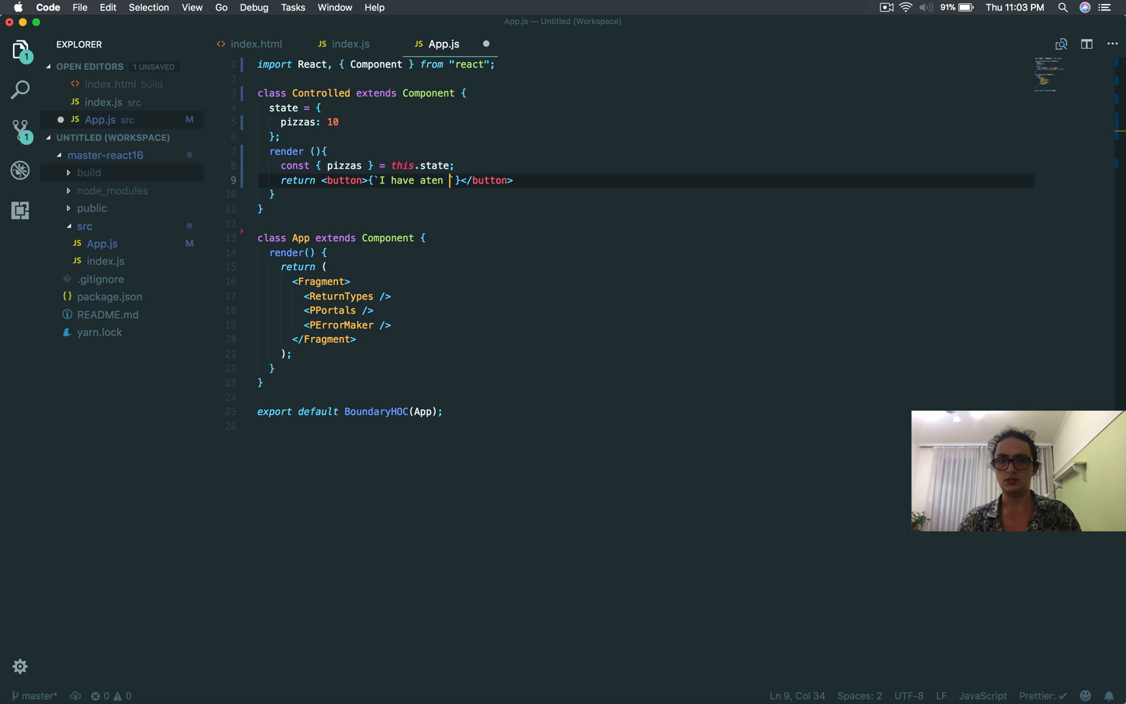
pyautogui.write('${')
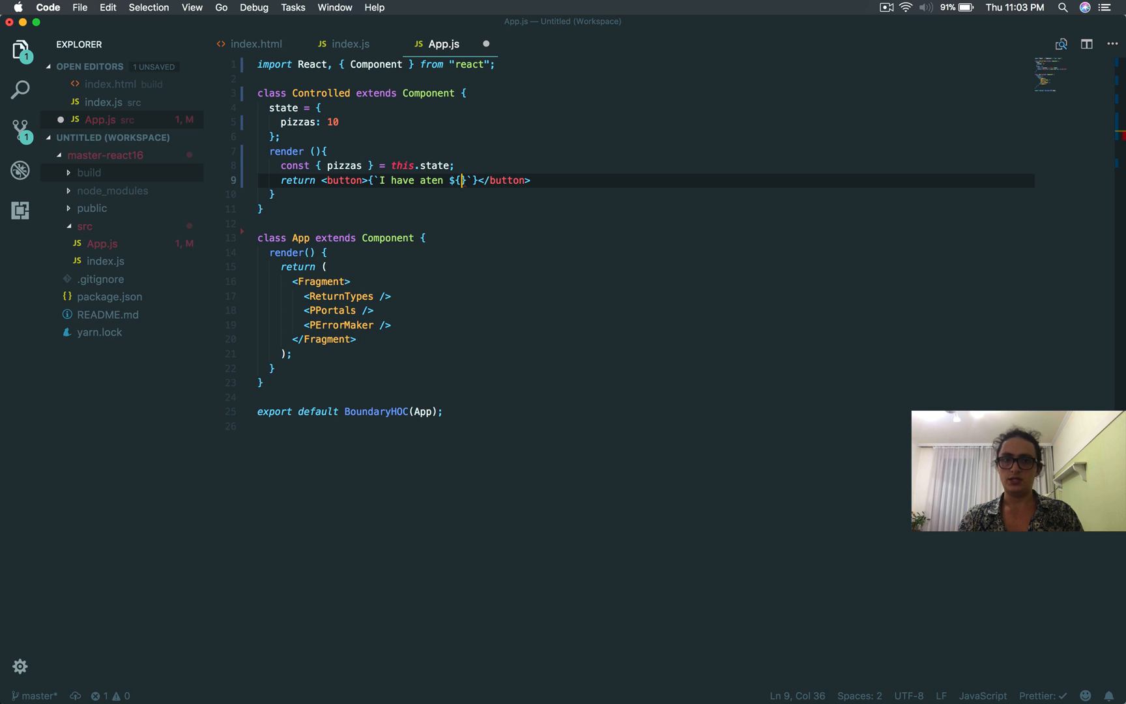
pyautogui.write('pizzas')
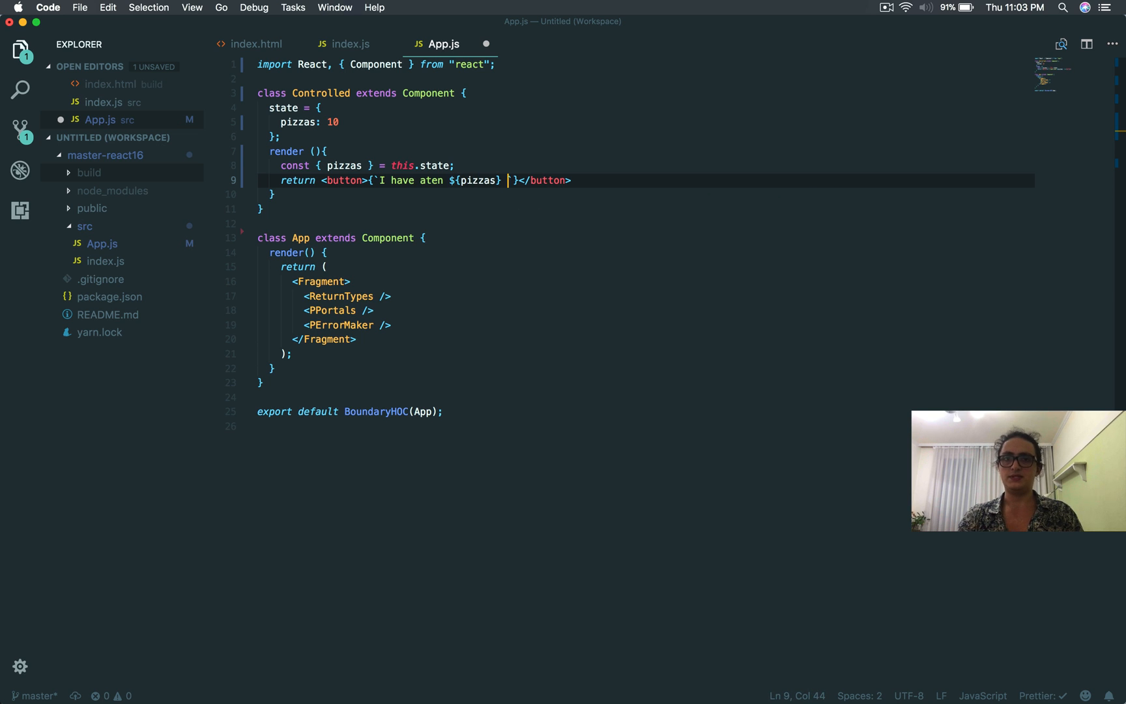
pyautogui.write('{piz')
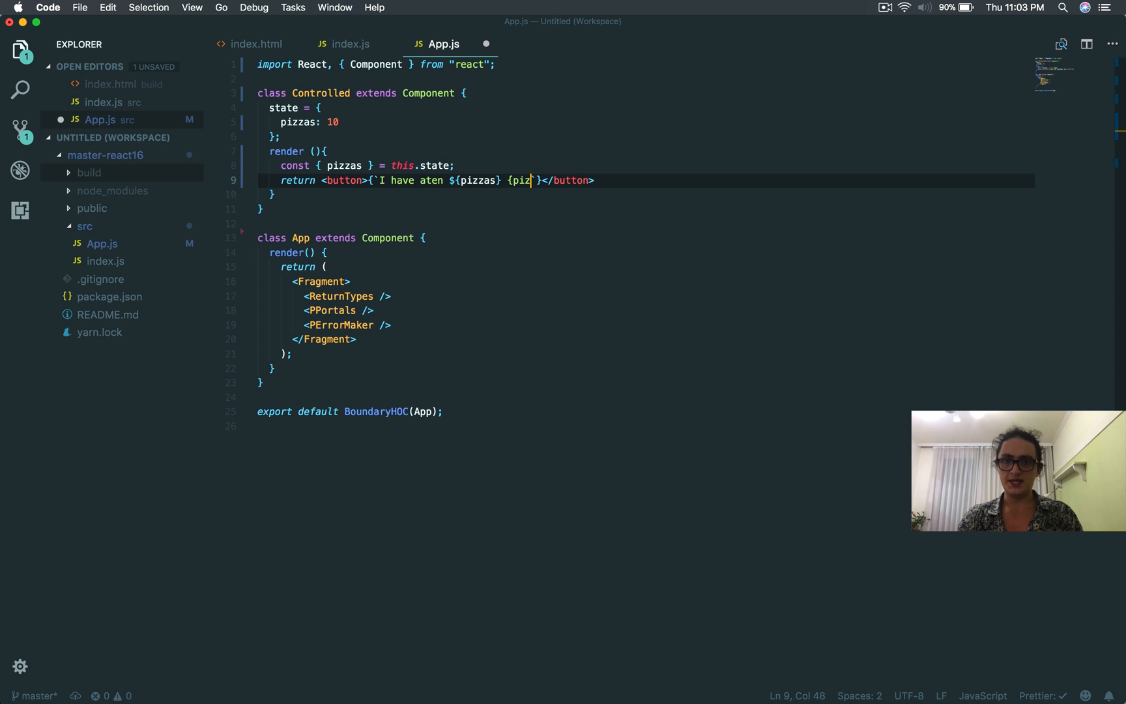
pyautogui.write('zas =')
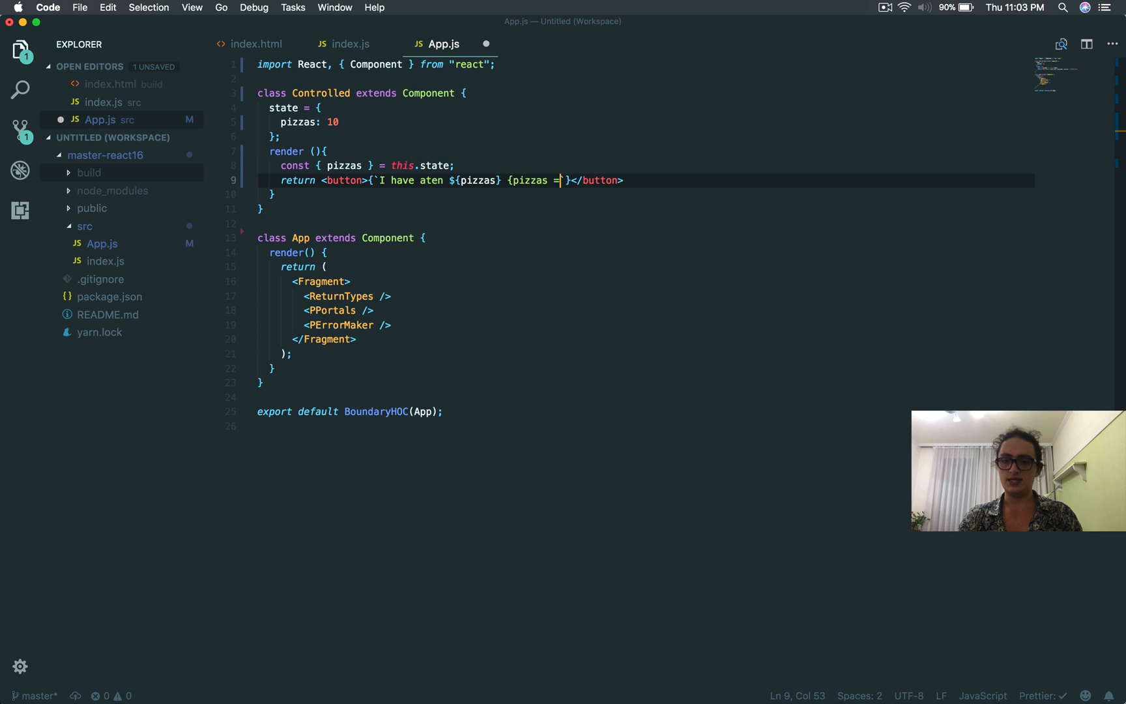
pyautogui.write('== 1 ?')
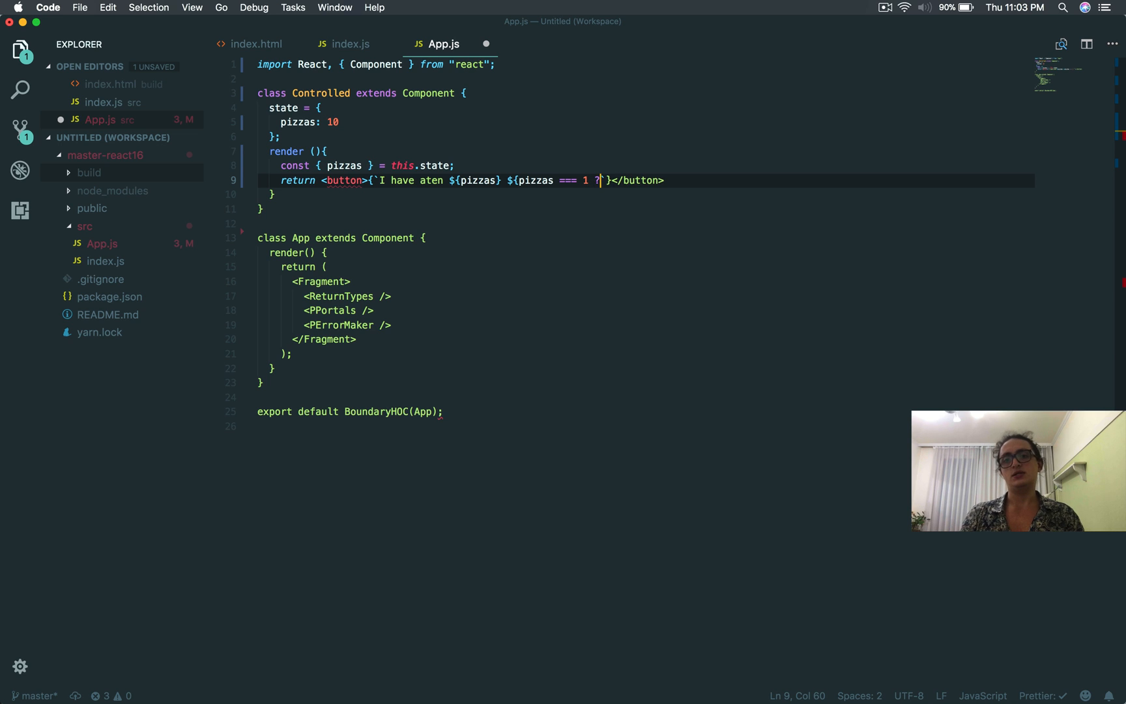
pyautogui.write('"pizz"')
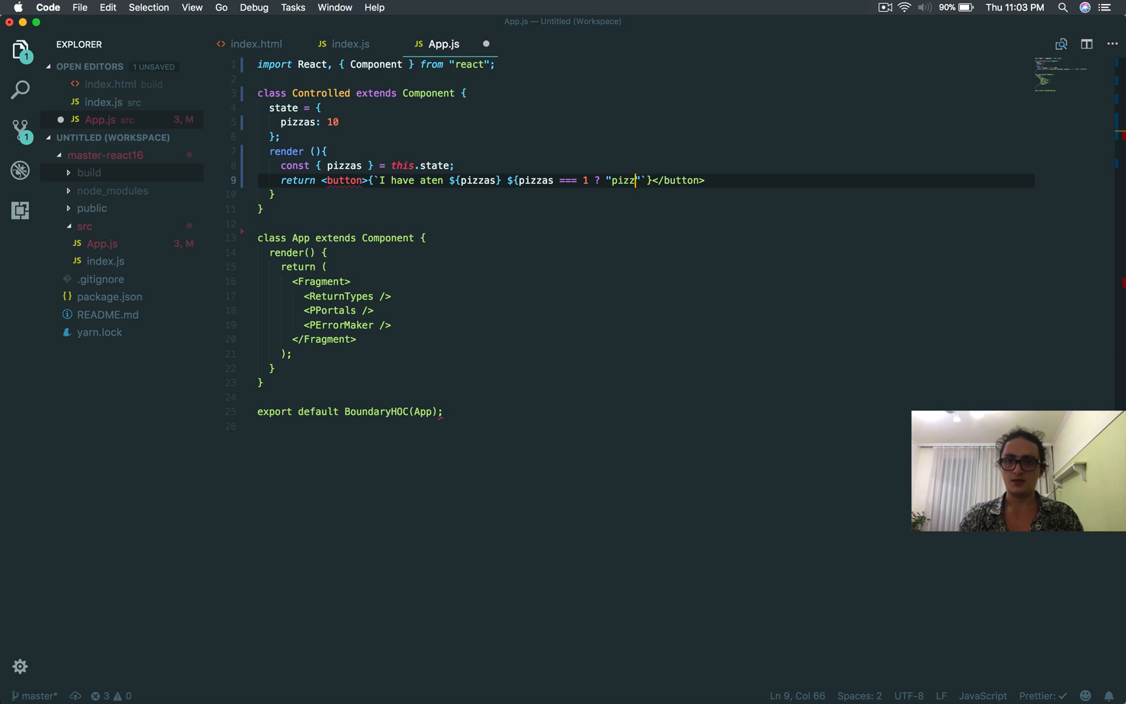
pyautogui.write('a')
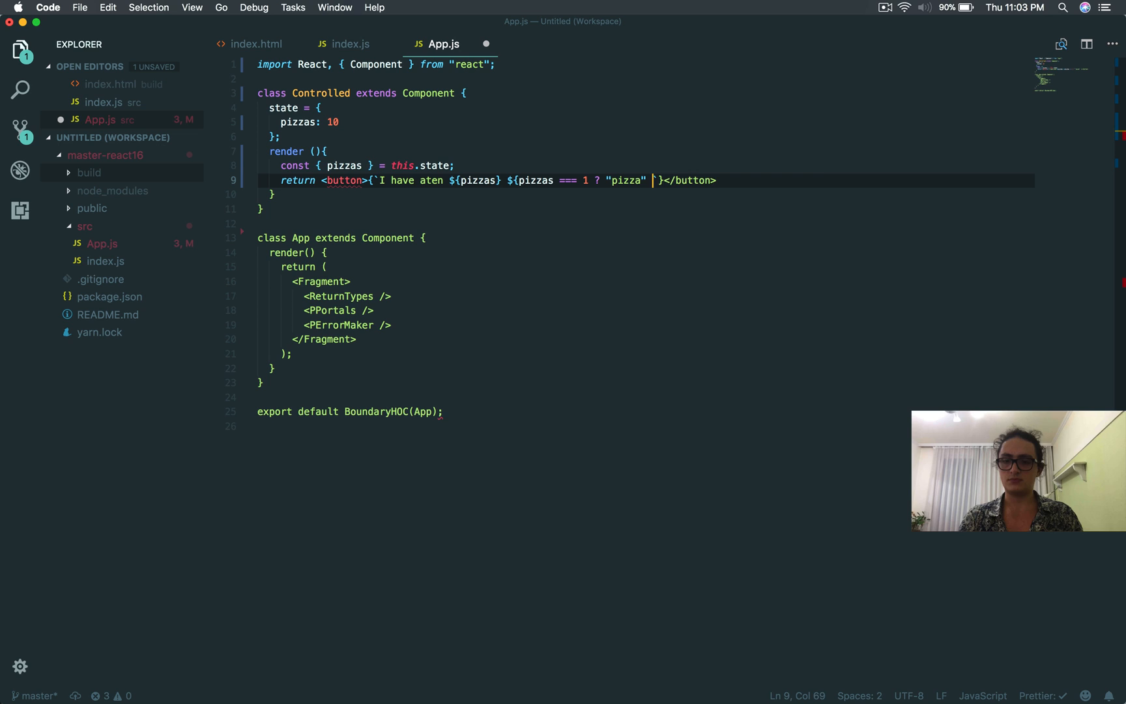
pyautogui.write(': "p')
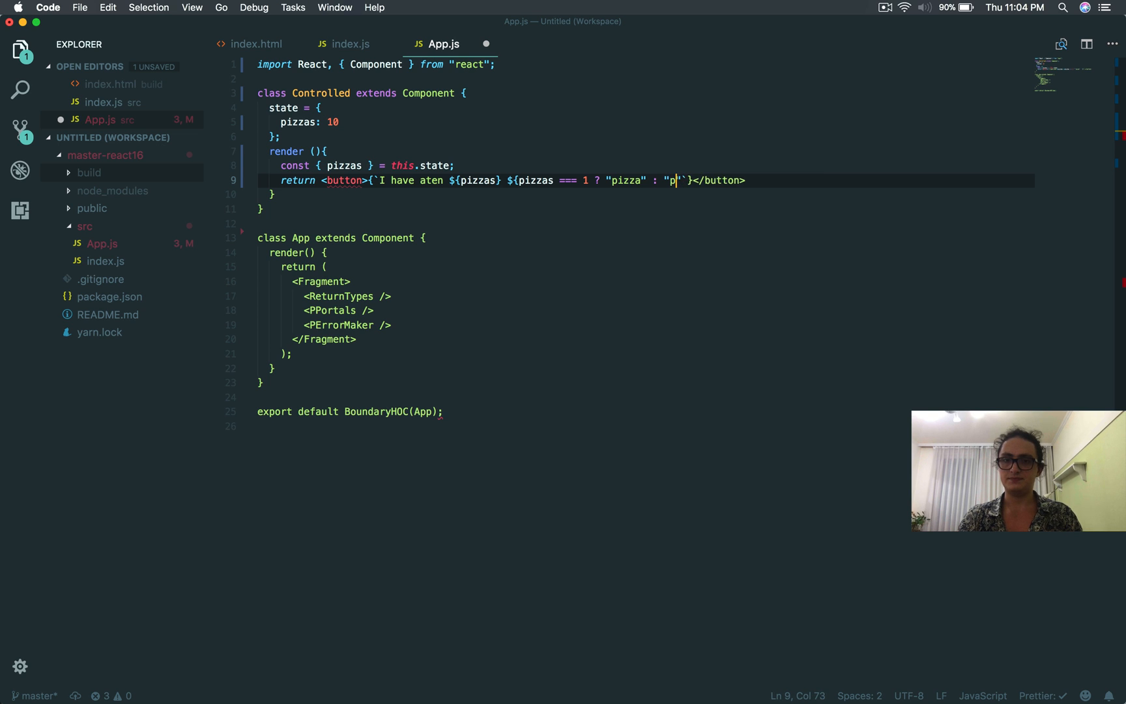
pyautogui.write('izzas === 1 ? "pizza" : "pizzas"')
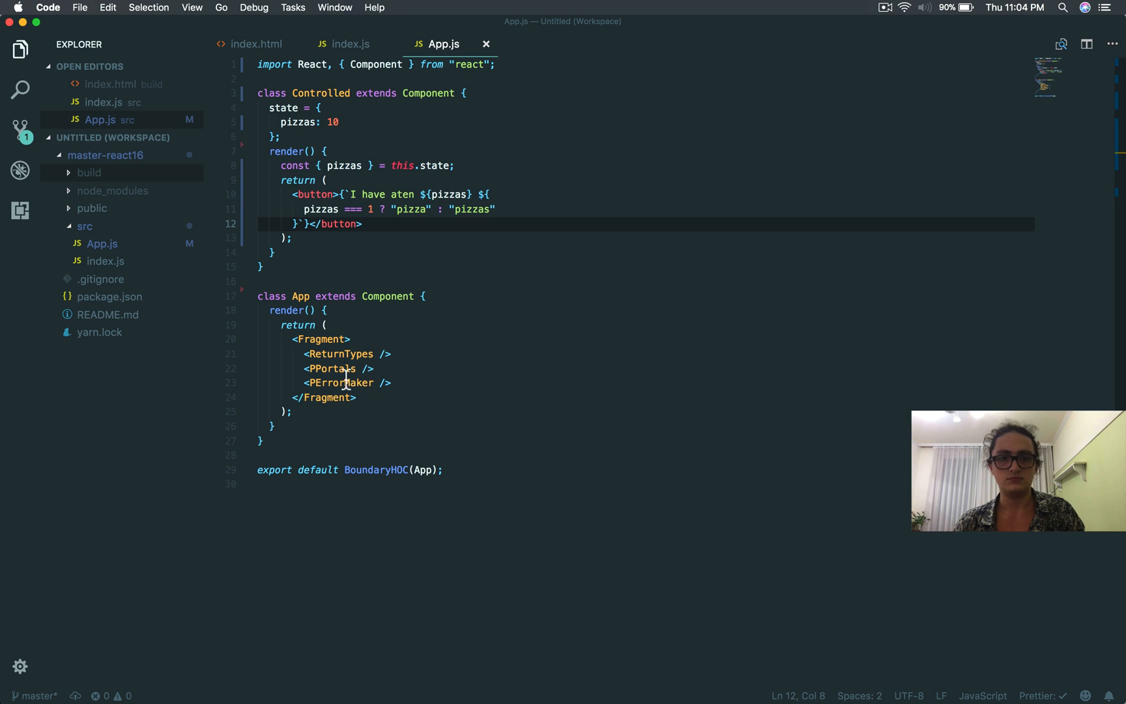
# - Render <Controlled /> in App in place of the Fragment
pyautogui.doubleClick(321, 93)
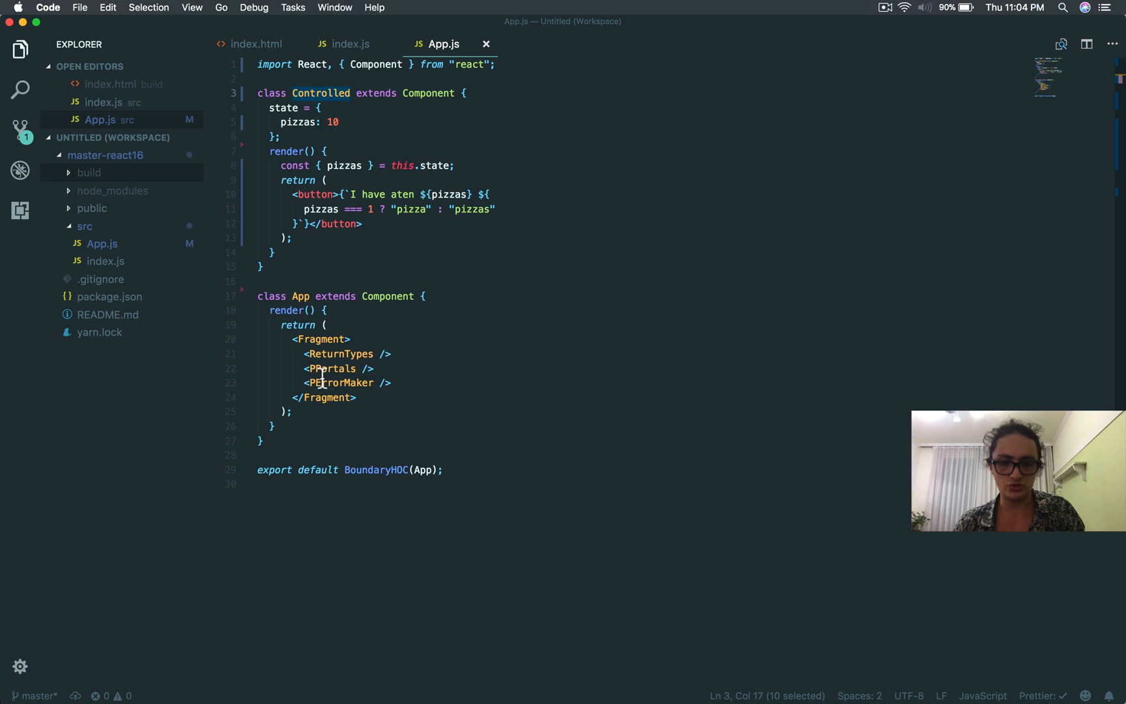
pyautogui.write('Controlled >')
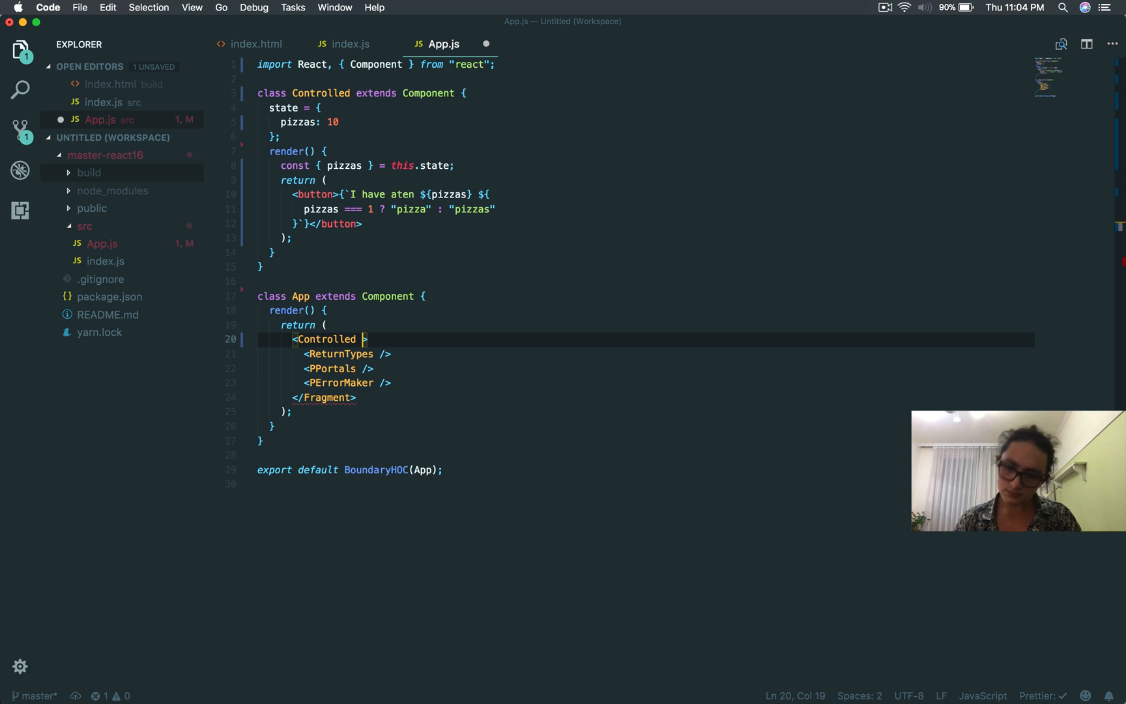
pyautogui.write('/.')
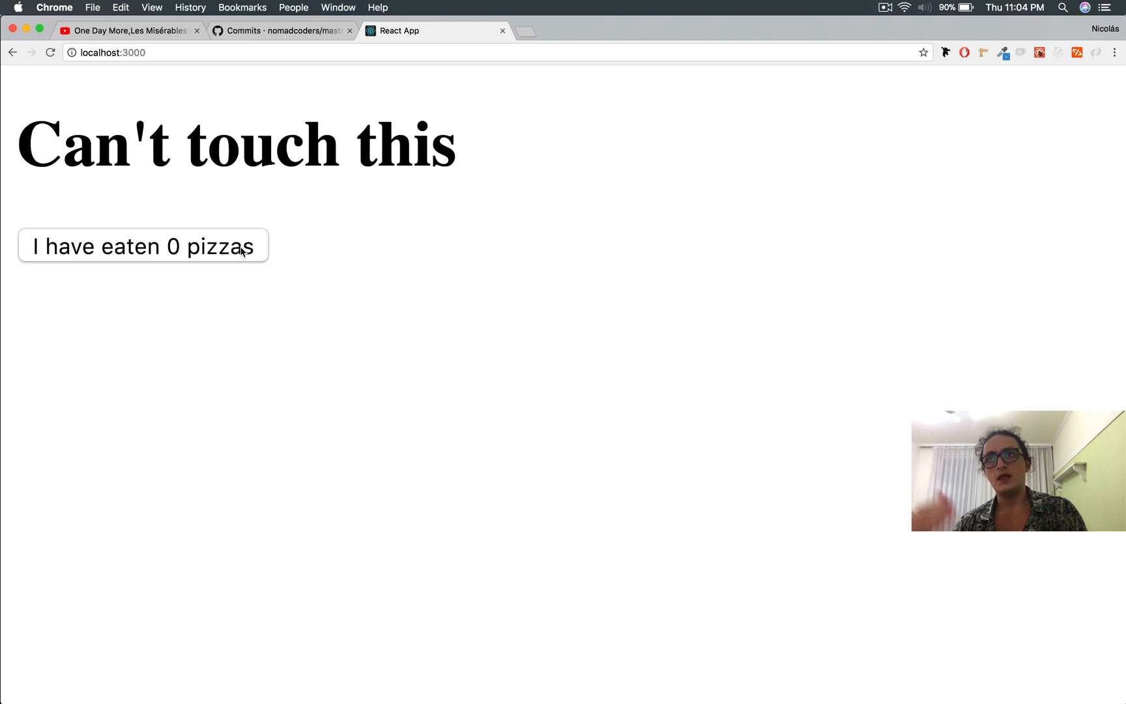
# - Switch from the Chrome app back to App.js in the editor
pyautogui.press('cmd+tab')
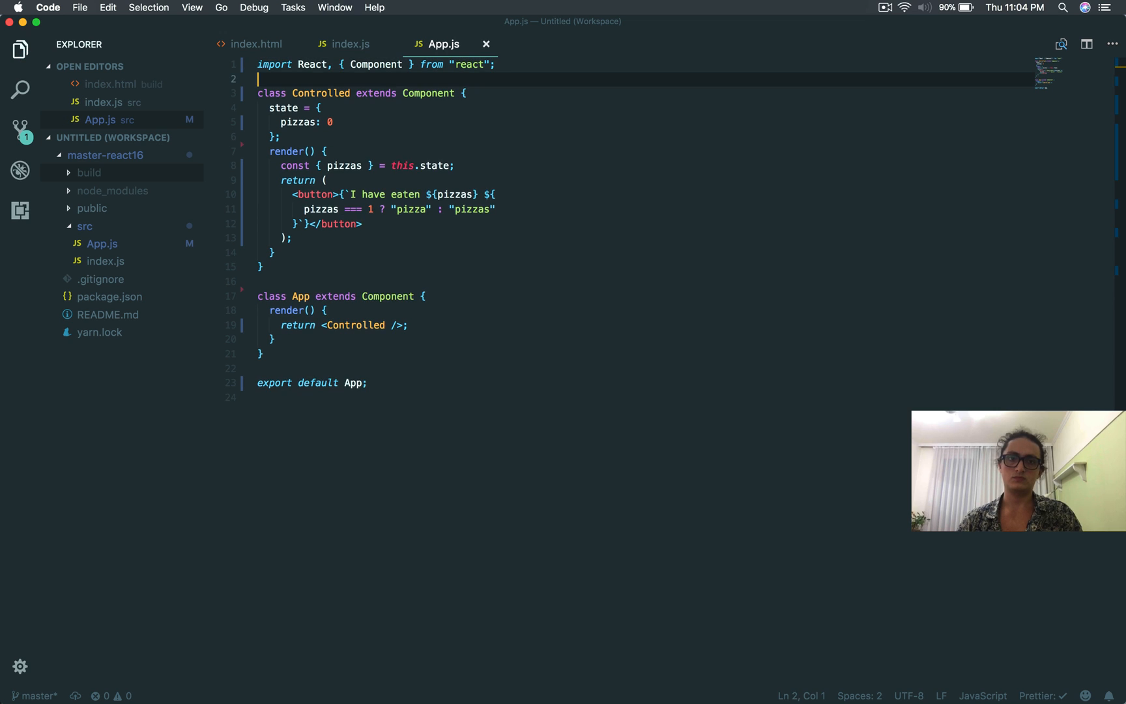
# - Add const MAX_PIZZAS = 20; above the Controlled class
pyautogui.write('const')
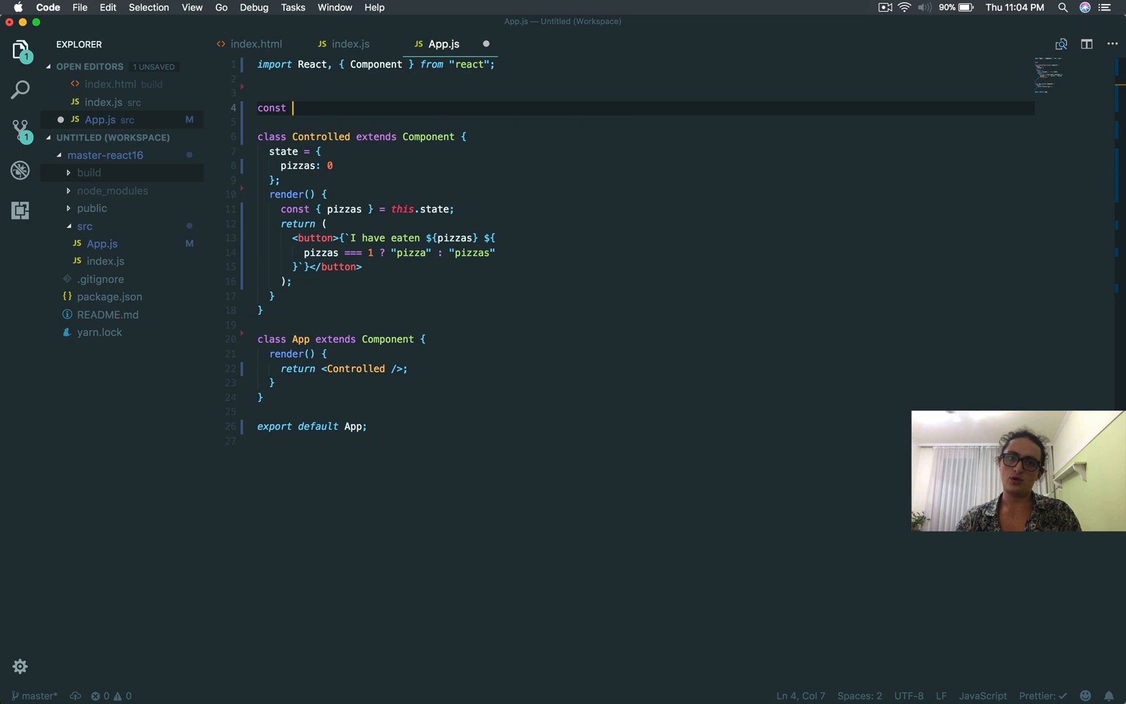
pyautogui.write('MAX_PIZ')
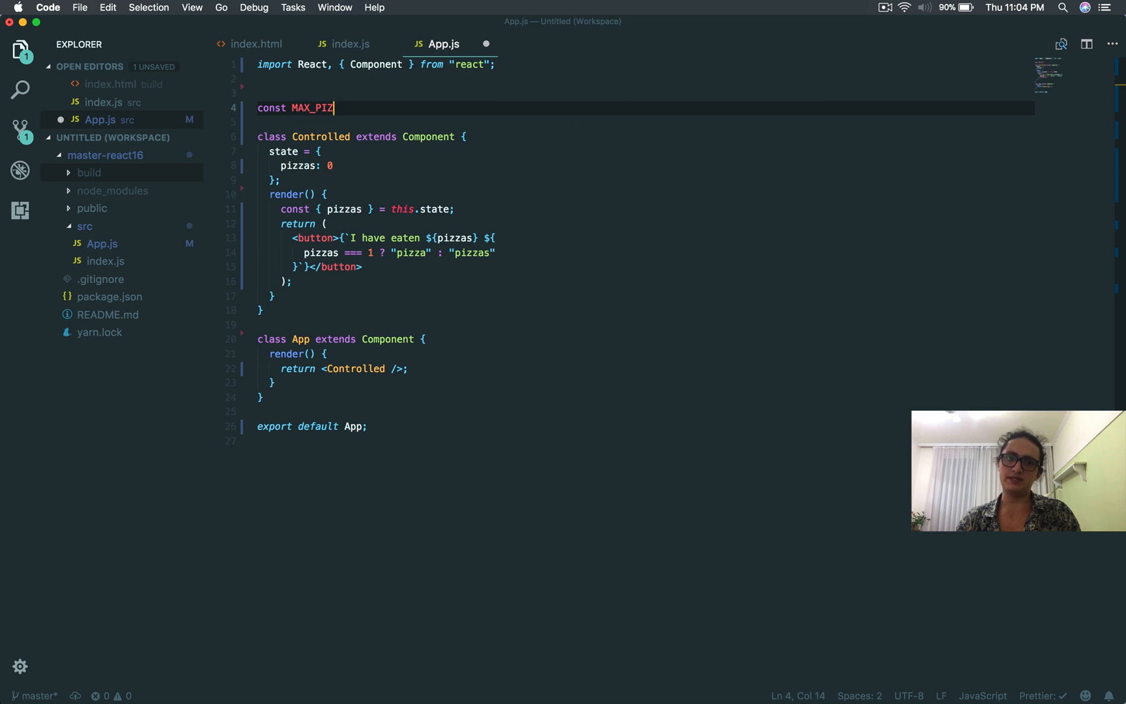
pyautogui.write('ZAS =')
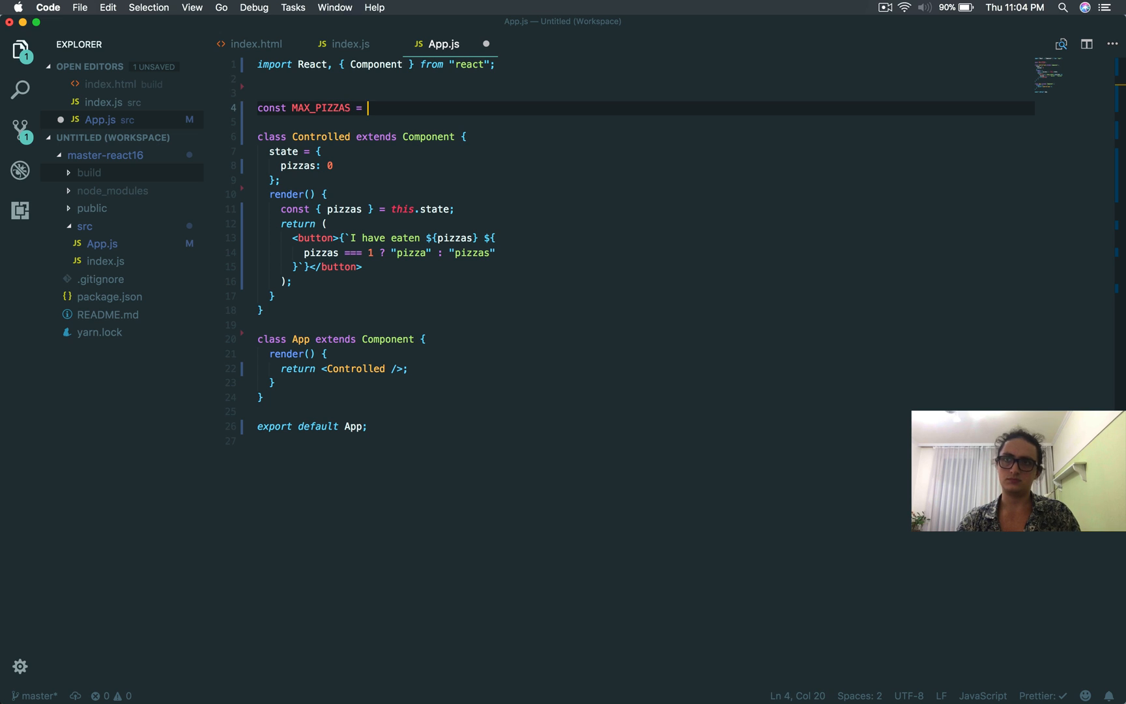
pyautogui.write('2')
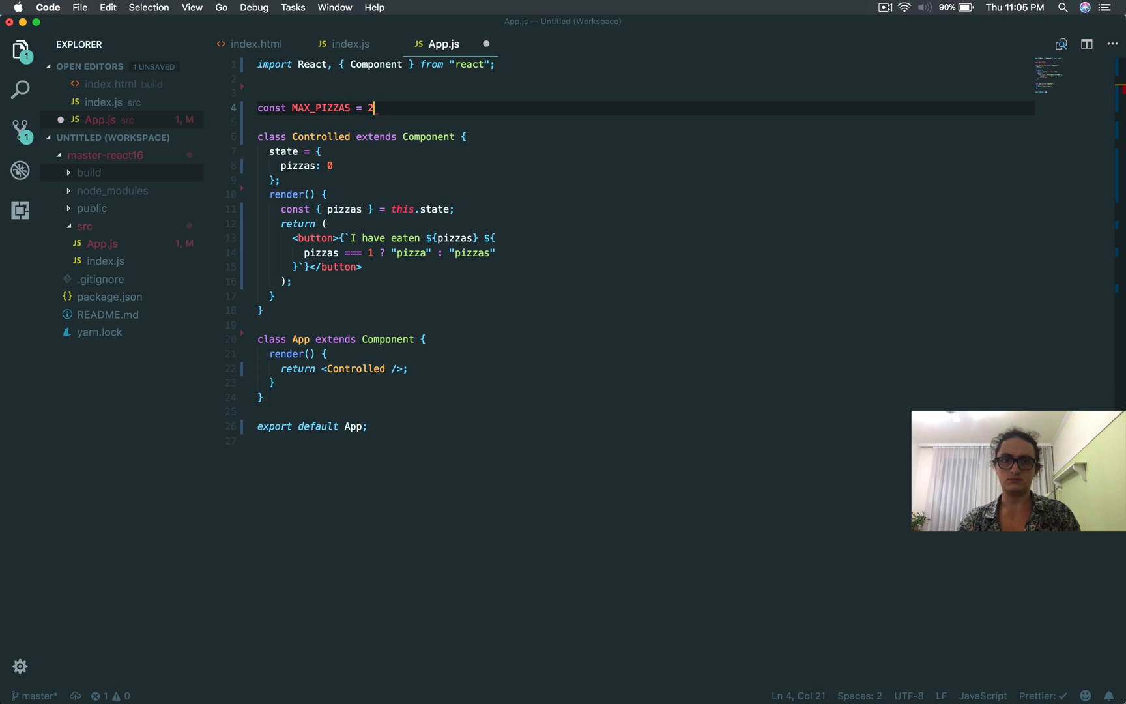
pyautogui.write('0;')
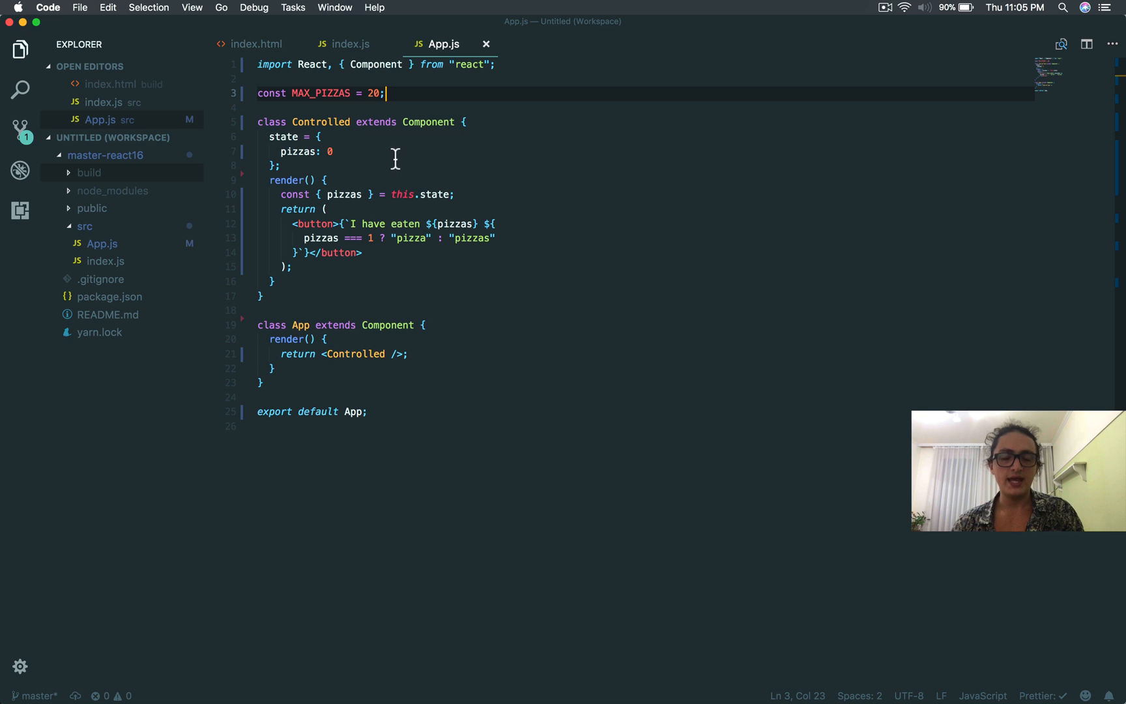
pyautogui.moveTo(403, 195)
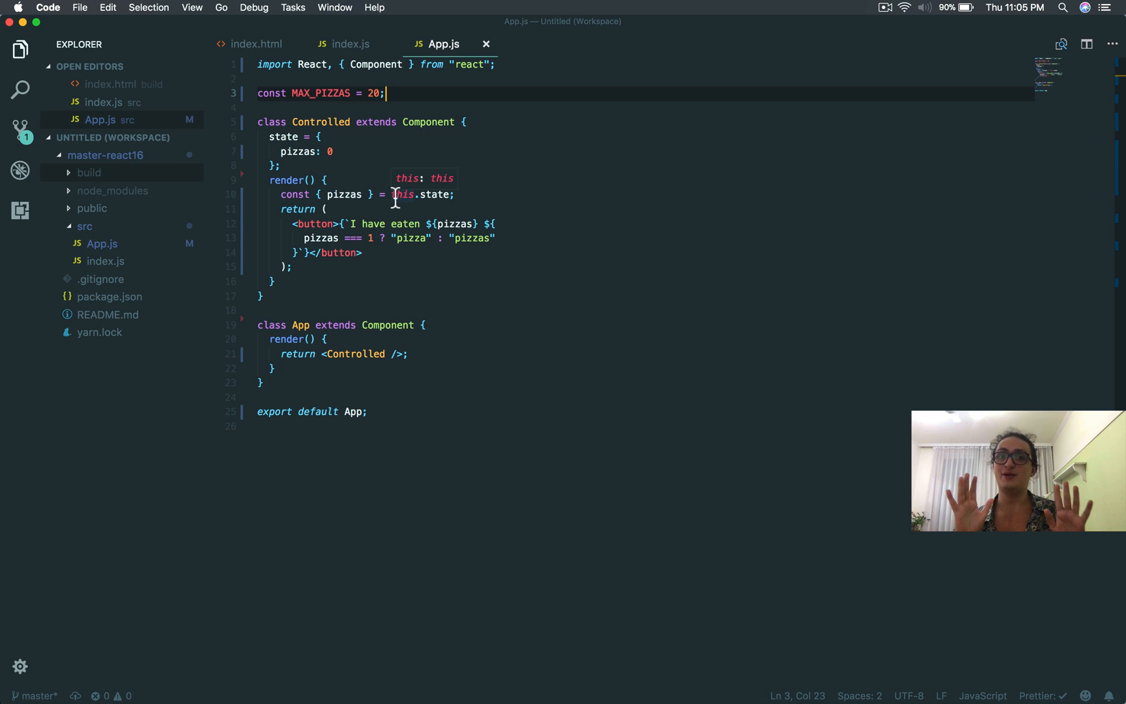
# - Write the eatPizaa (state, props) updater returning { pizzas: pizzas + 1 }
pyautogui.press('enter')
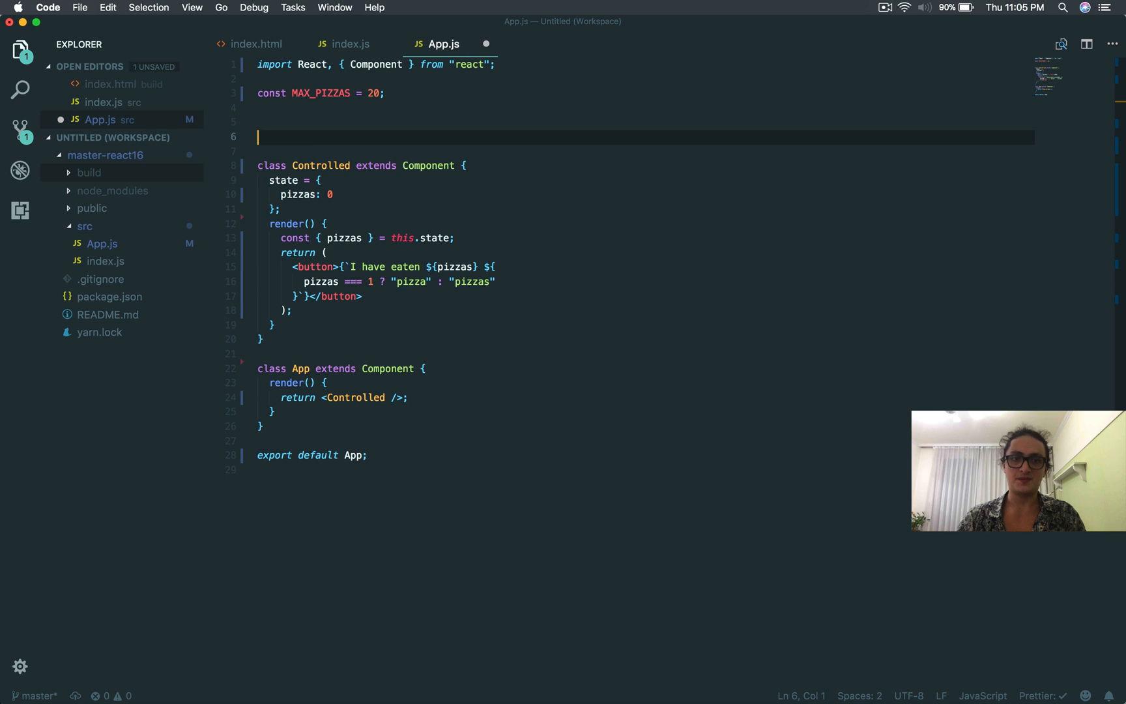
pyautogui.write('const eatP')
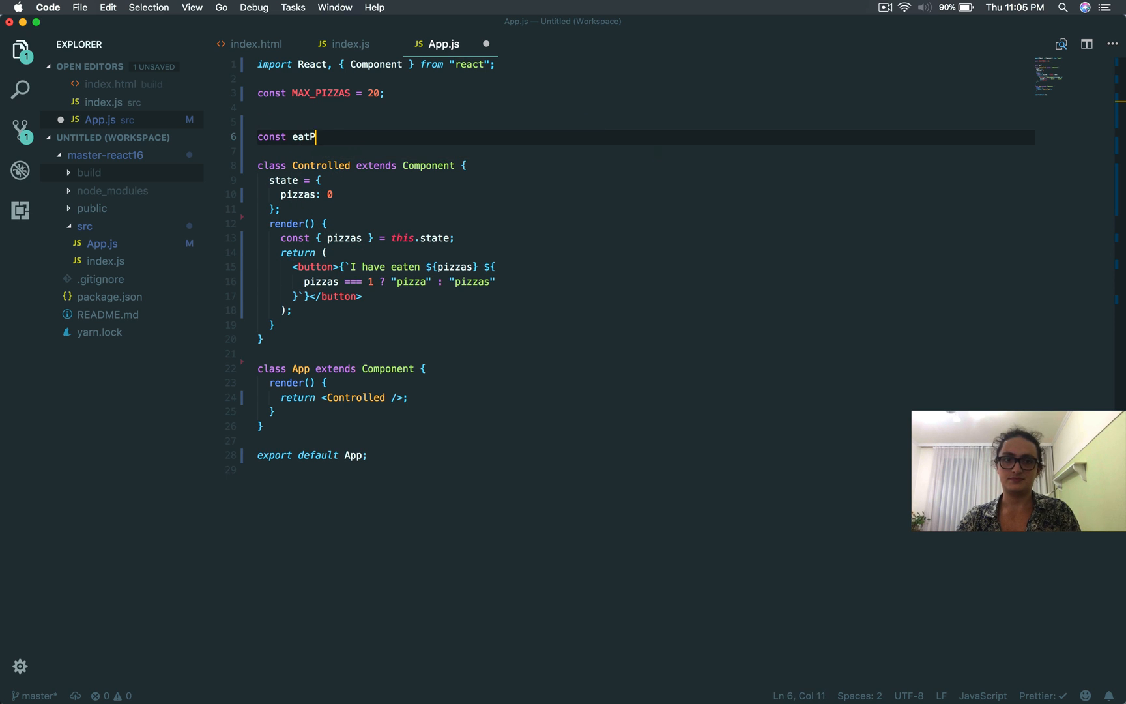
pyautogui.write('izaa = ()')
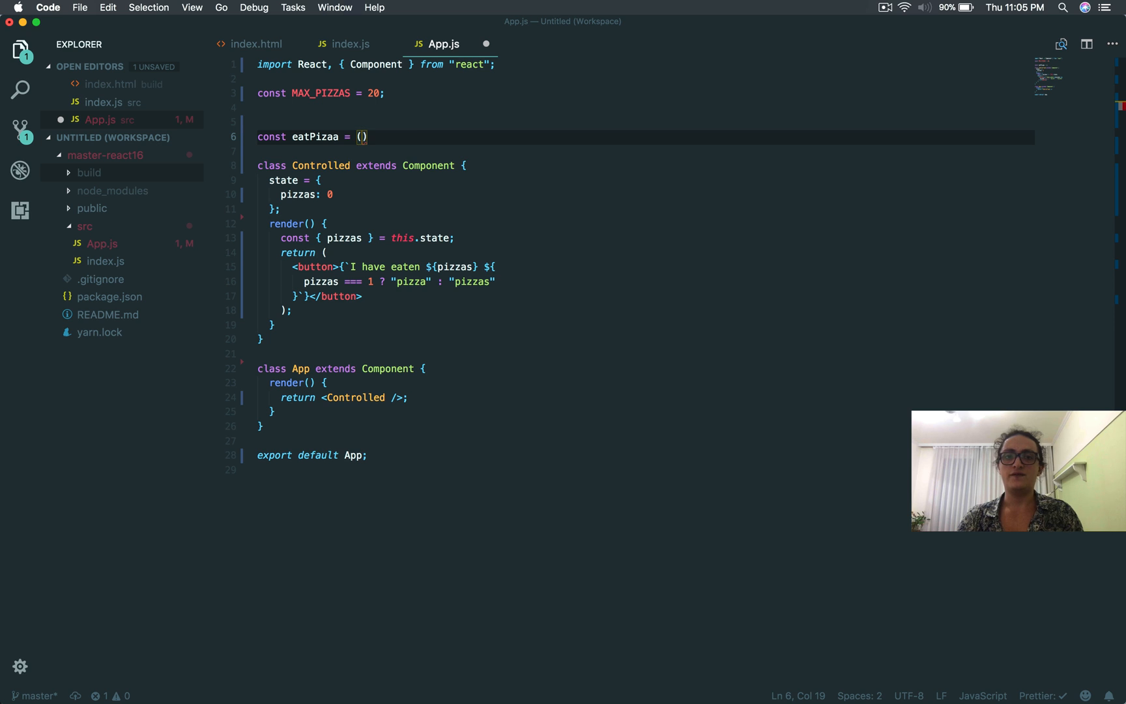
pyautogui.write('state')
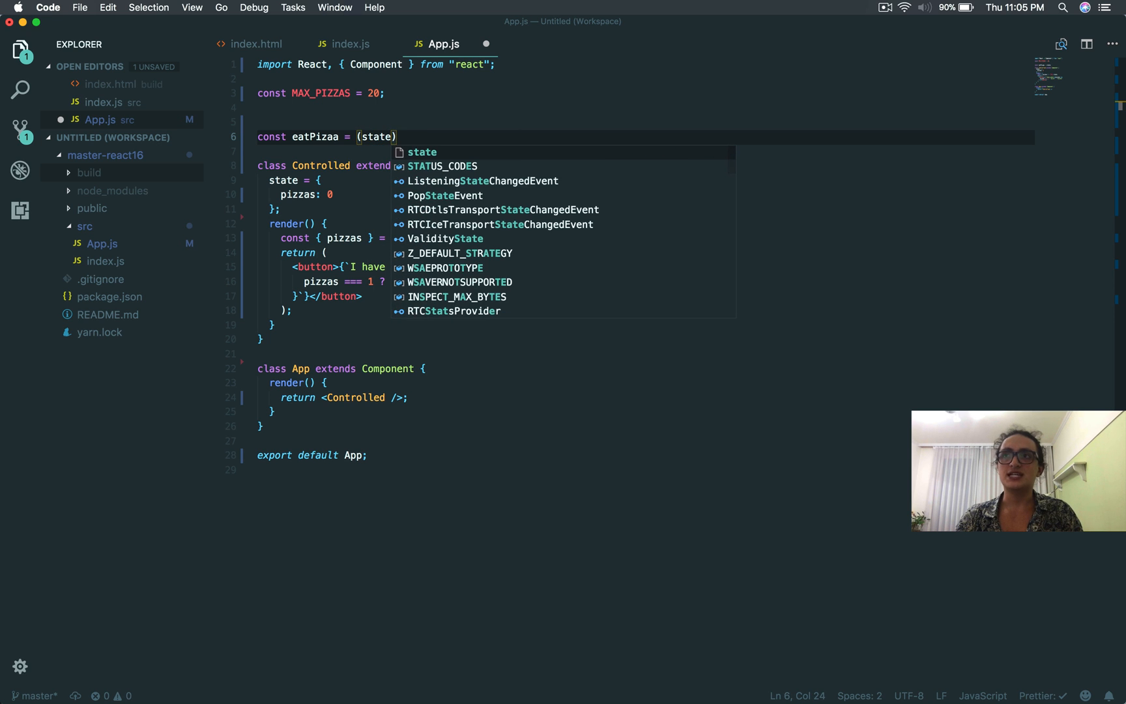
pyautogui.write(', props')
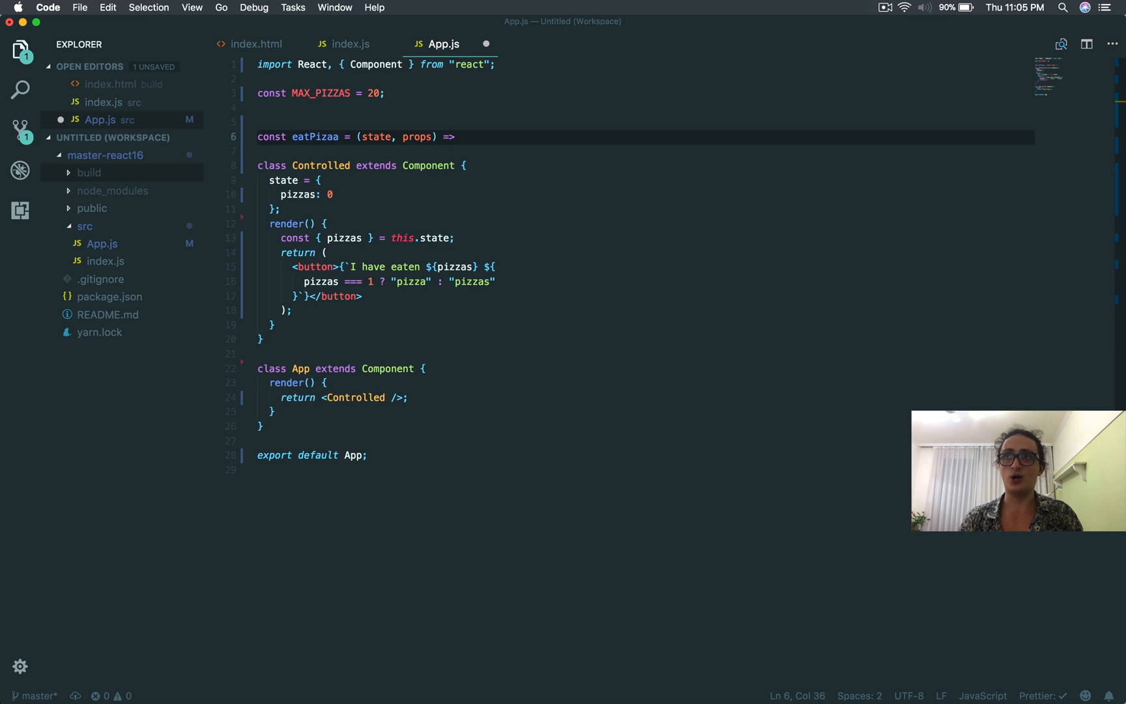
pyautogui.write('{')
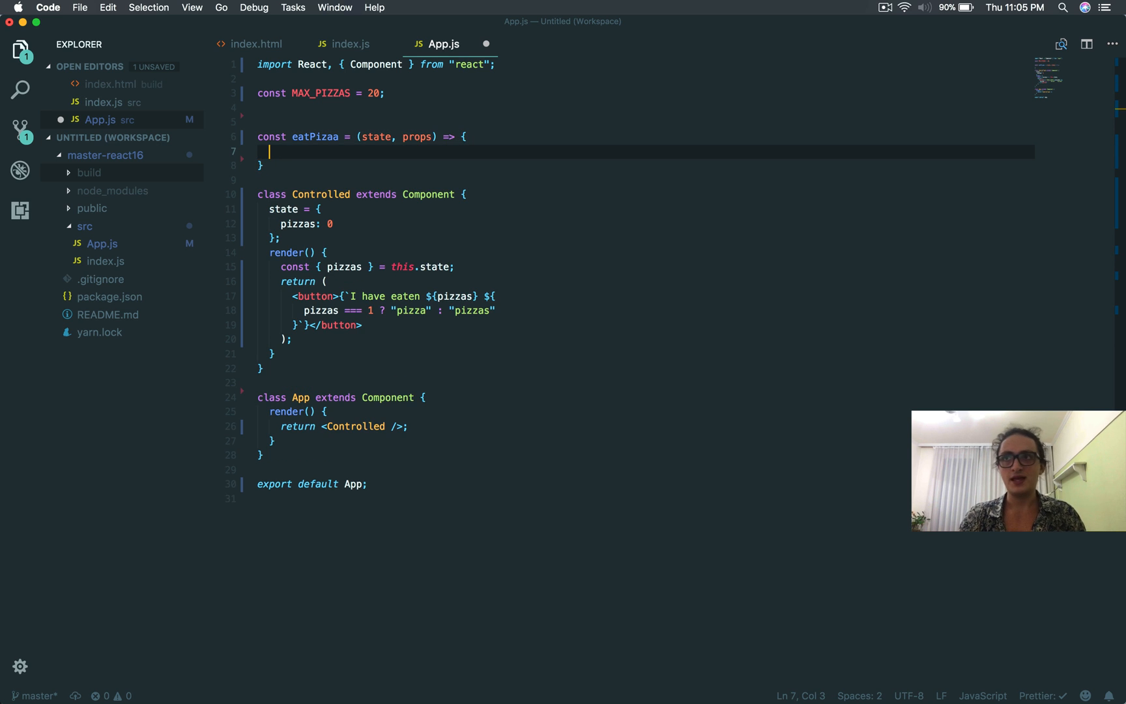
pyautogui.write('const { pizzas')
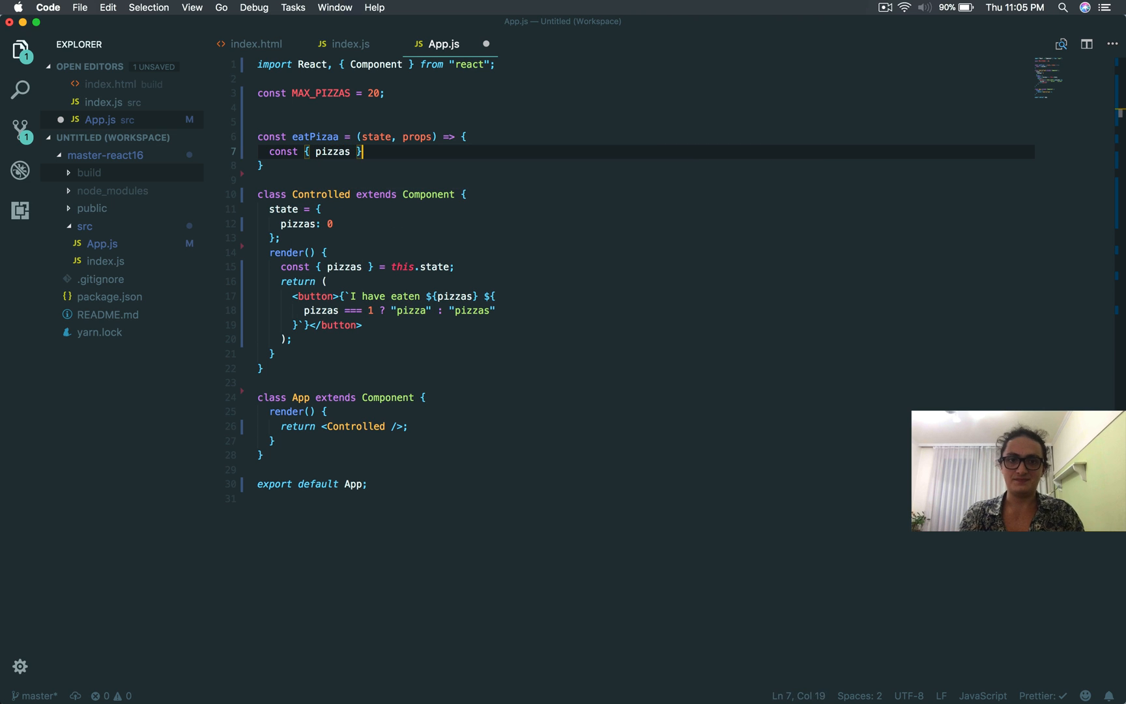
pyautogui.write('= state;')
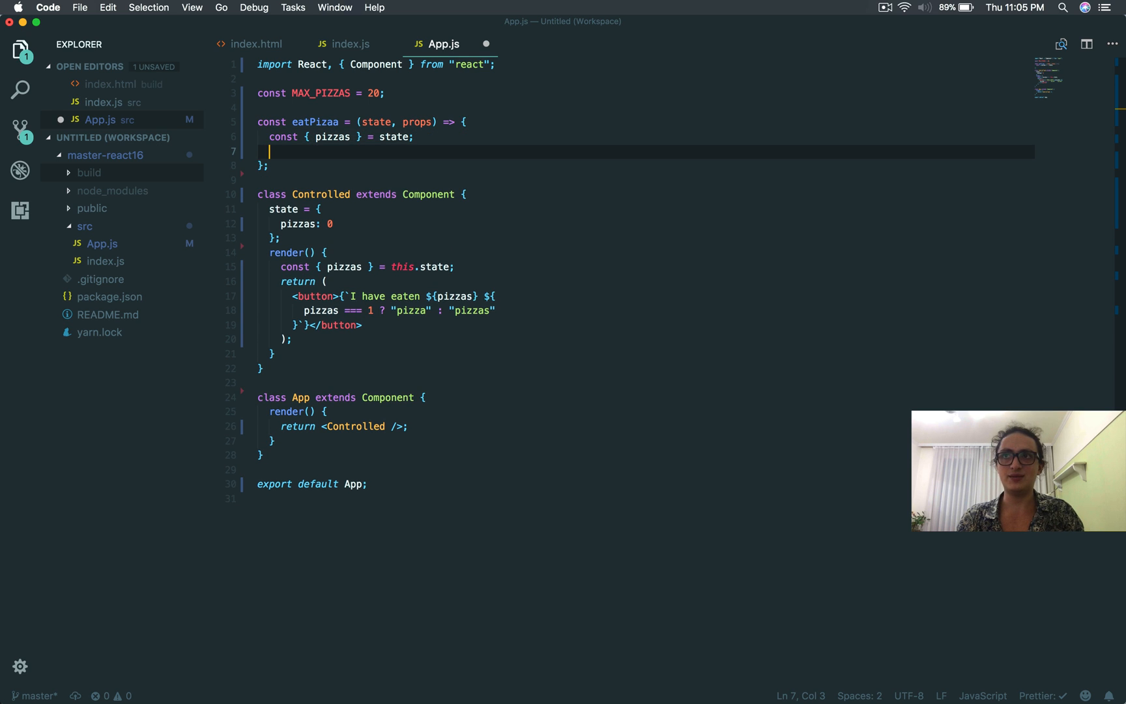
pyautogui.write('return')
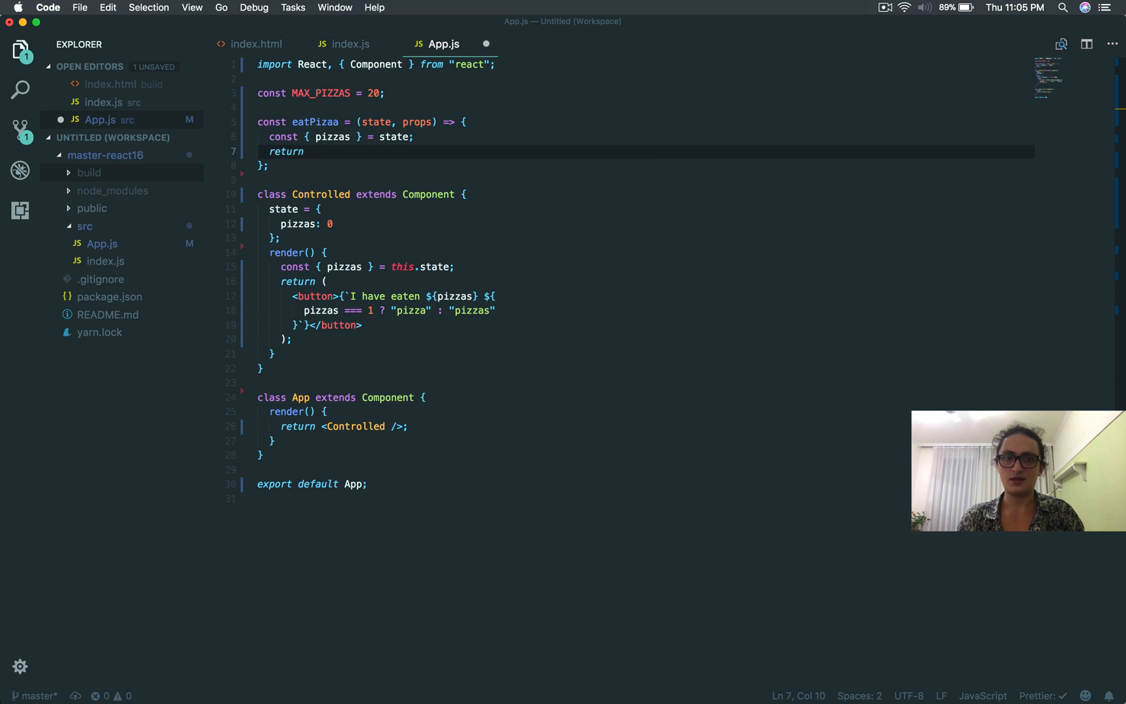
pyautogui.write('{ piz')
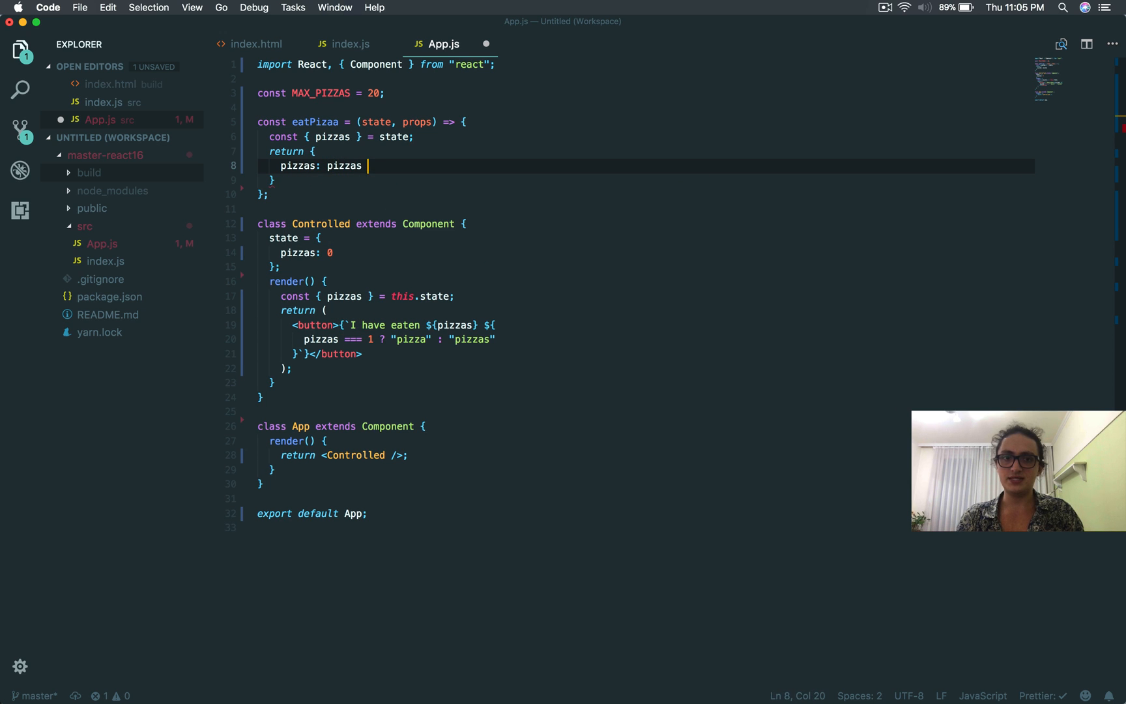
pyautogui.write('+')
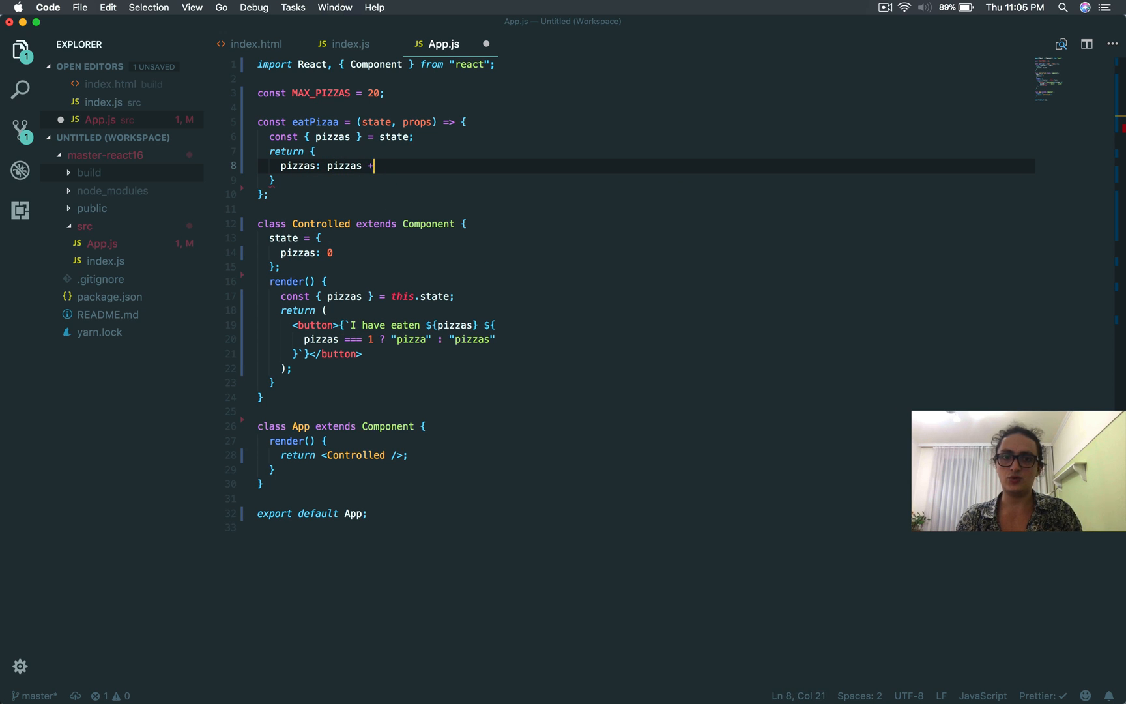
pyautogui.write('1')
pyautogui.click(646, 179)
pyautogui.write(';')
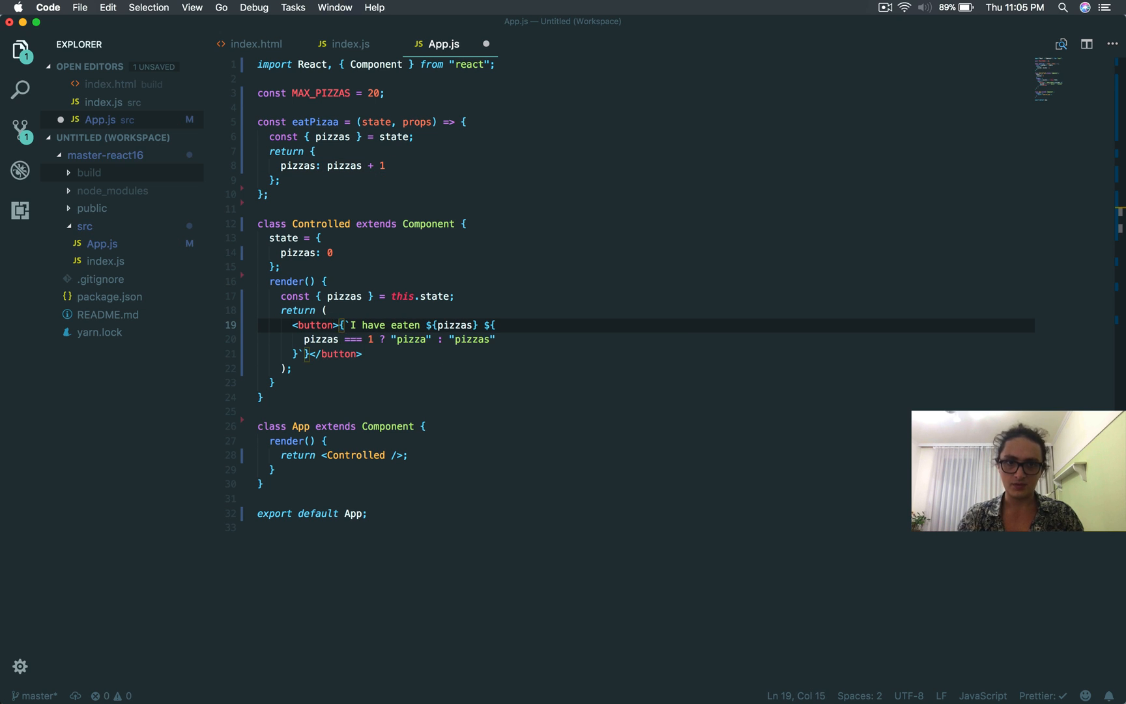
# - Add onClick={this._handleClick} to the pizza button
pyautogui.write('onClick')
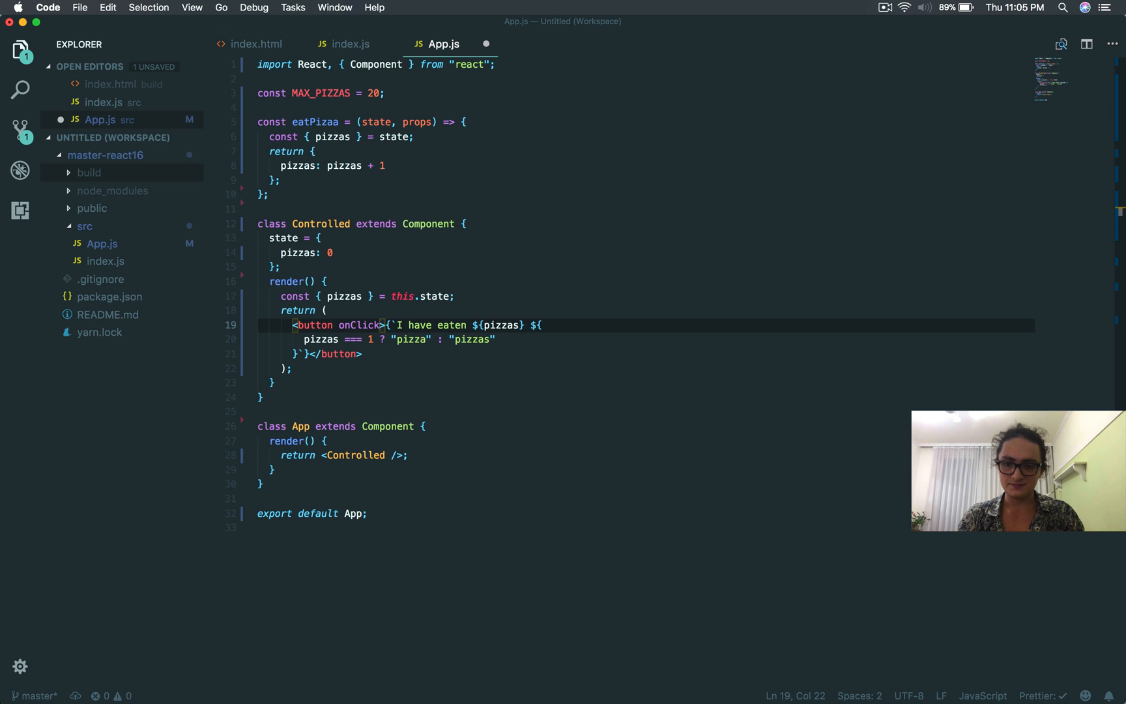
pyautogui.write('={}')
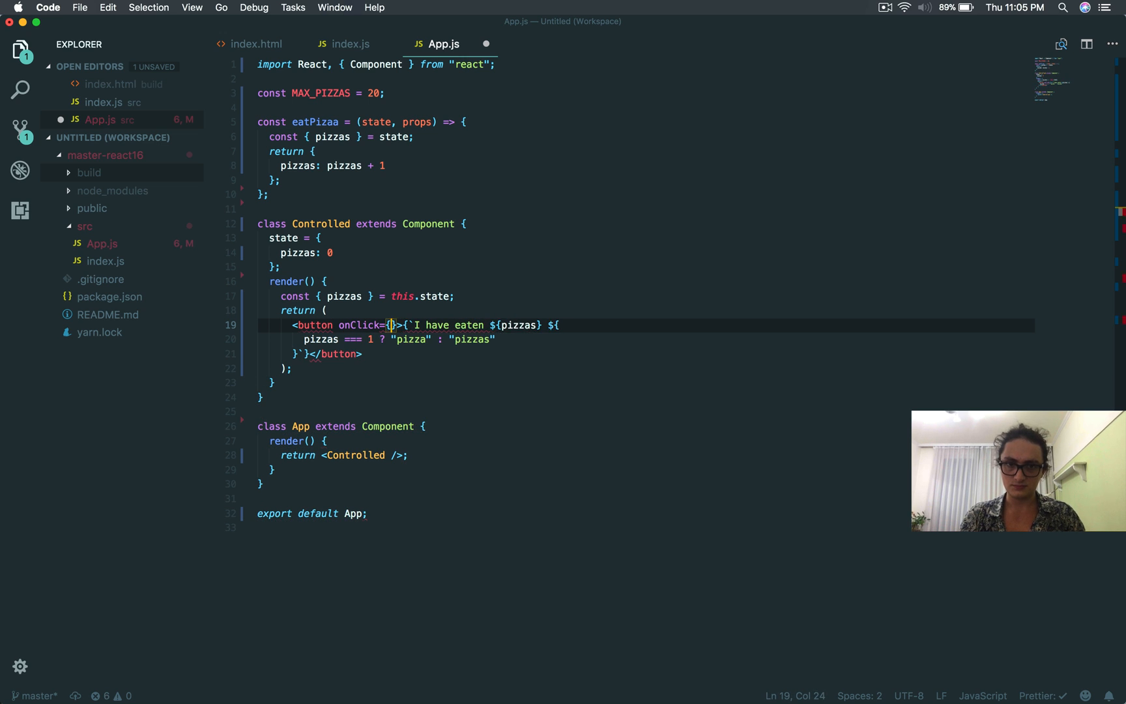
pyautogui.write('this._handleClick')
pyautogui.write('\\_')
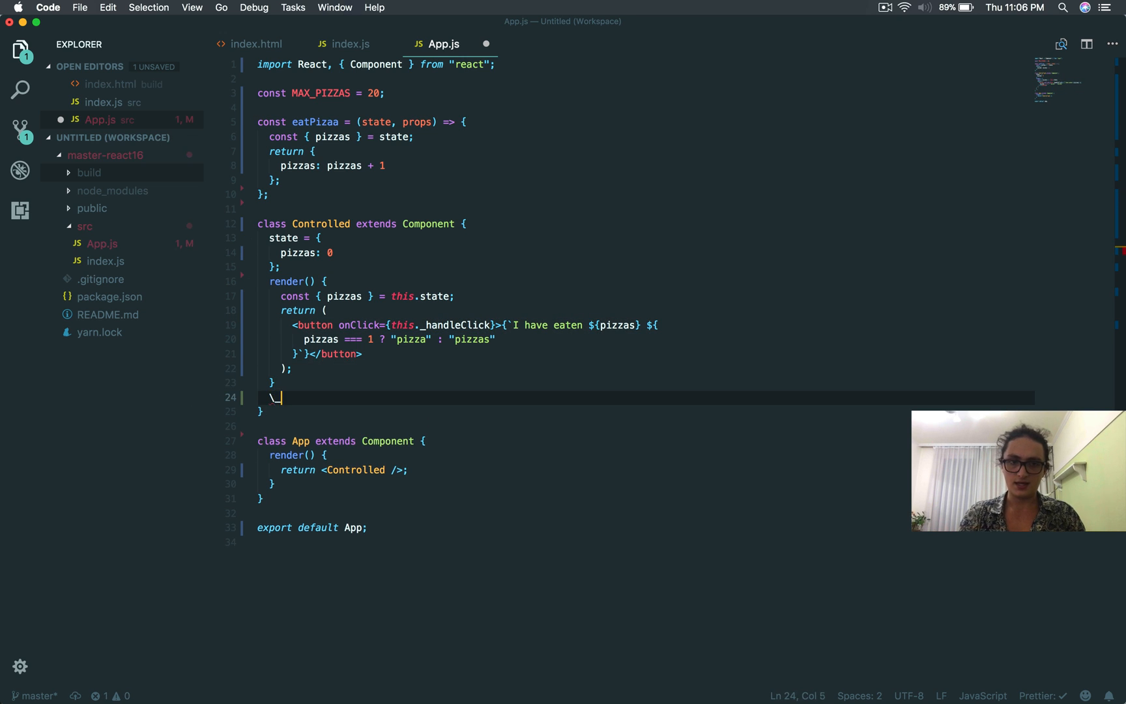
# - Define _handleClick as an arrow function calling this.setState(eatPizaa)
pyautogui.write('handleClick')
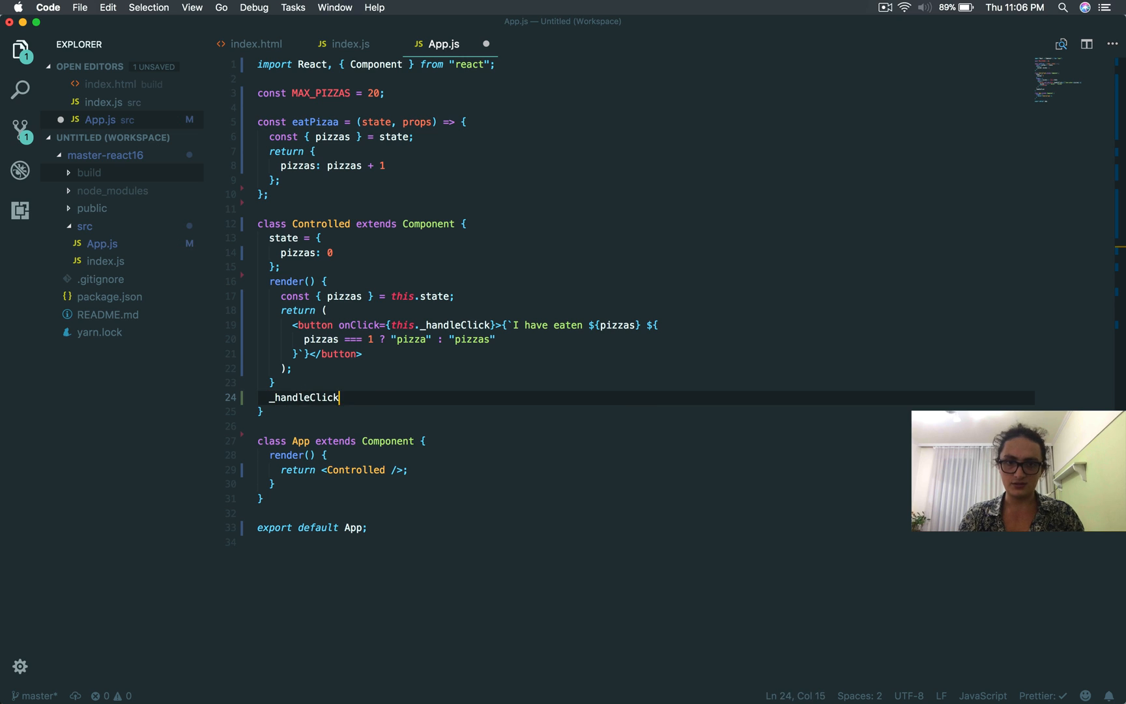
pyautogui.write('= () => {')
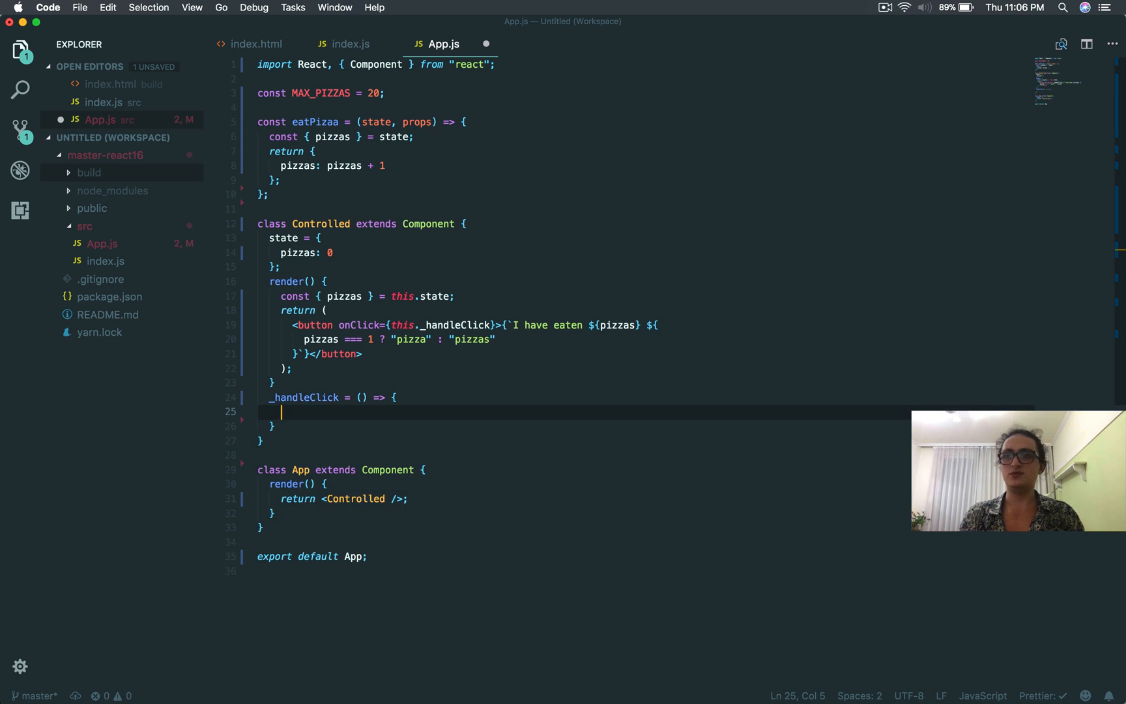
pyautogui.write('this.setState(eatPizaa);')
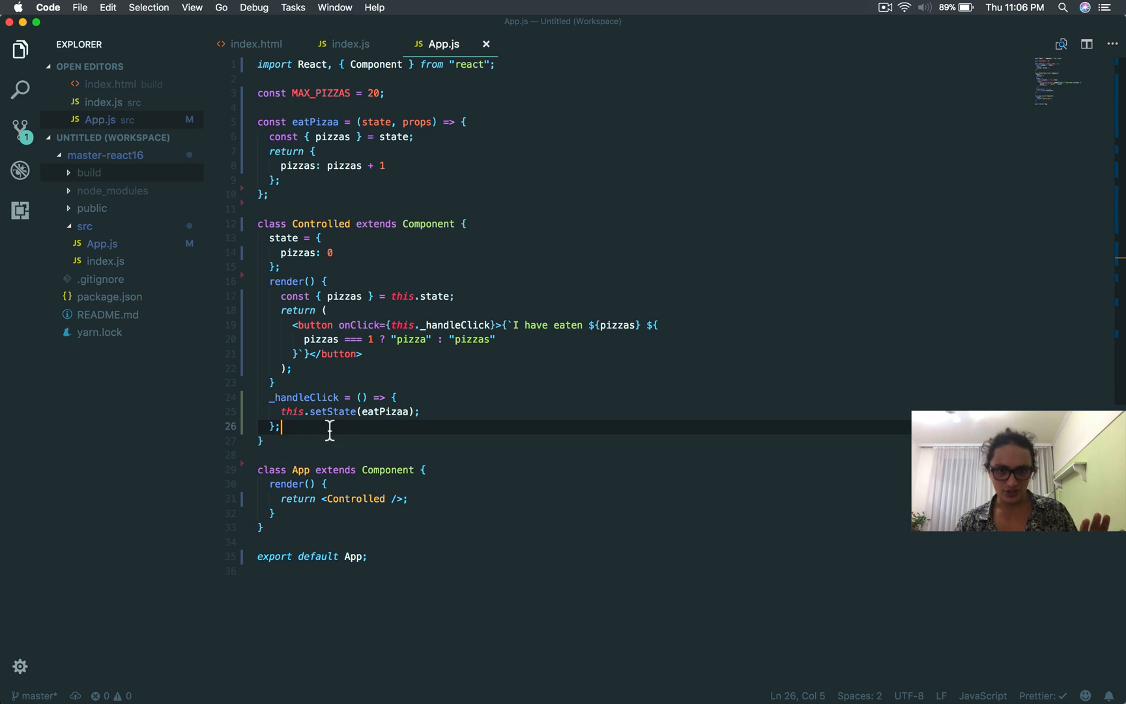
pyautogui.doubleClick(385, 411)
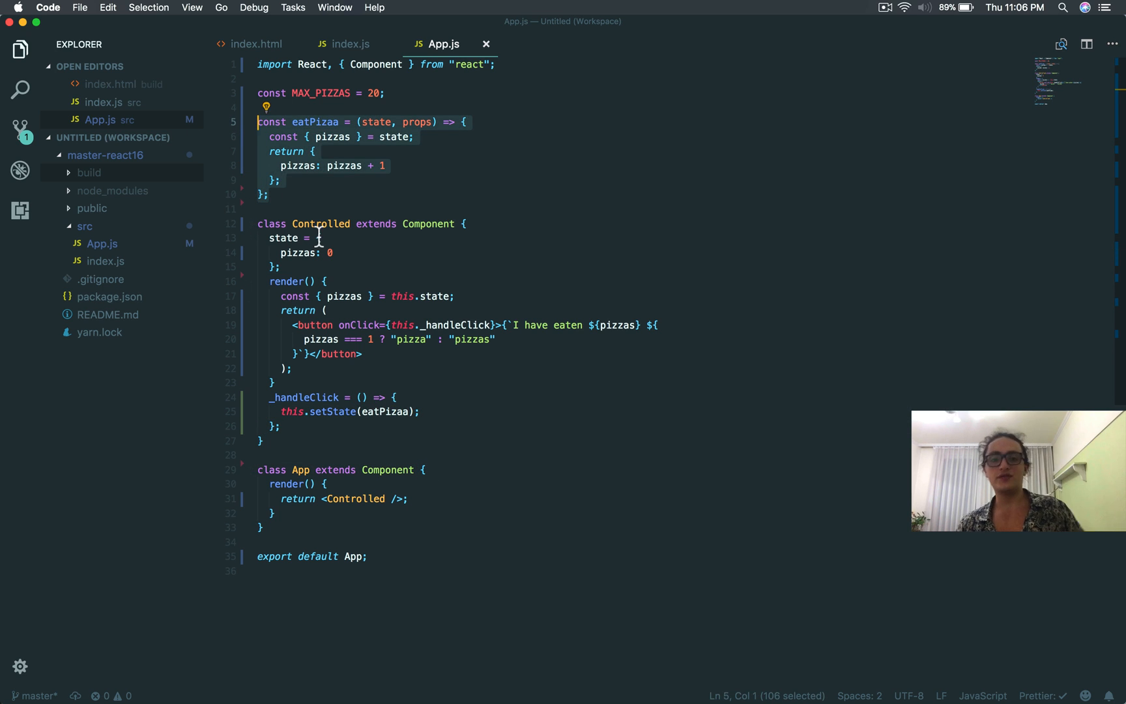
pyautogui.doubleClick(330, 411)
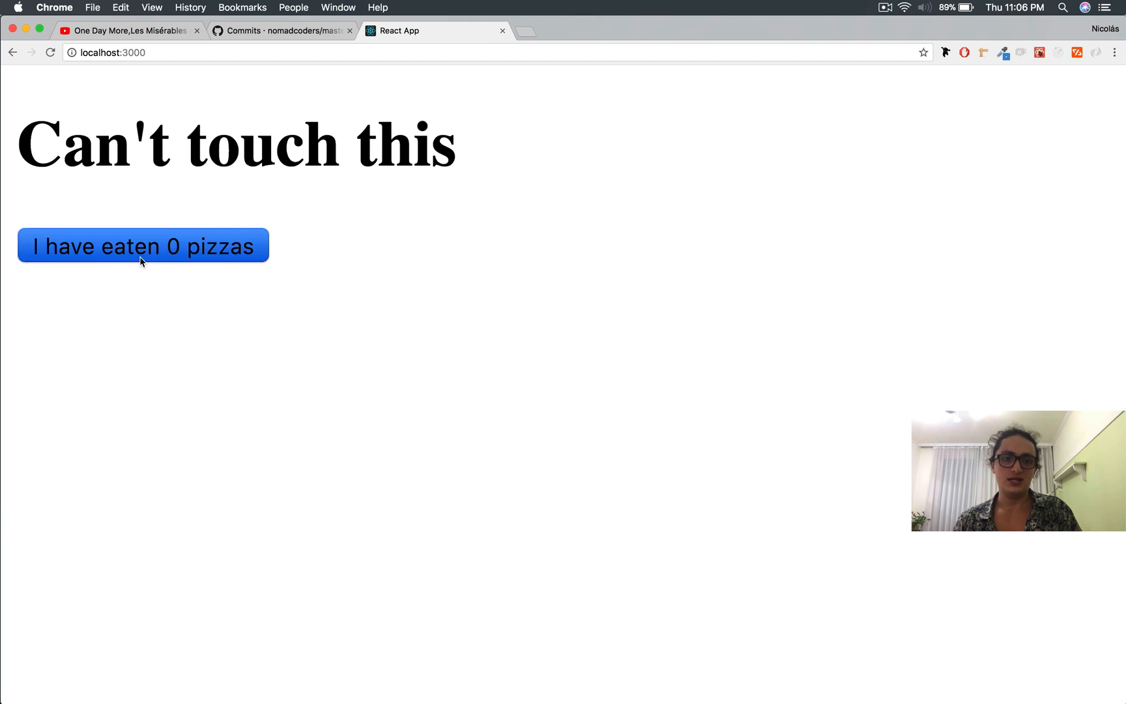
# - Click the pizza button repeatedly, pushing the count past 20 to 53
pyautogui.click(142, 246)
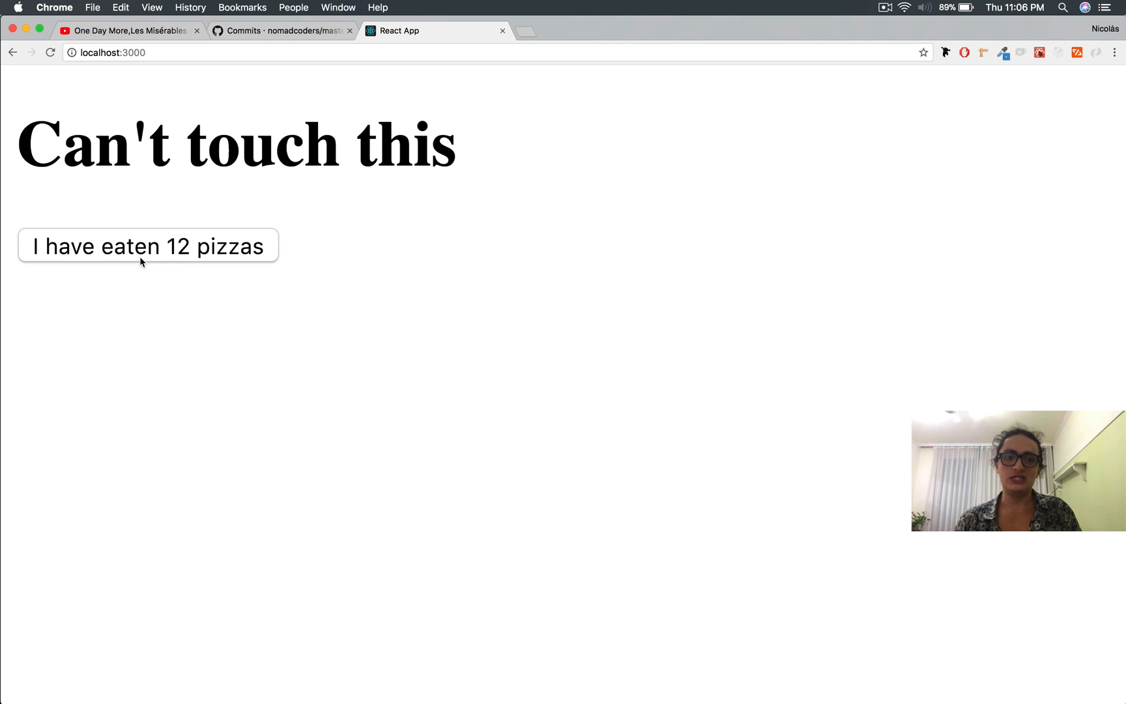
pyautogui.click(147, 245)
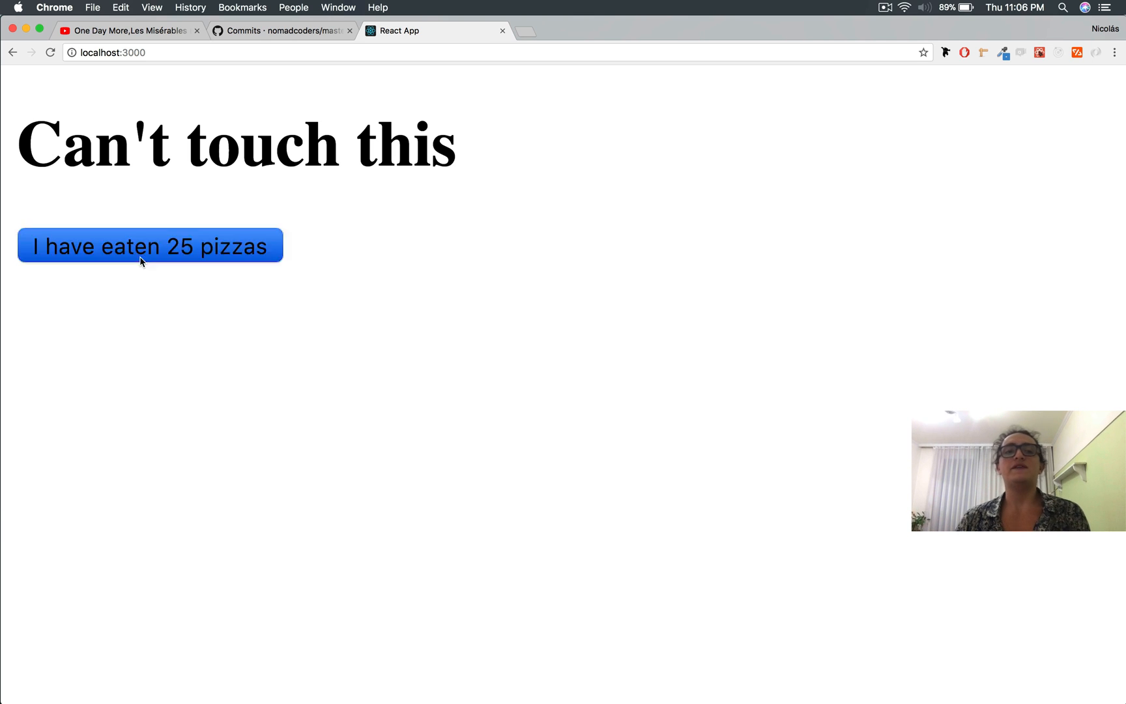
pyautogui.click(150, 246)
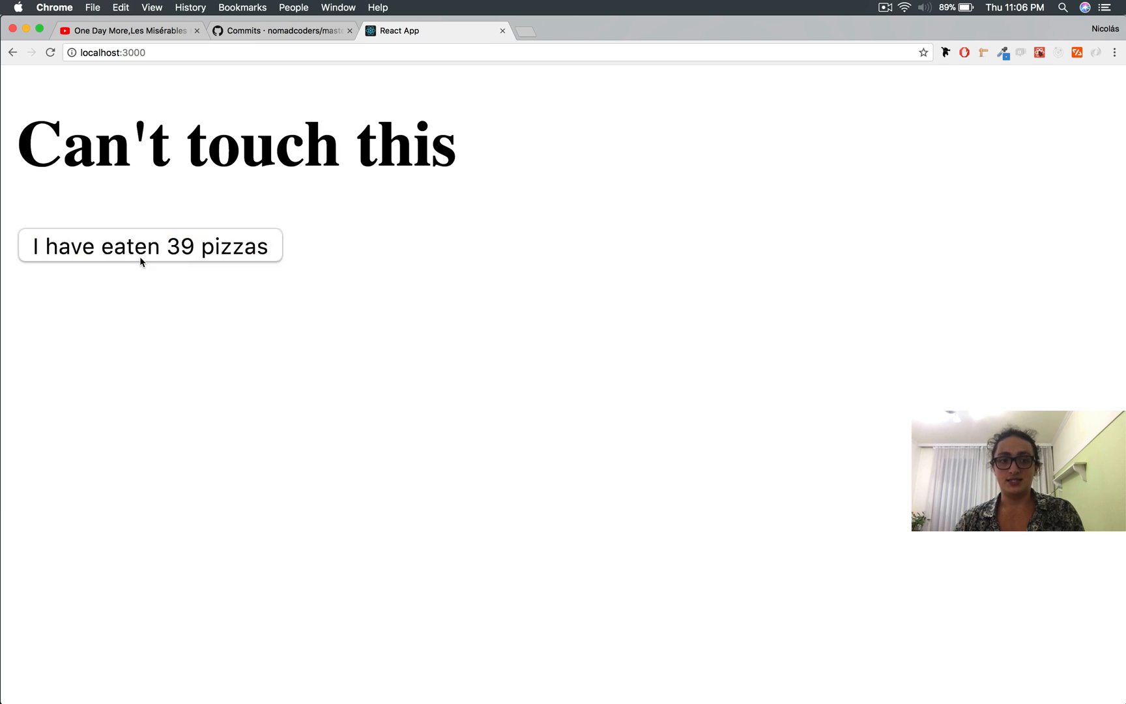
pyautogui.click(150, 246)
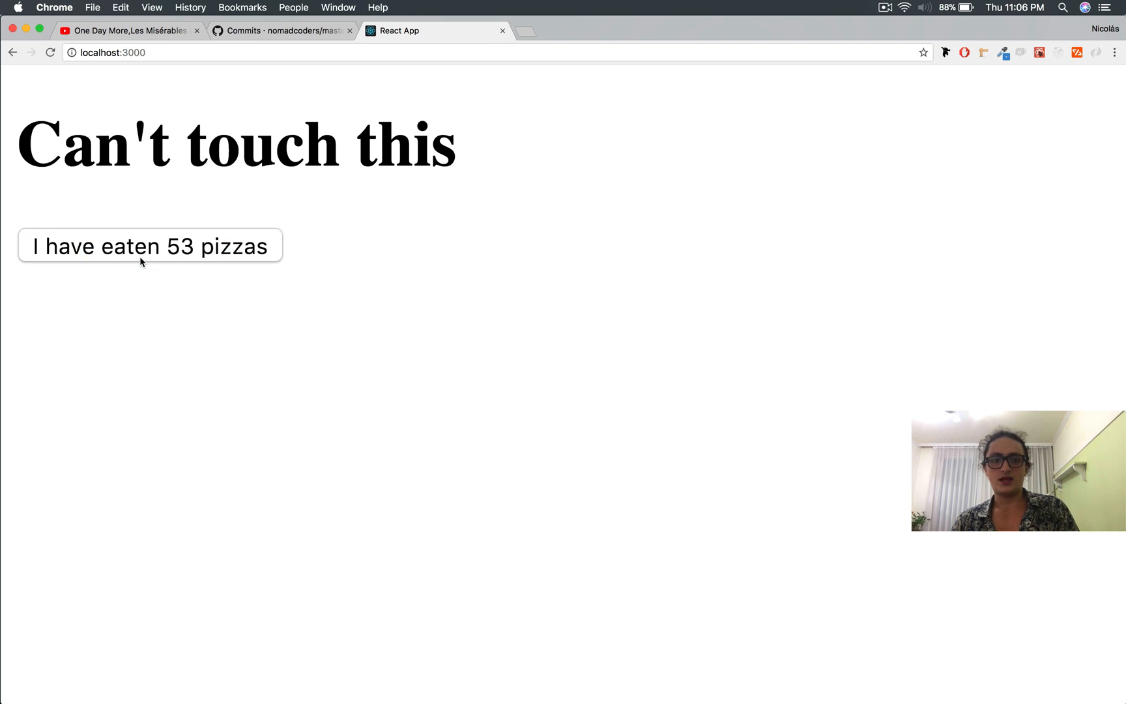
pyautogui.click(150, 246)
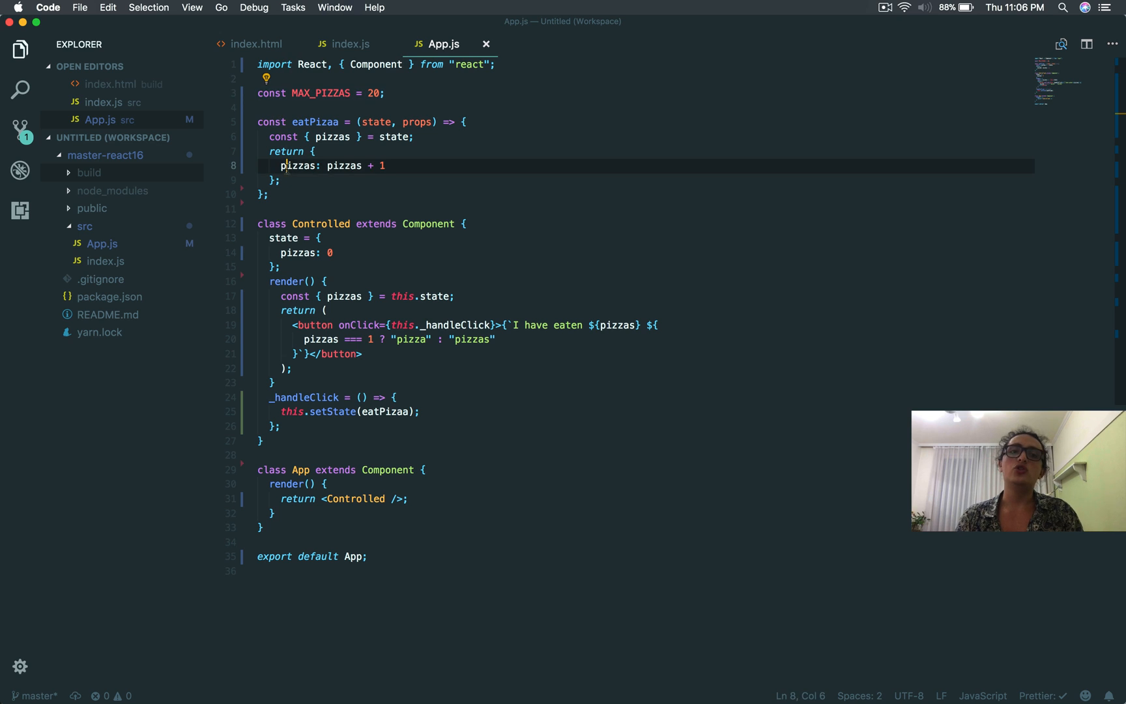
# - Replace pizzas + 1 in eatPizaa's return with null and highlight eatPizaa's uses
pyautogui.write('null')
pyautogui.write('p')
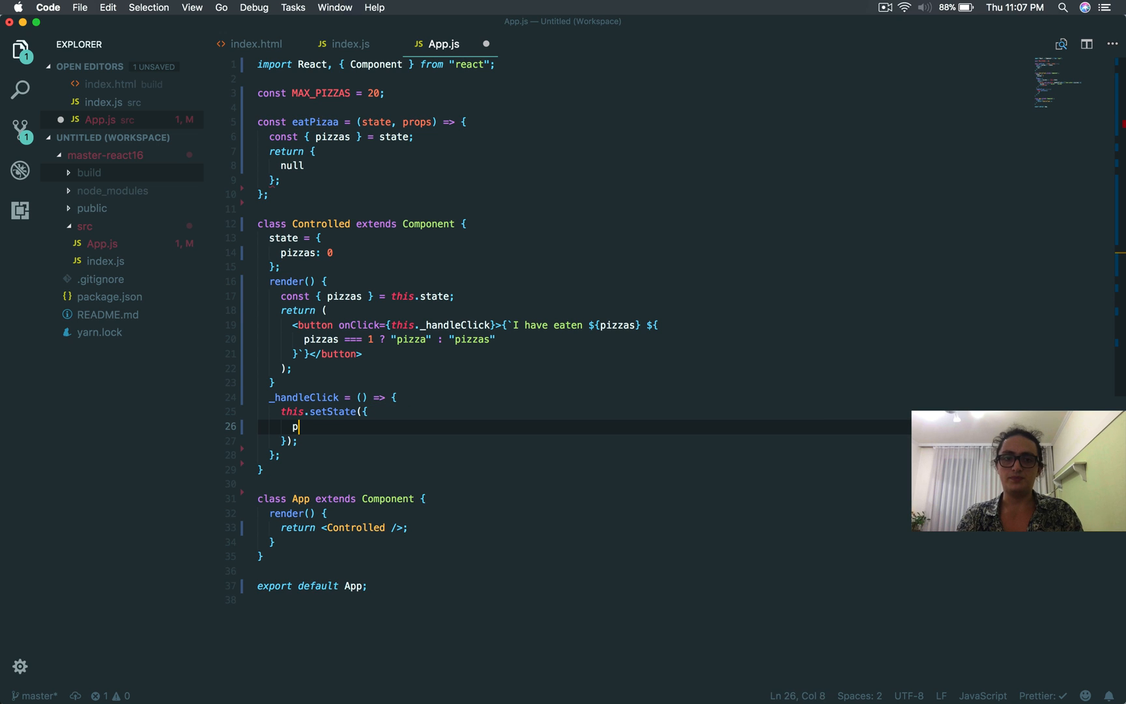
pyautogui.write('izzas: null')
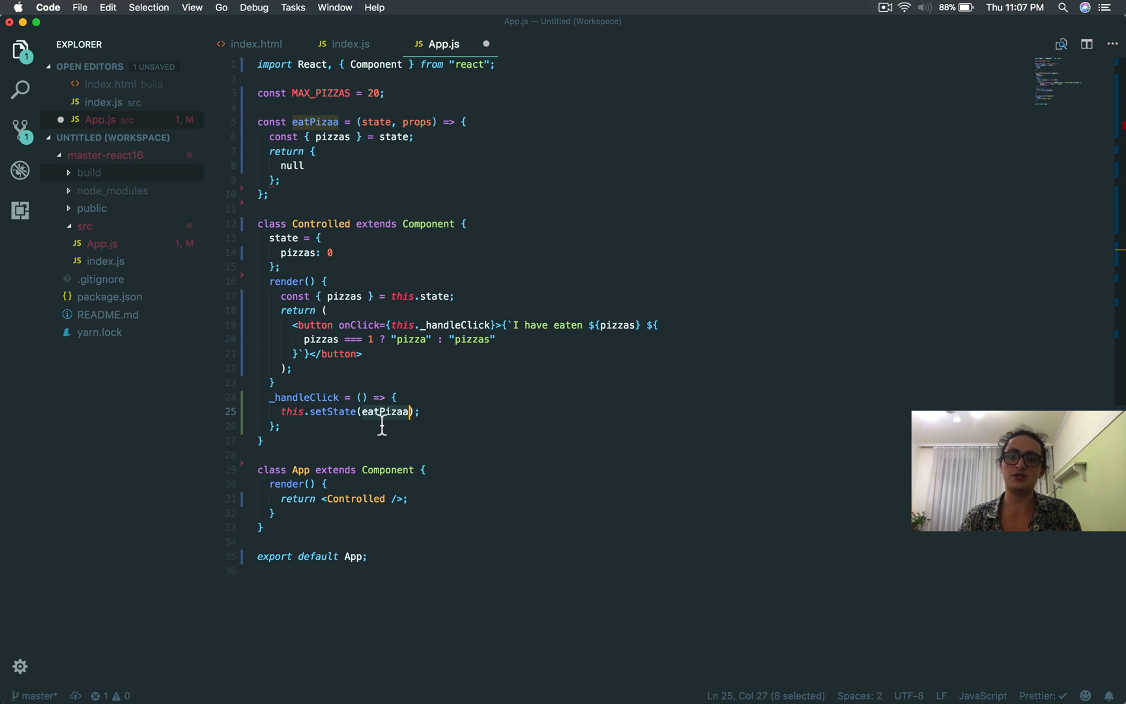
pyautogui.doubleClick(314, 121)
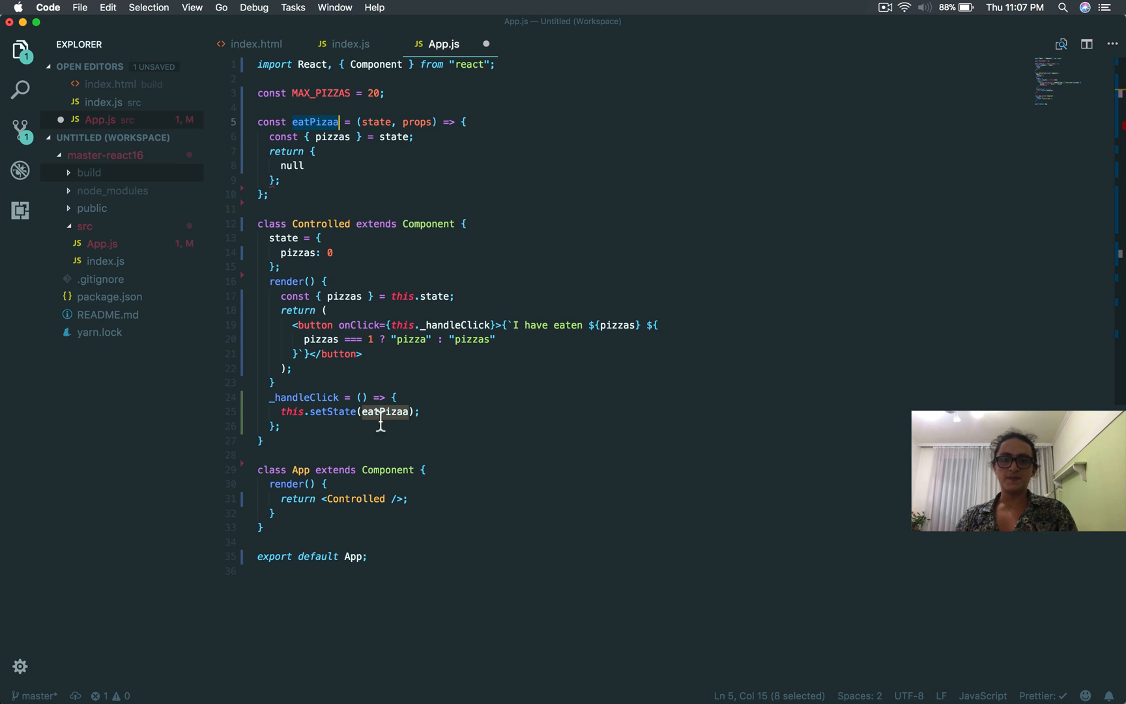
pyautogui.moveTo(350, 171)
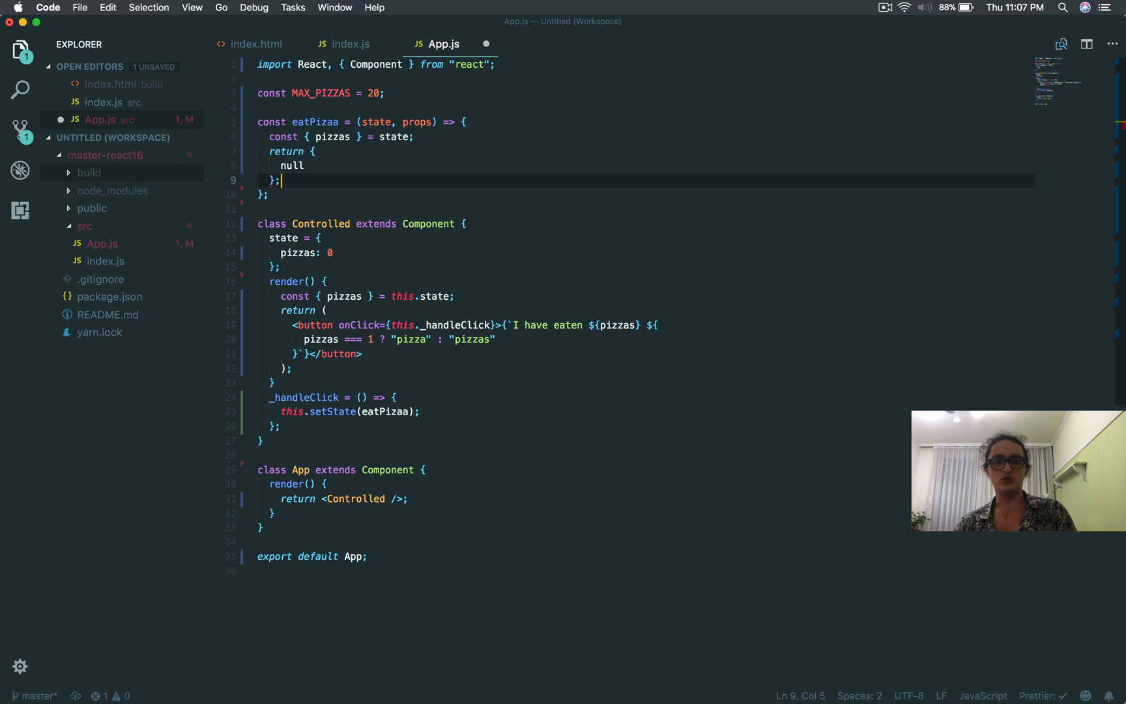
# - Put return { pizzas: pizzas + 1 } inside an if (pizzas < MAX_PIZZAS) block
pyautogui.write('if')
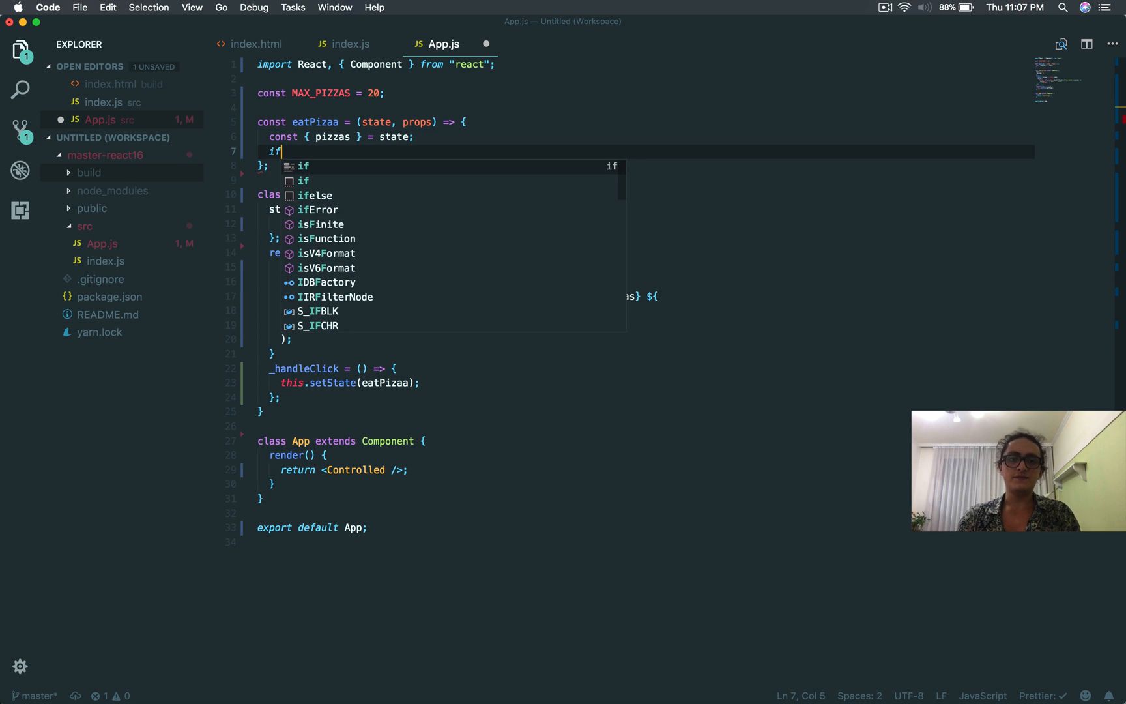
pyautogui.write('(pizzas')
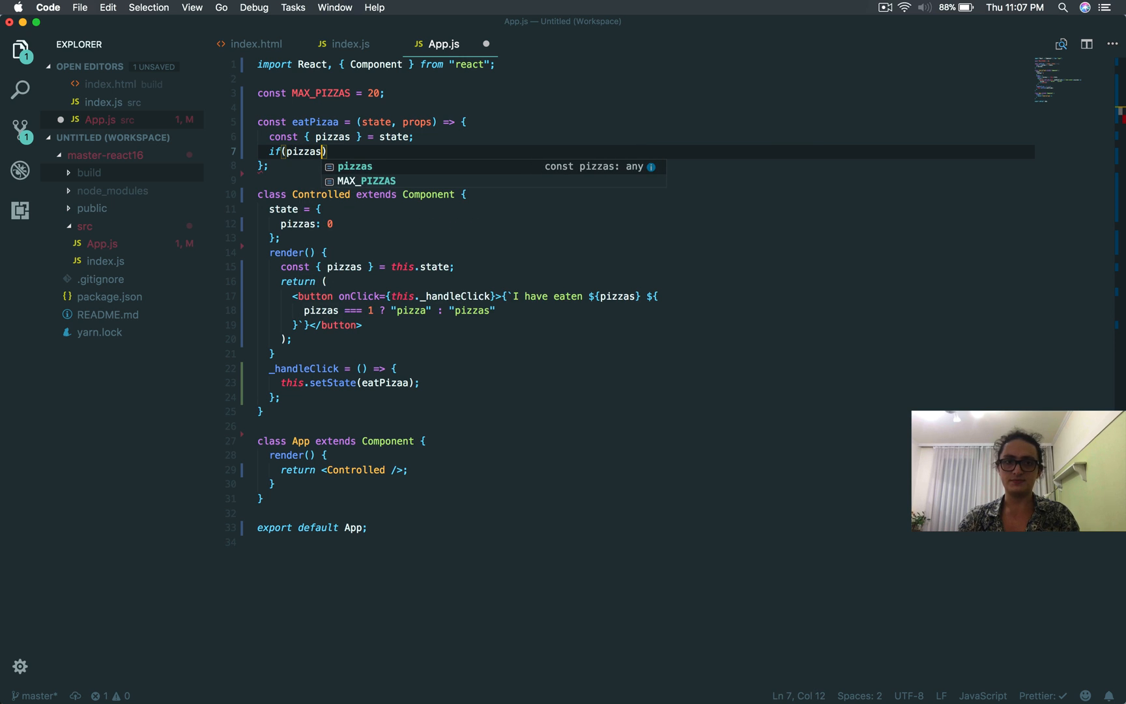
pyautogui.write('<')
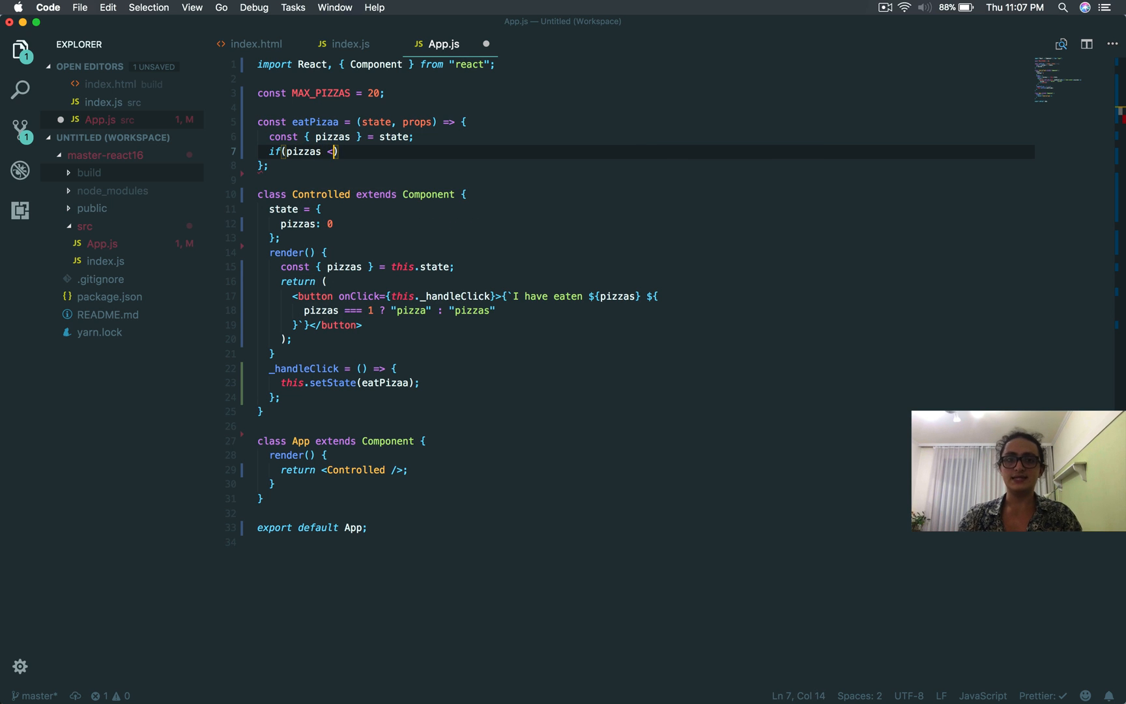
pyautogui.write('MAX_PIZZAS')
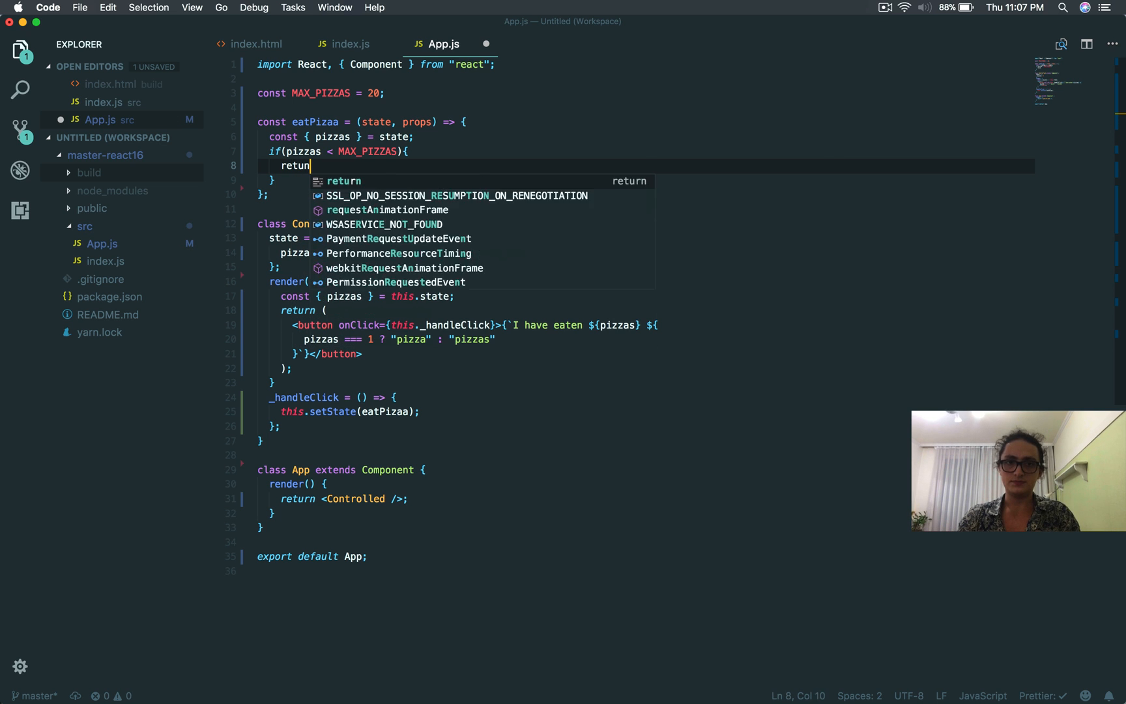
pyautogui.write('return {')
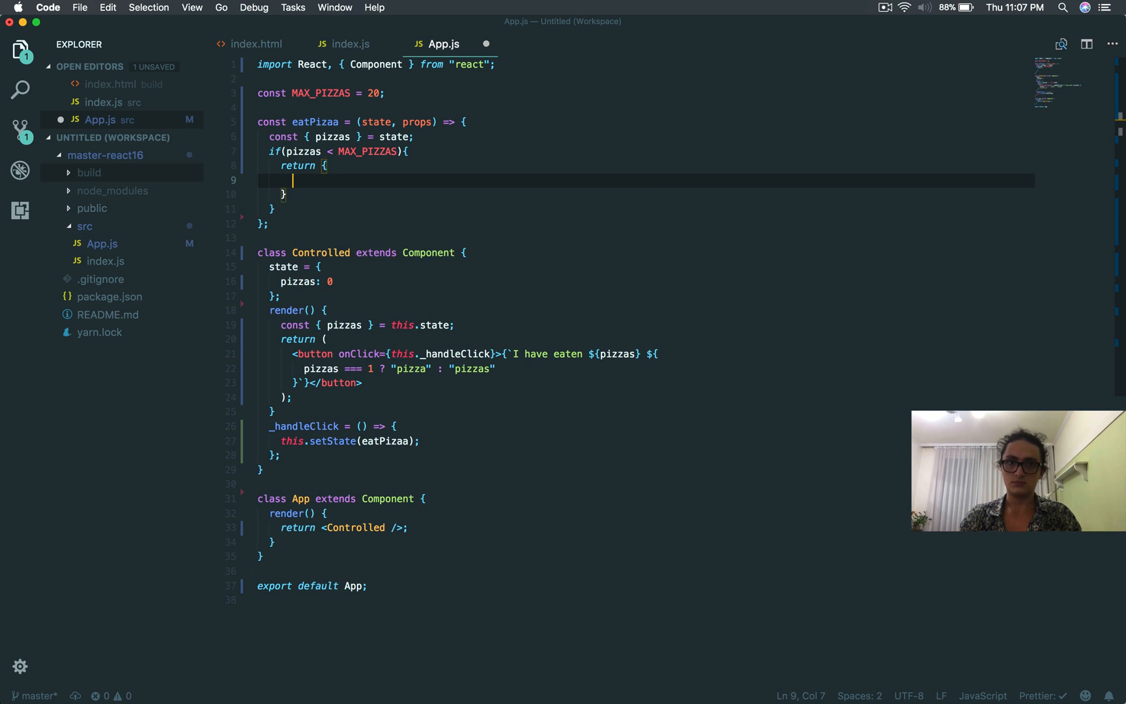
pyautogui.write('pizzas:')
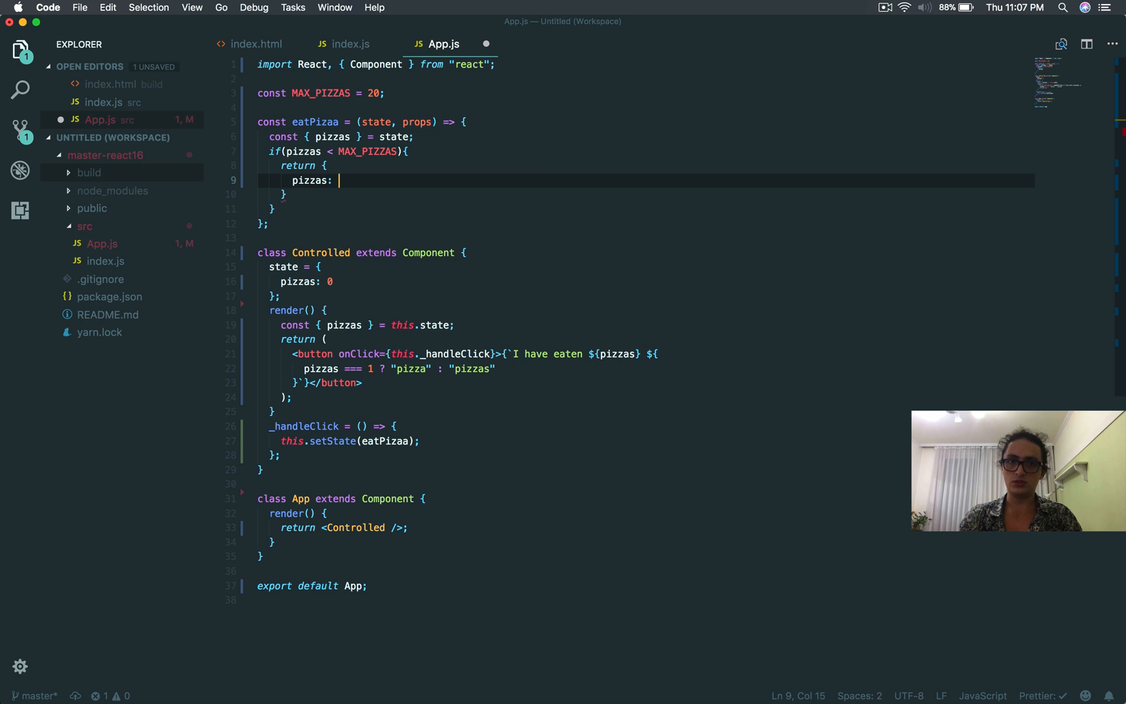
pyautogui.write('pizzas +')
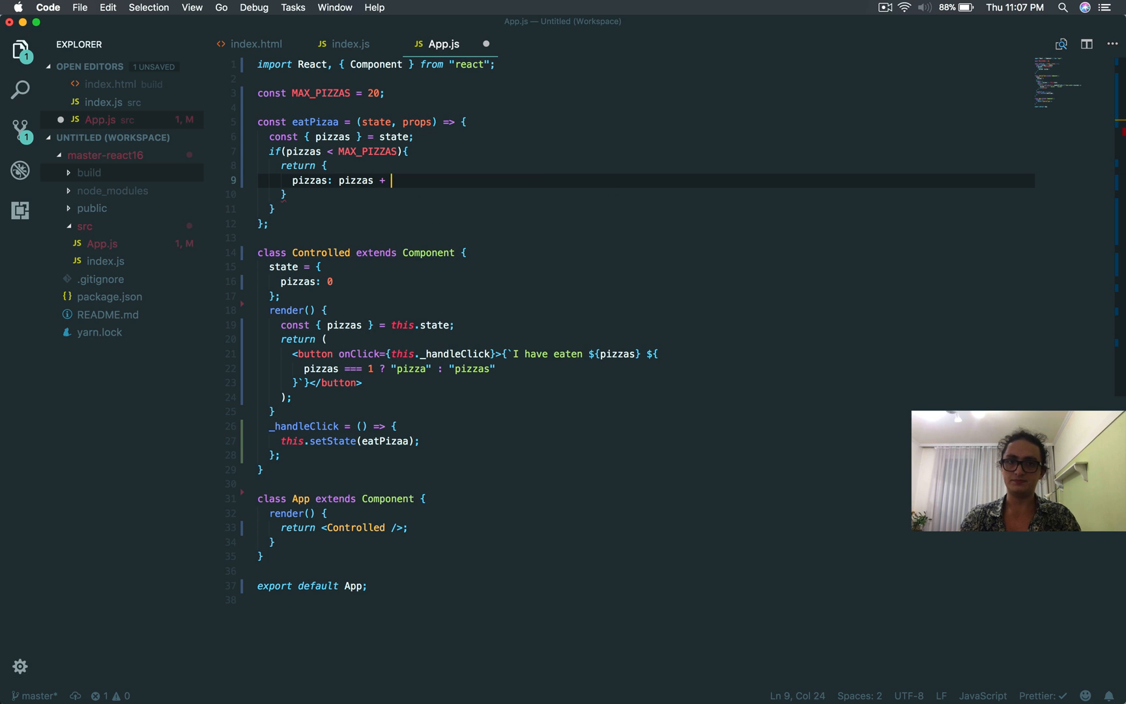
pyautogui.write('1')
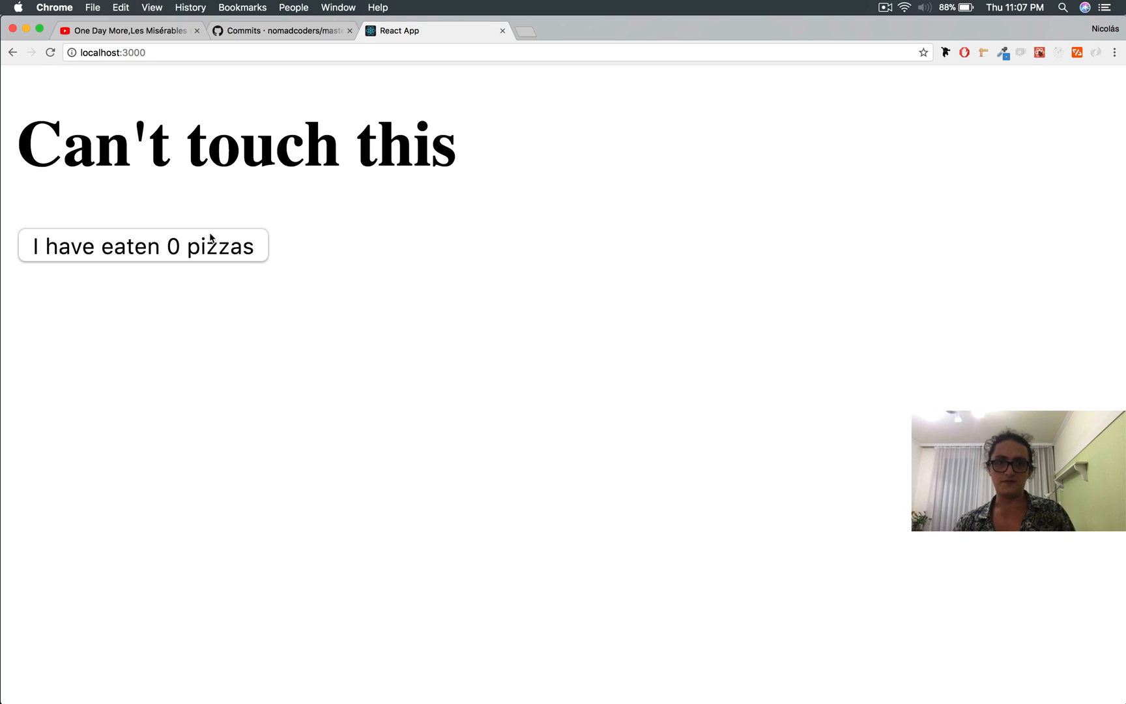
# - Click the pizza button from 0 and confirm the count stops at 20
pyautogui.click(143, 245)
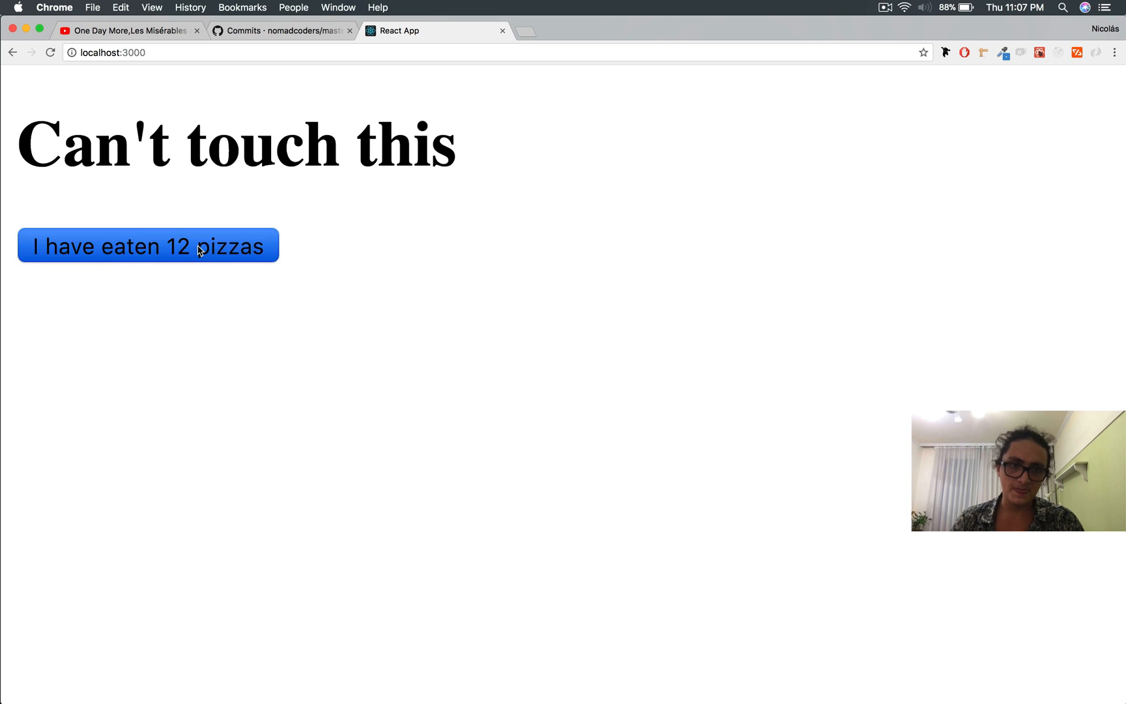
pyautogui.click(148, 246)
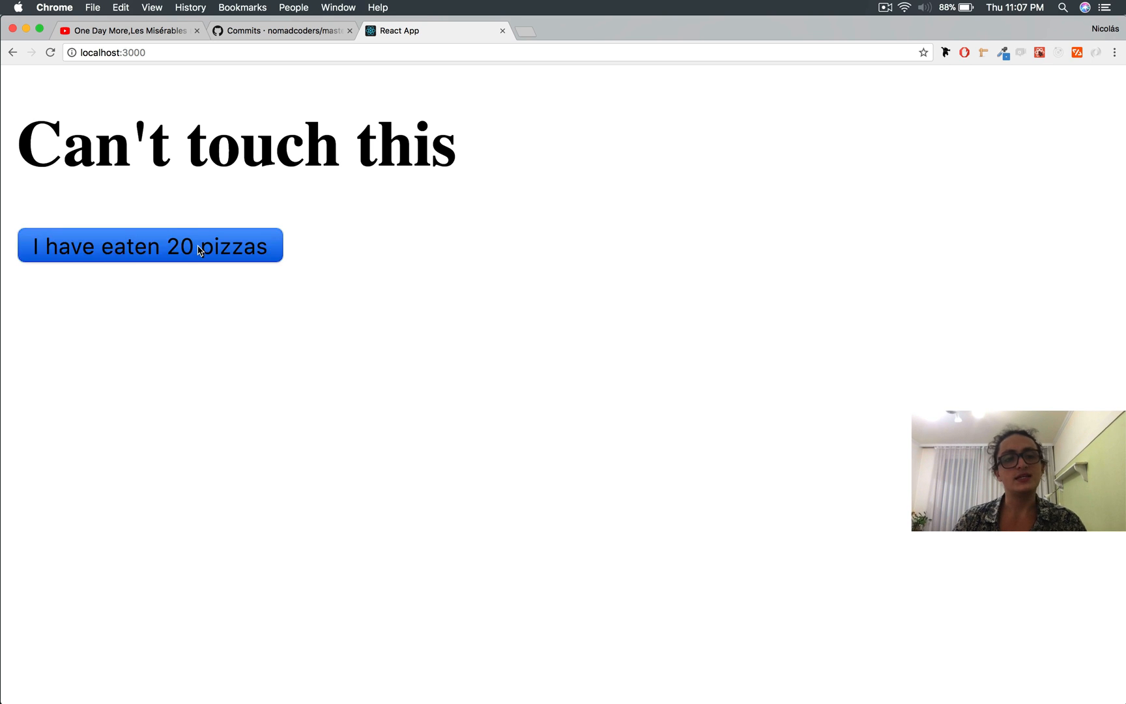
pyautogui.click(149, 246)
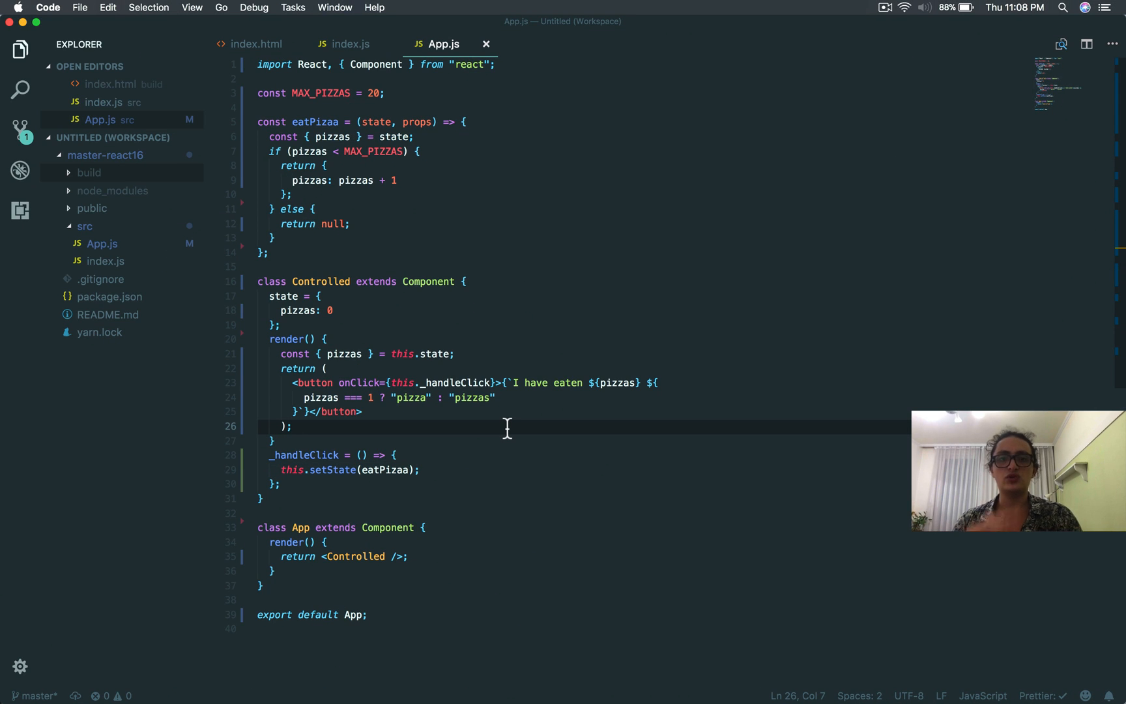
# - Add else { return null; } after eatPizaa's if block
pyautogui.doubleClick(386, 470)
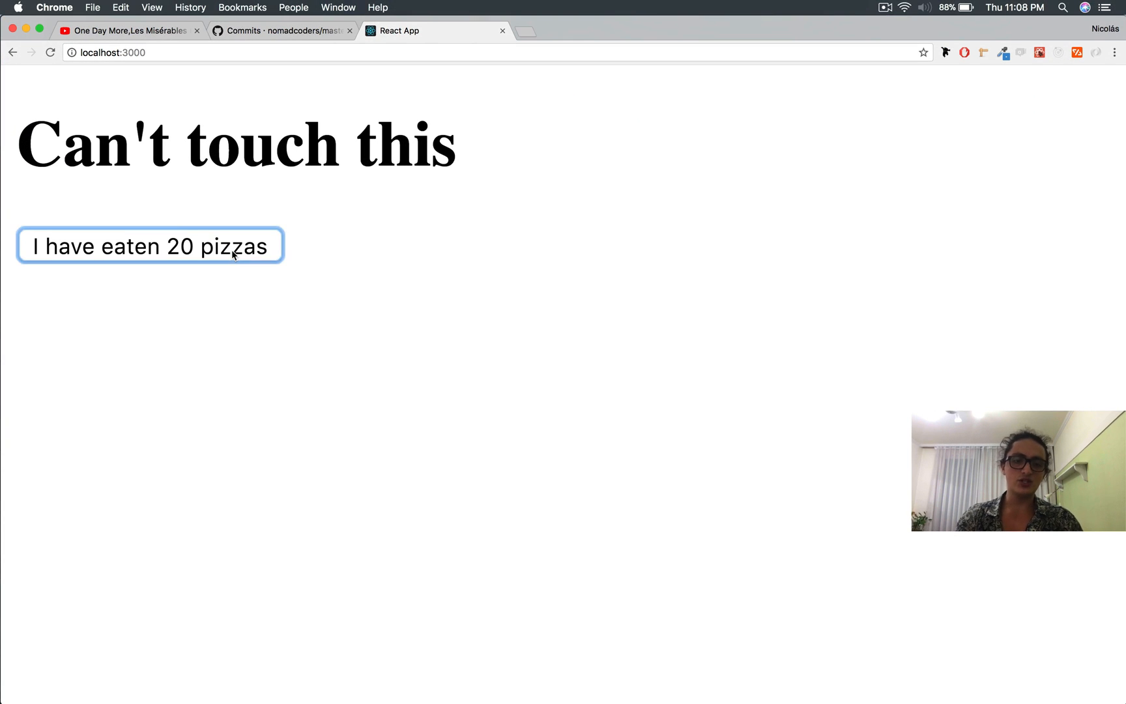
# - Add two more pizzas to the counter in Chrome, bringing it up to 7
pyautogui.click(142, 245)
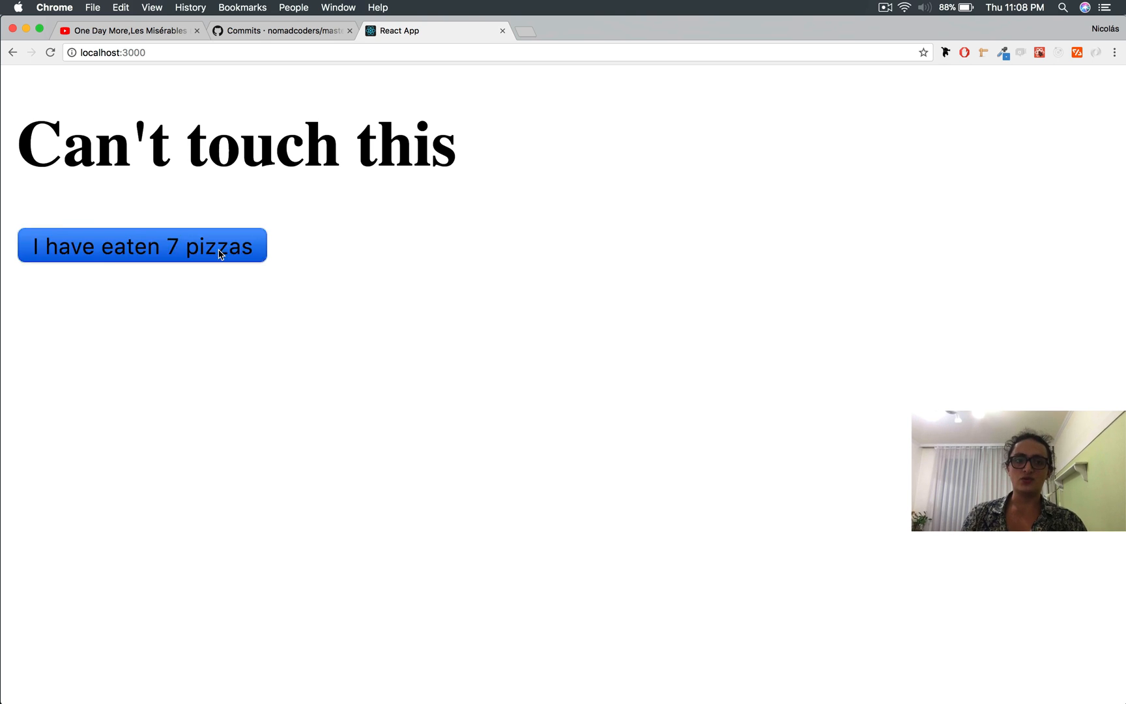
pyautogui.click(141, 246)
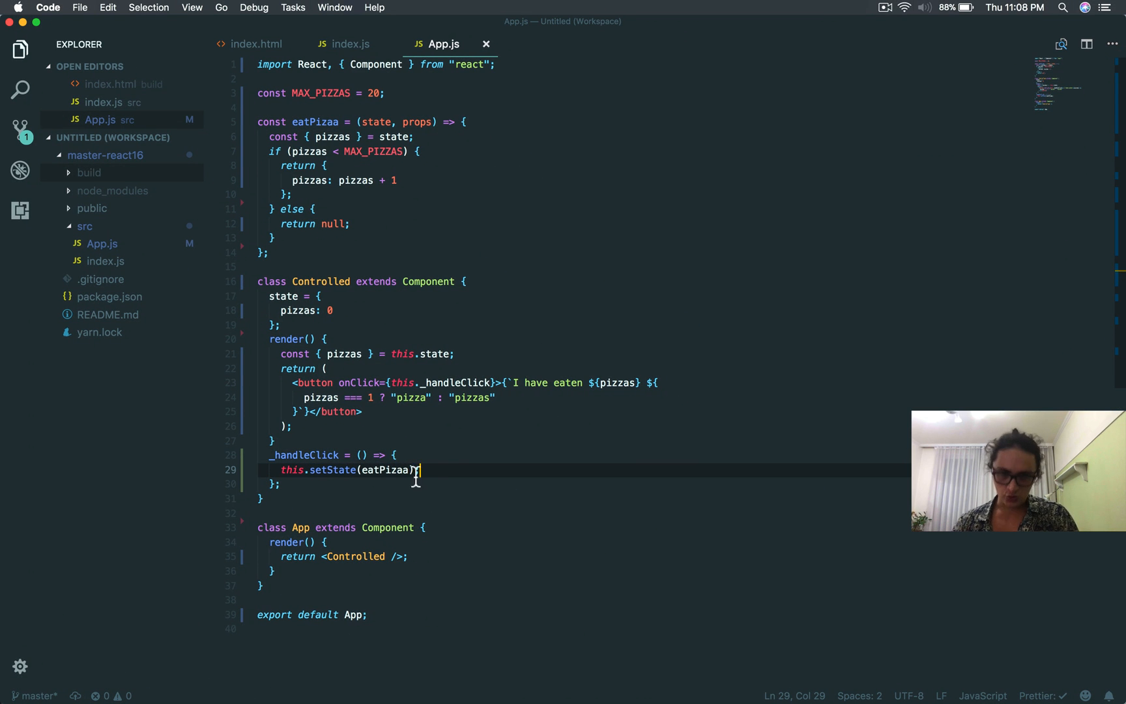
pyautogui.doubleClick(388, 470)
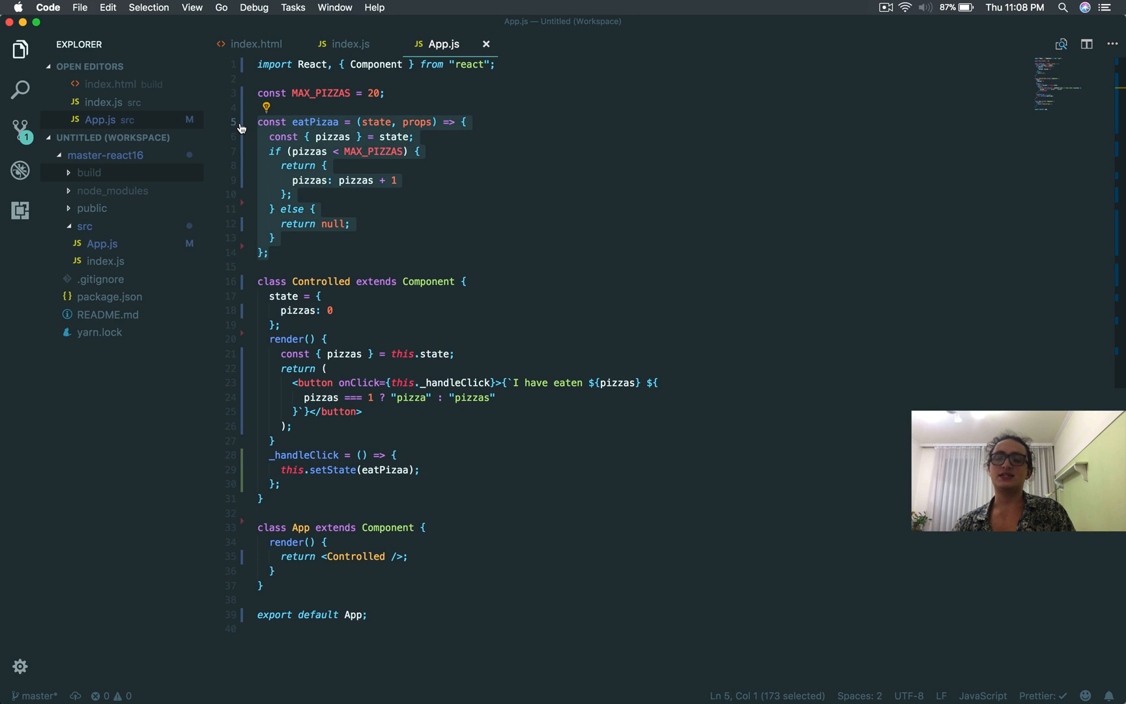
pyautogui.moveTo(330, 239)
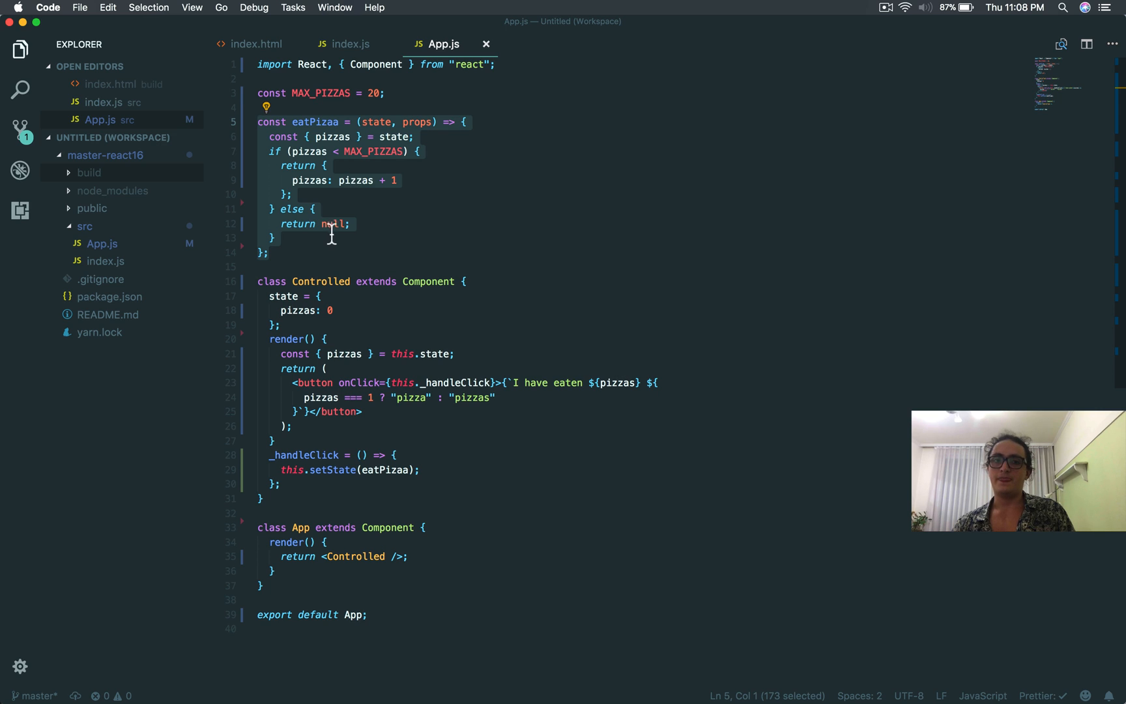
pyautogui.moveTo(293, 281)
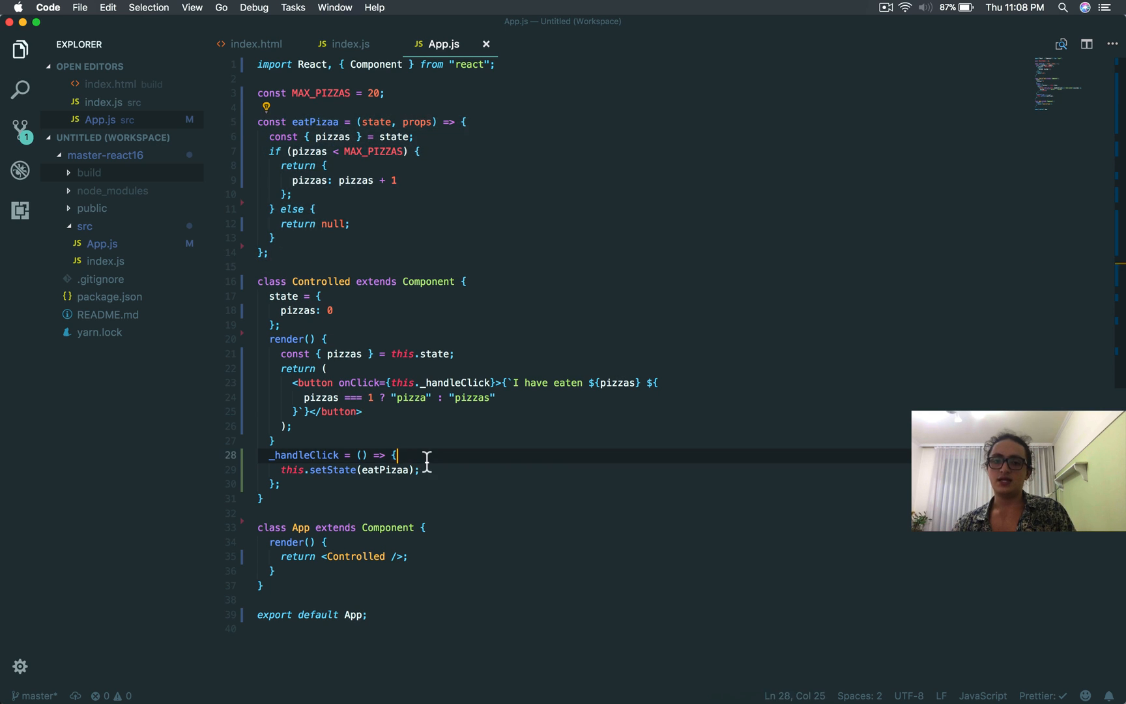
pyautogui.write('const {')
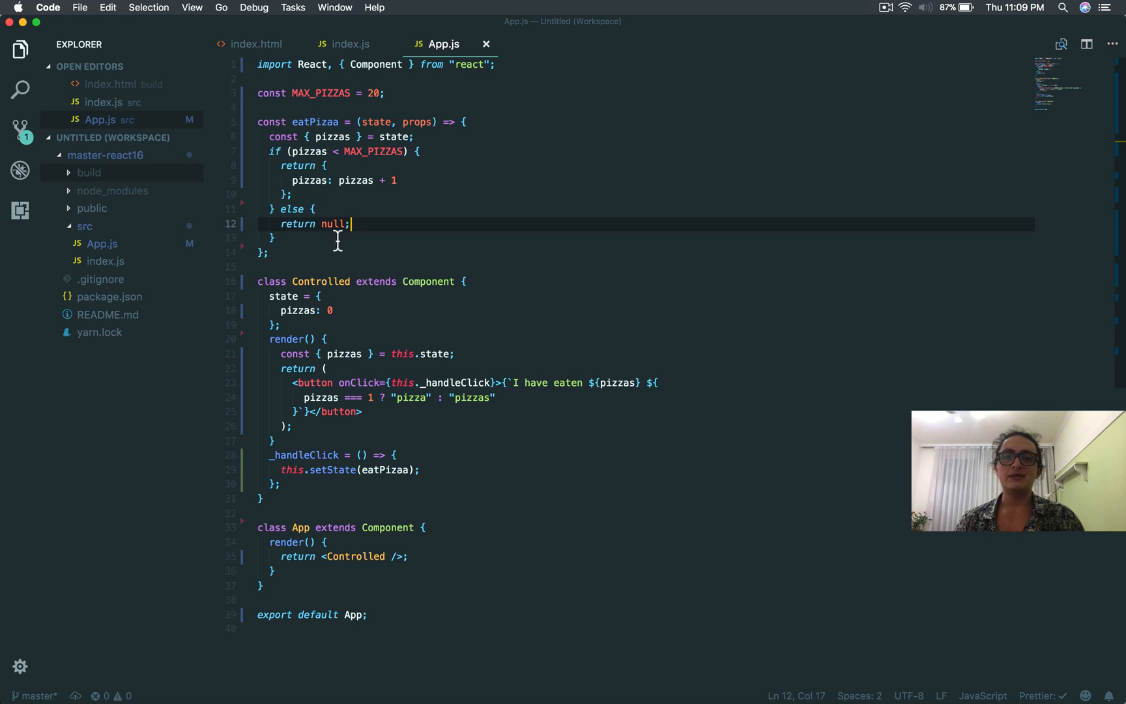
pyautogui.moveTo(366, 230)
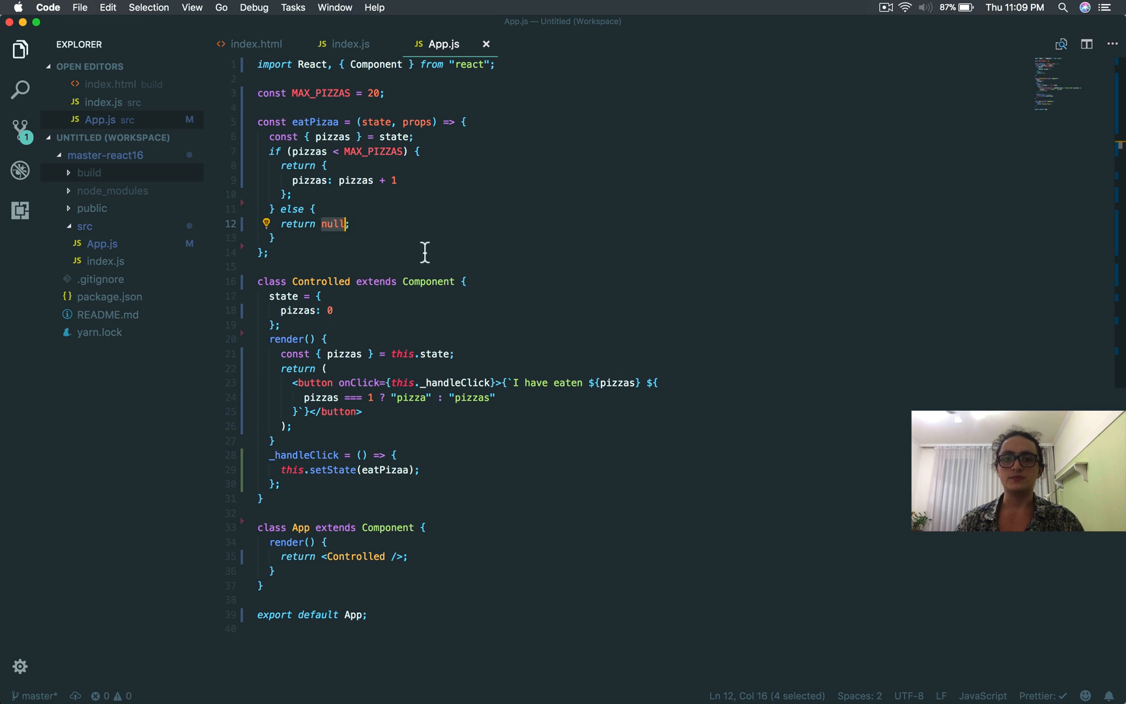
pyautogui.moveTo(439, 256)
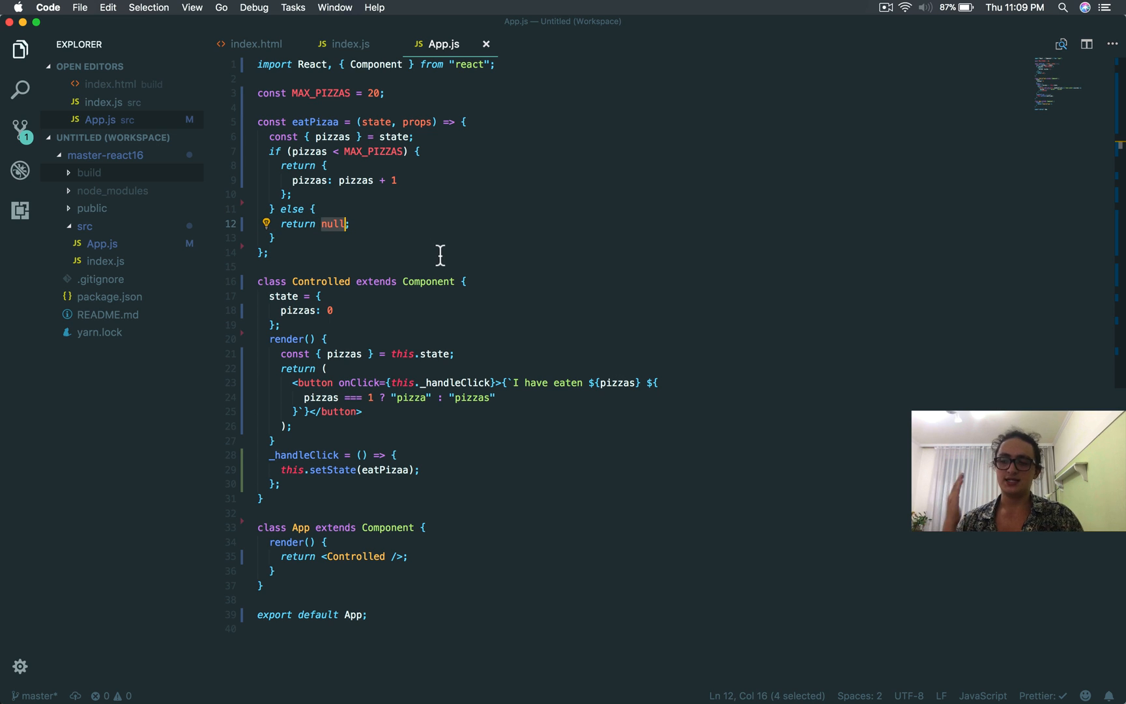